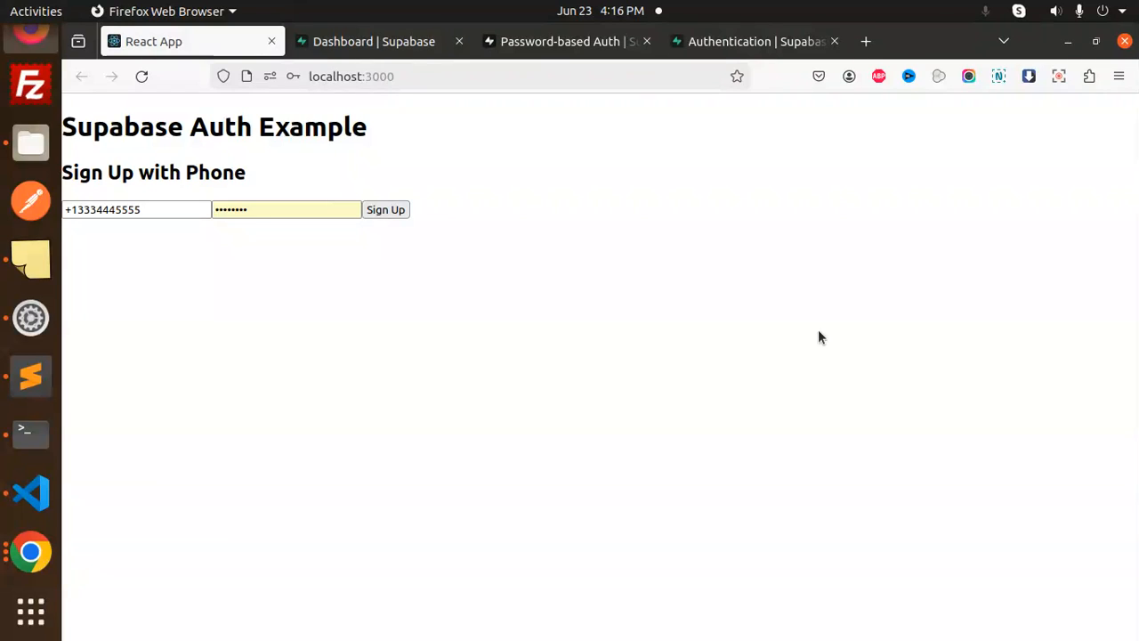
mouse_move(965, 231)
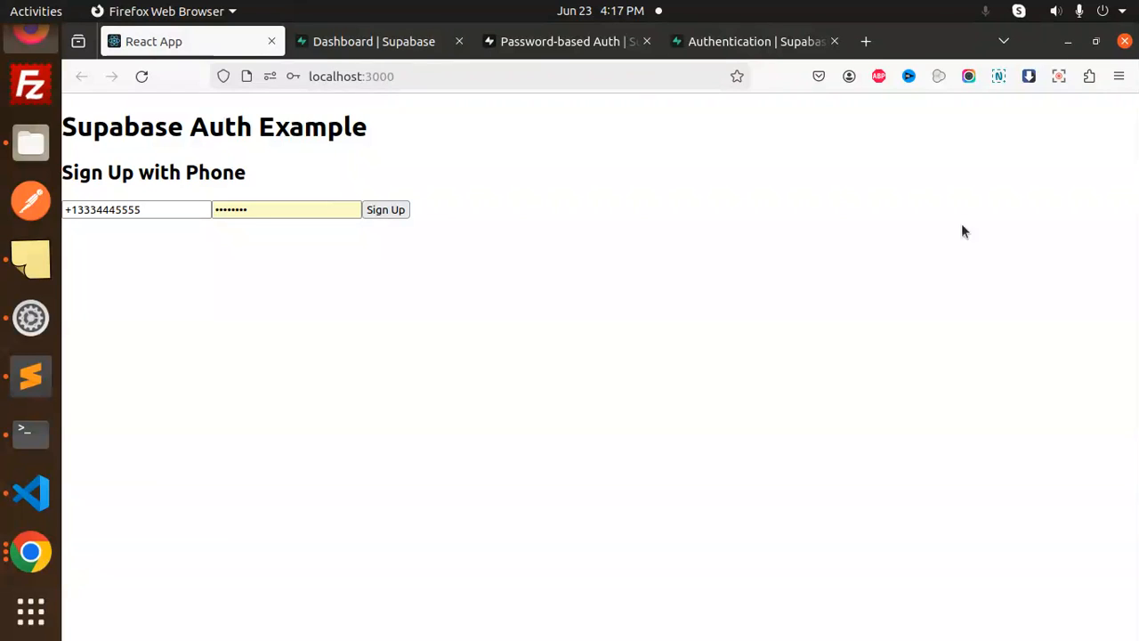
Switch to the Password-based Auth guide and inspect the phone parameter in the sign-up example.
click(566, 40)
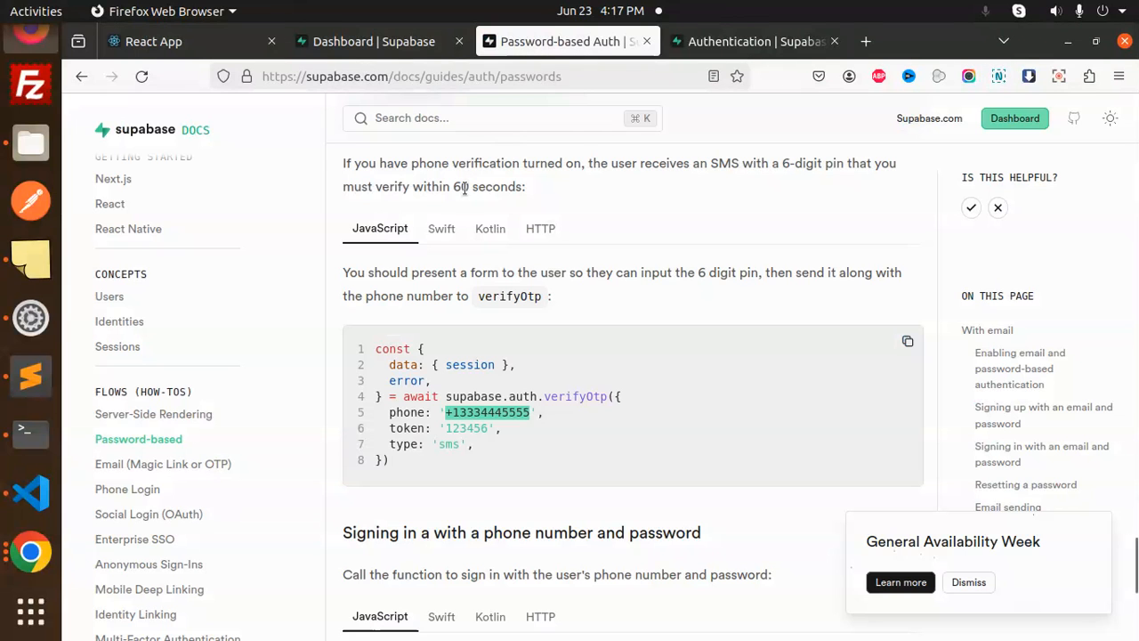
scroll(up, 3)
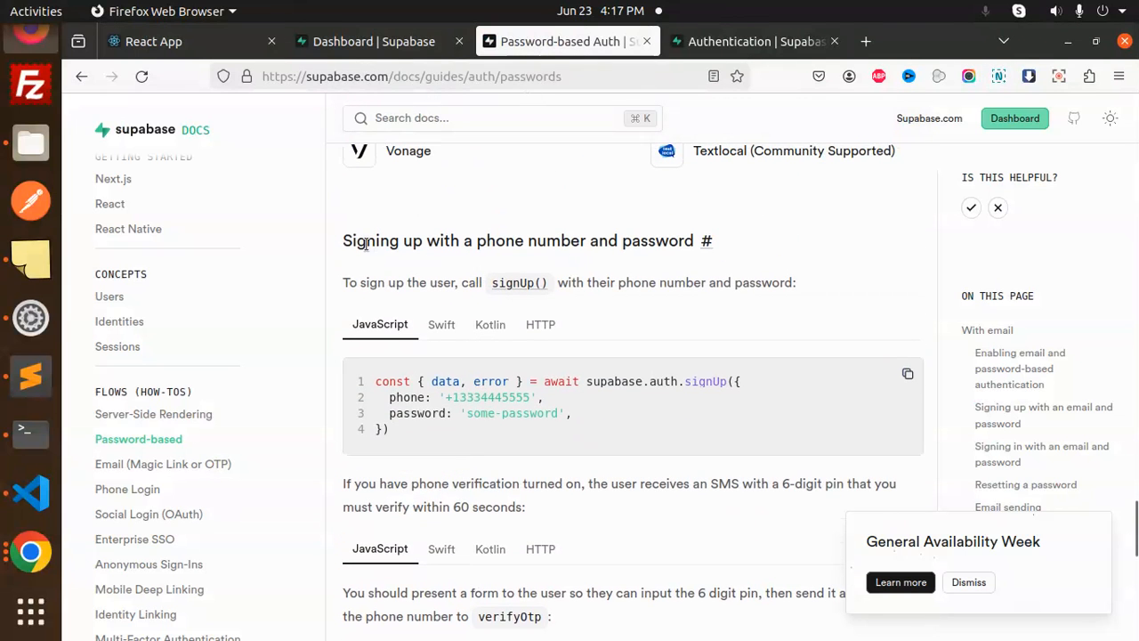
double_click(556, 240)
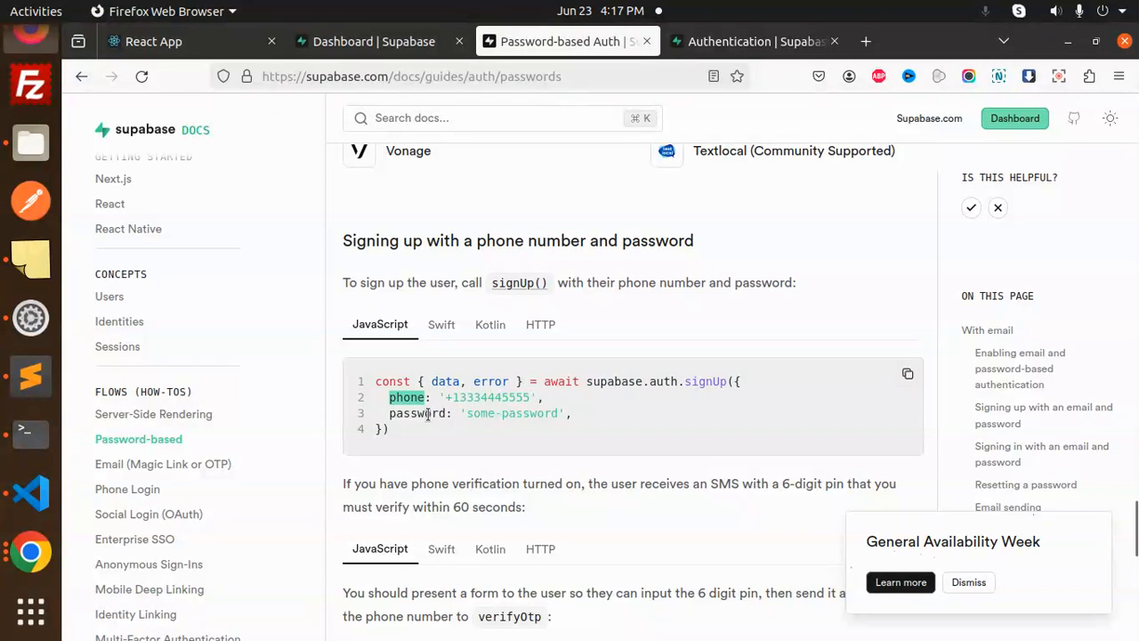
scroll(down, 3)
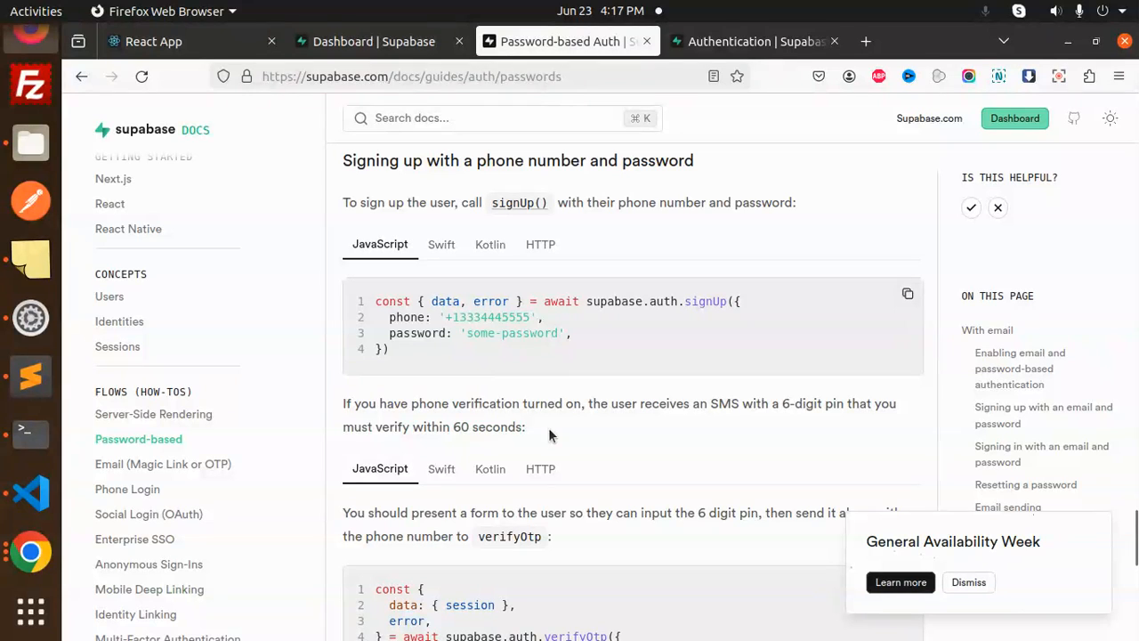
mouse_move(487, 404)
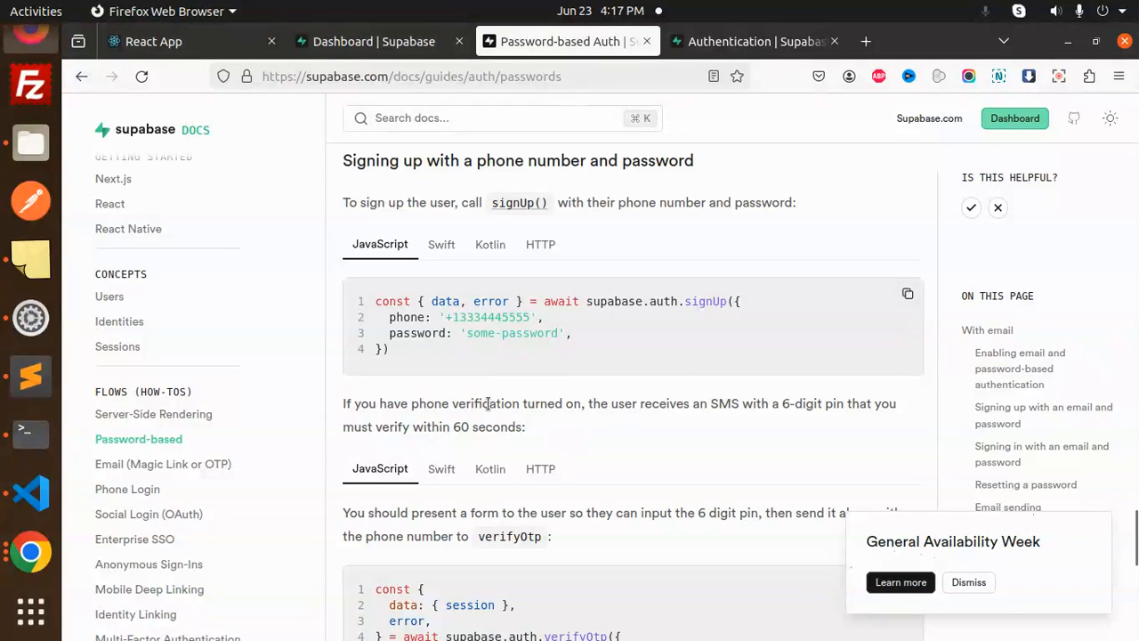
Read the phone verification SMS note, then return to 'Enabling phone and password-based authentication'.
drag(410, 403, 525, 426)
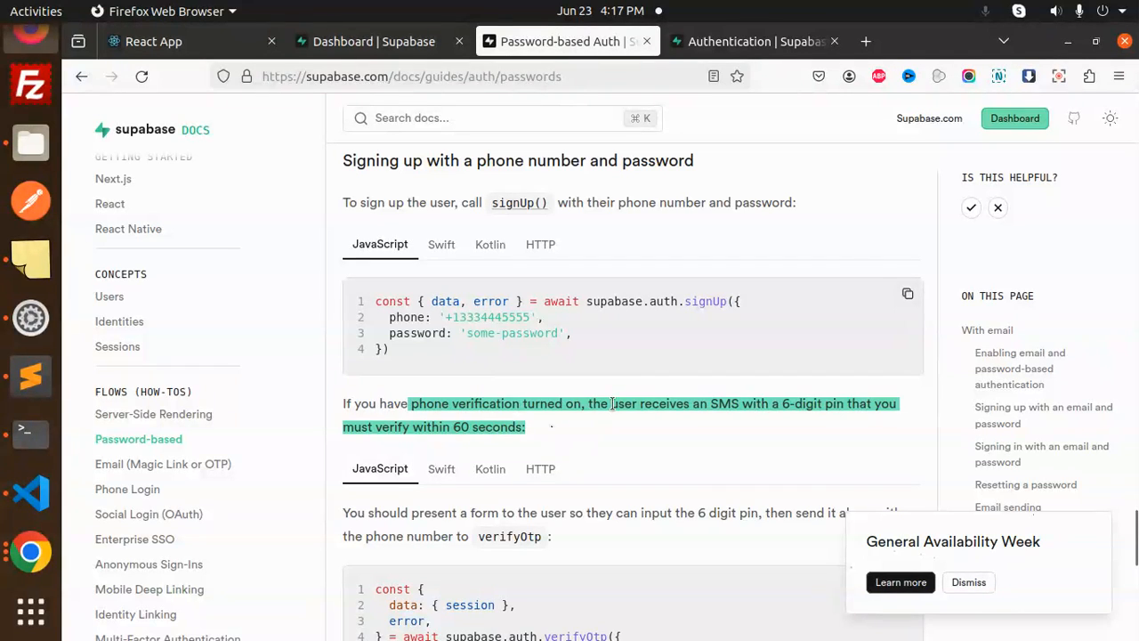
click(598, 403)
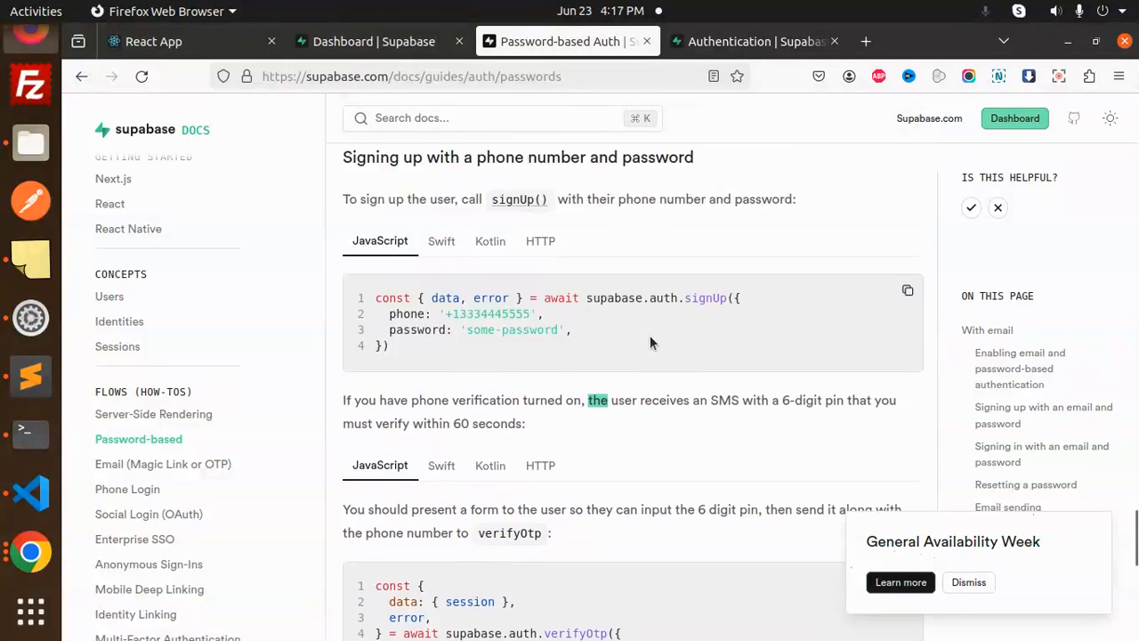
scroll(up, 3)
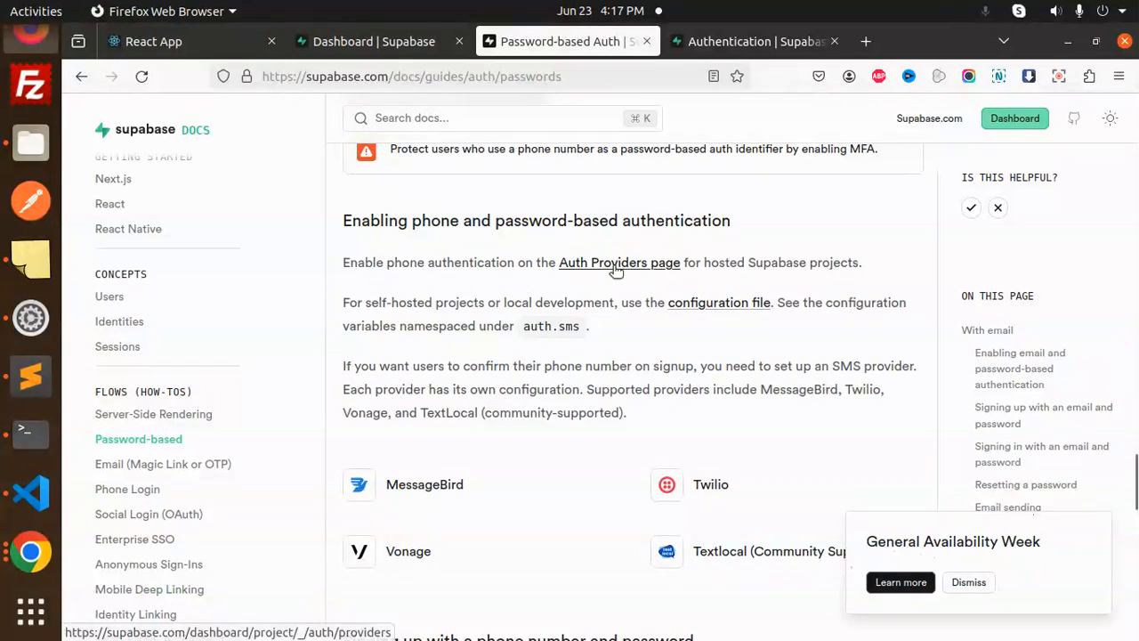
Open Authentication > Providers for the test project, showing Twilio as the SMS provider.
click(618, 262)
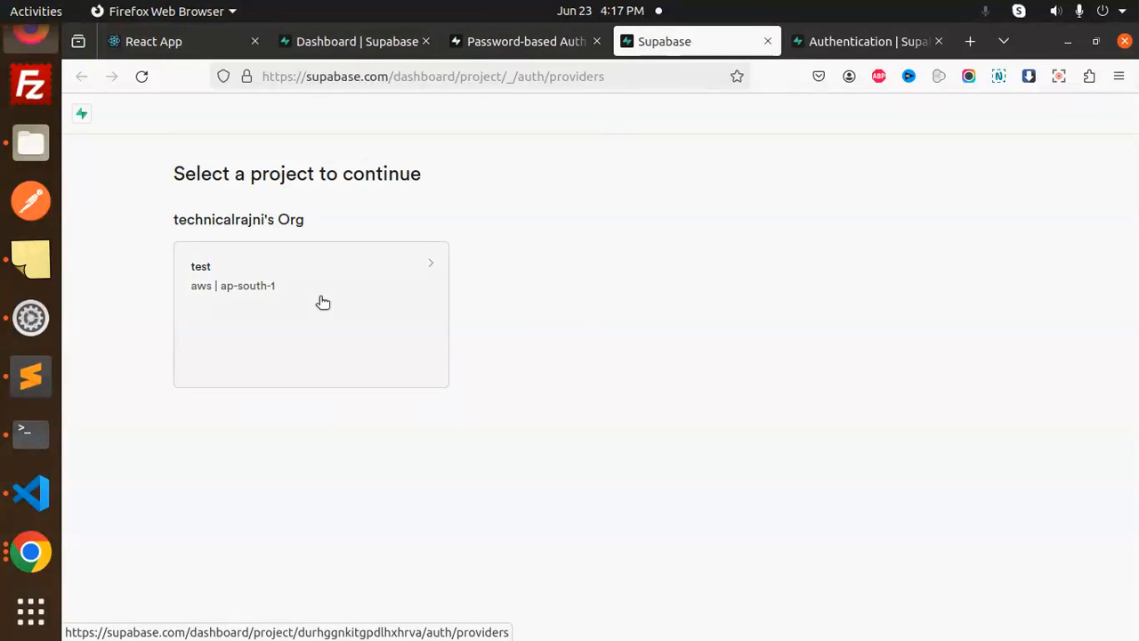
click(311, 276)
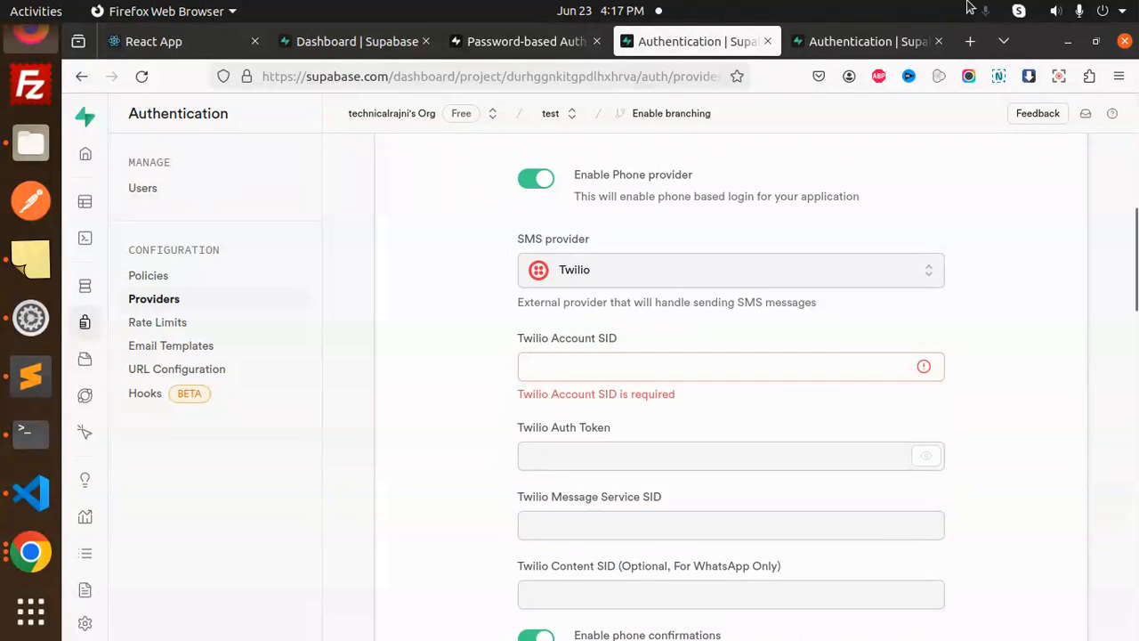
Search for Twilio in a new tab and go to its login page.
click(968, 41)
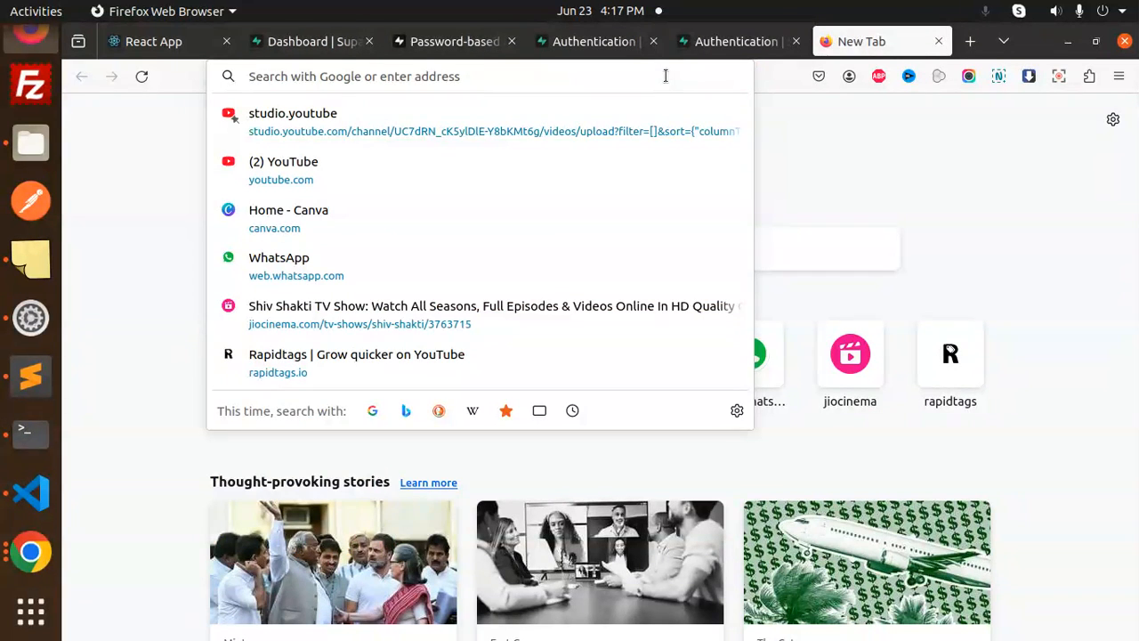
text(ti)
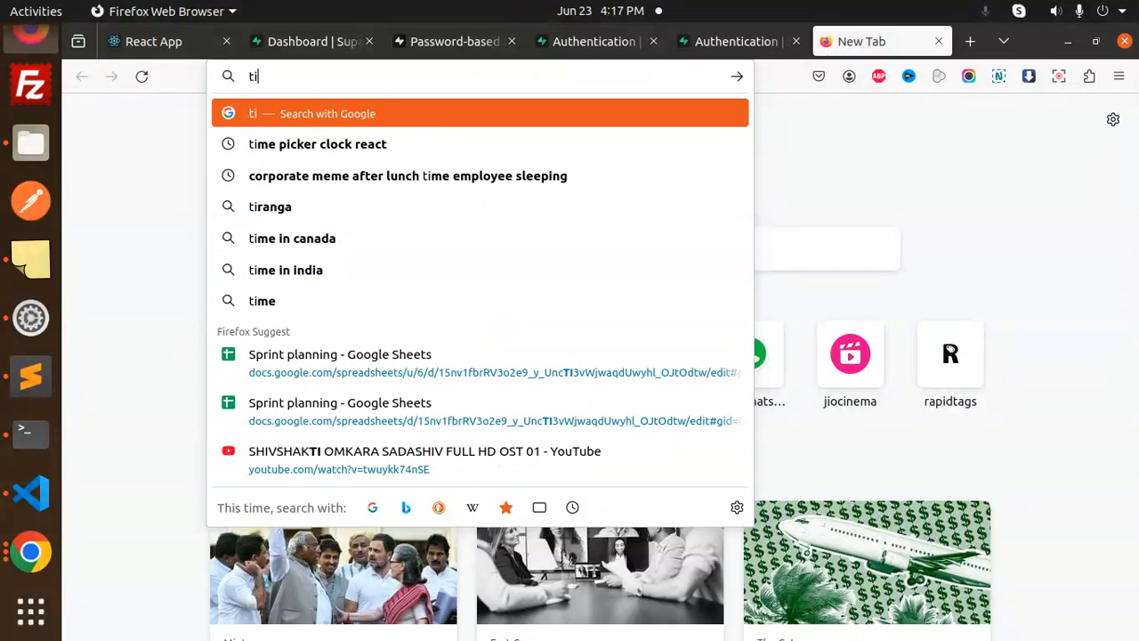
text(w)
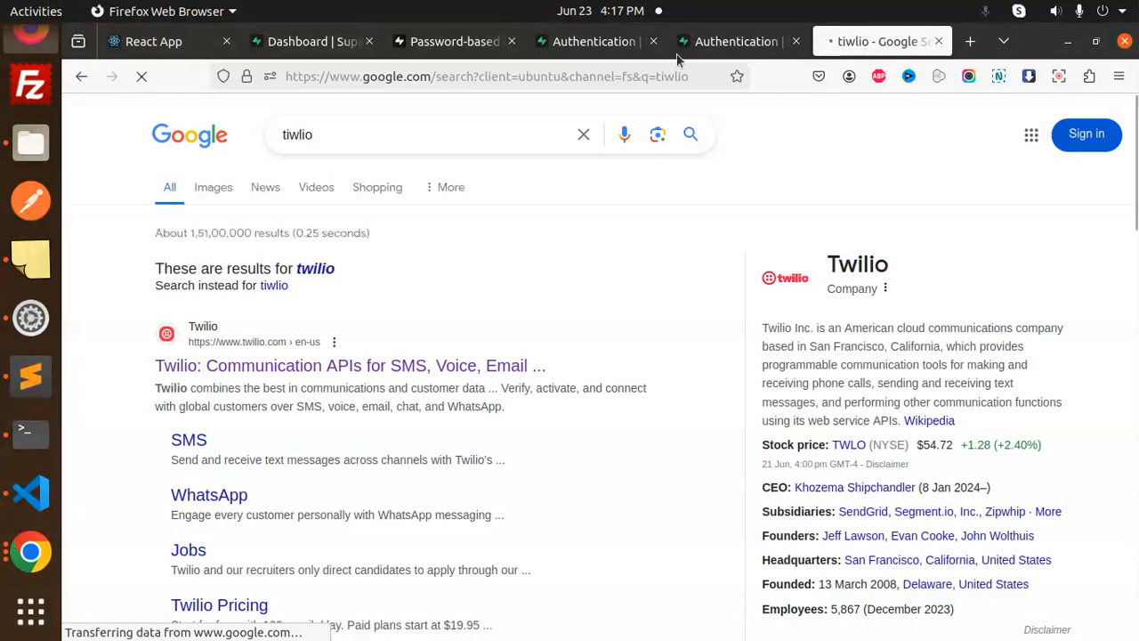
click(350, 364)
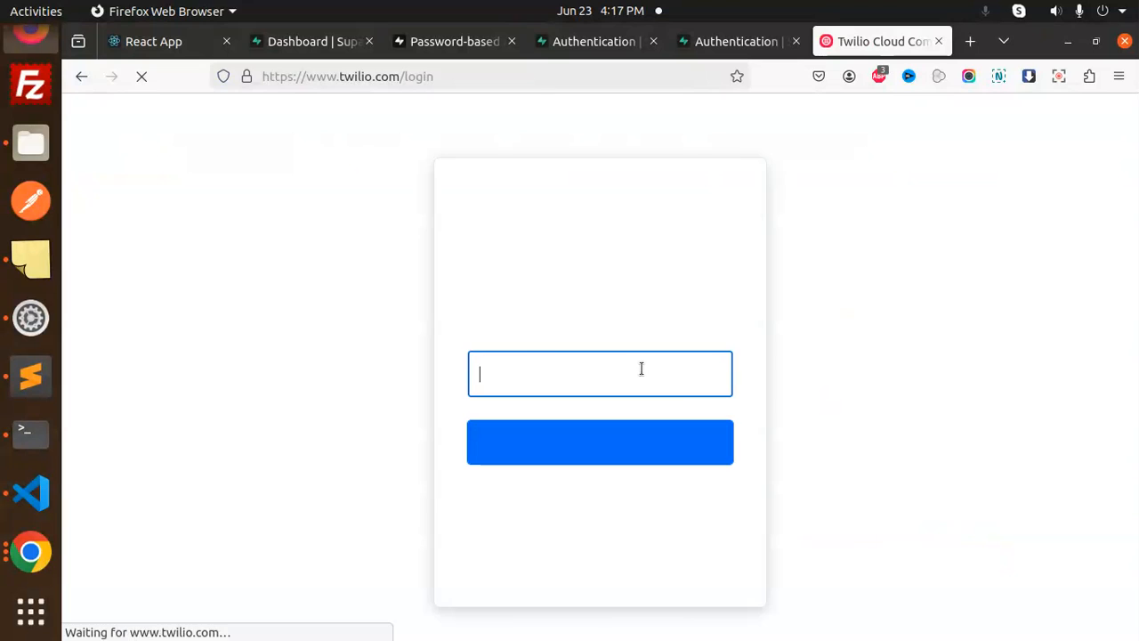
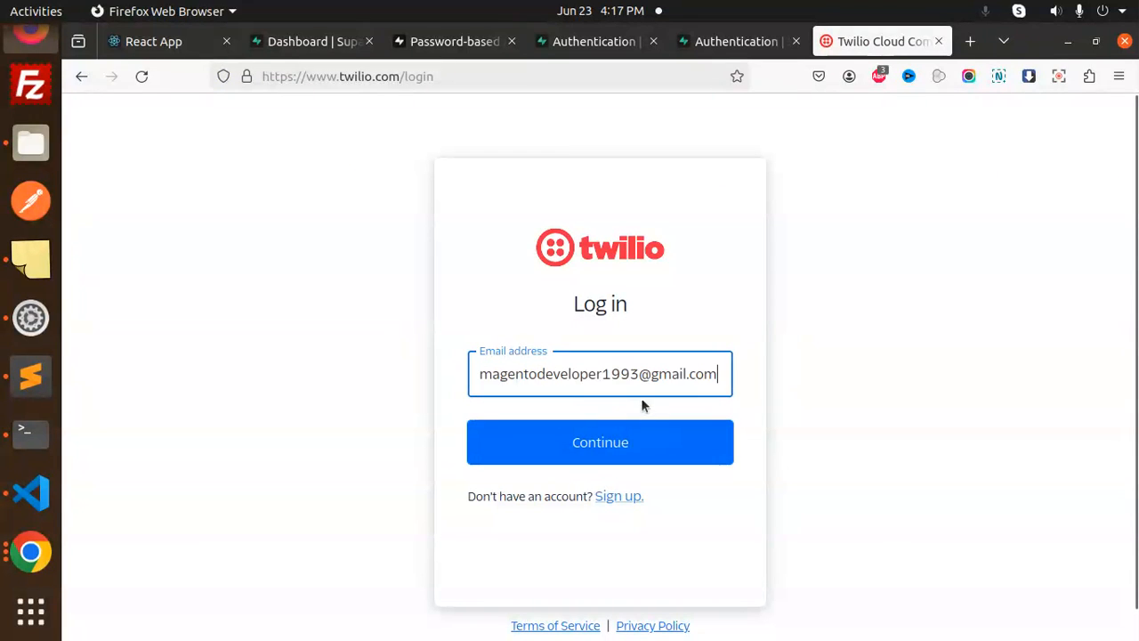
click(600, 442)
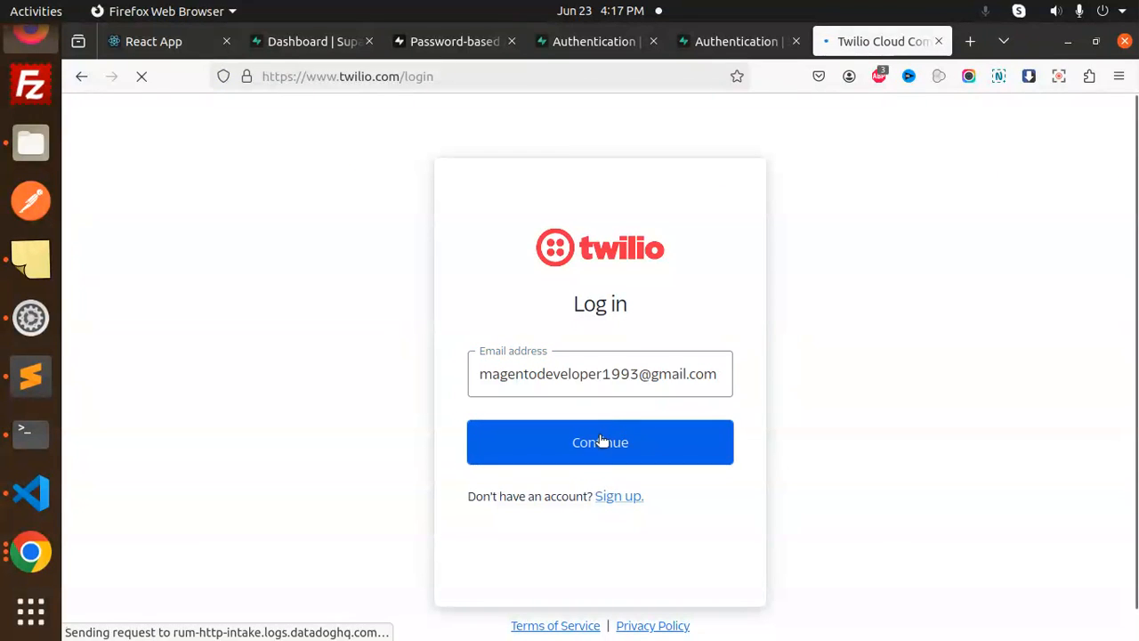
click(600, 442)
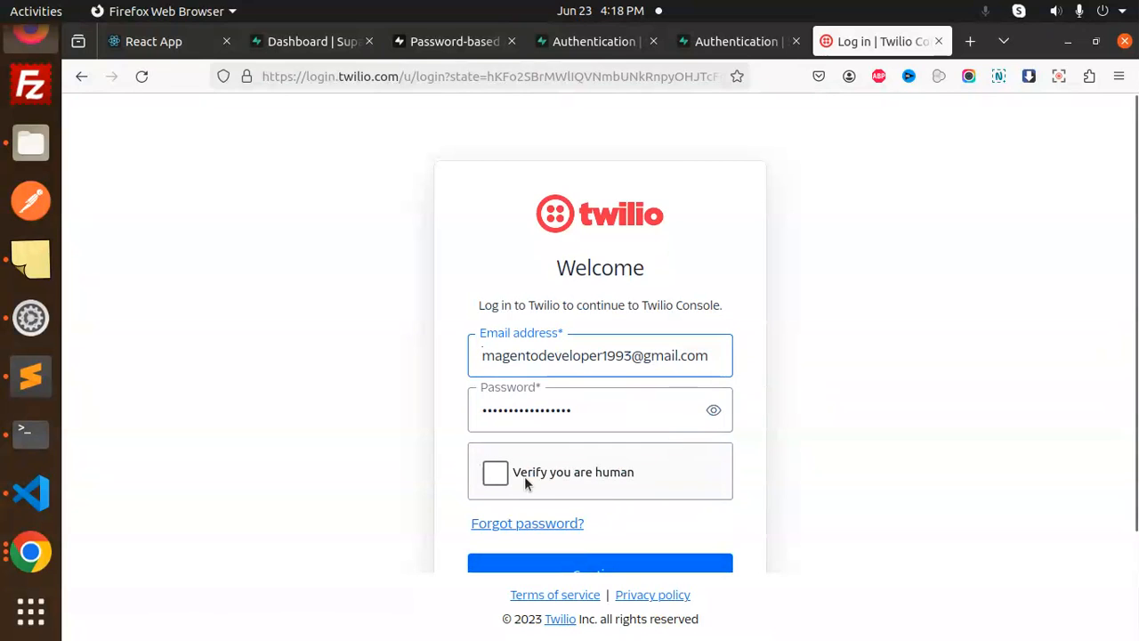
click(495, 471)
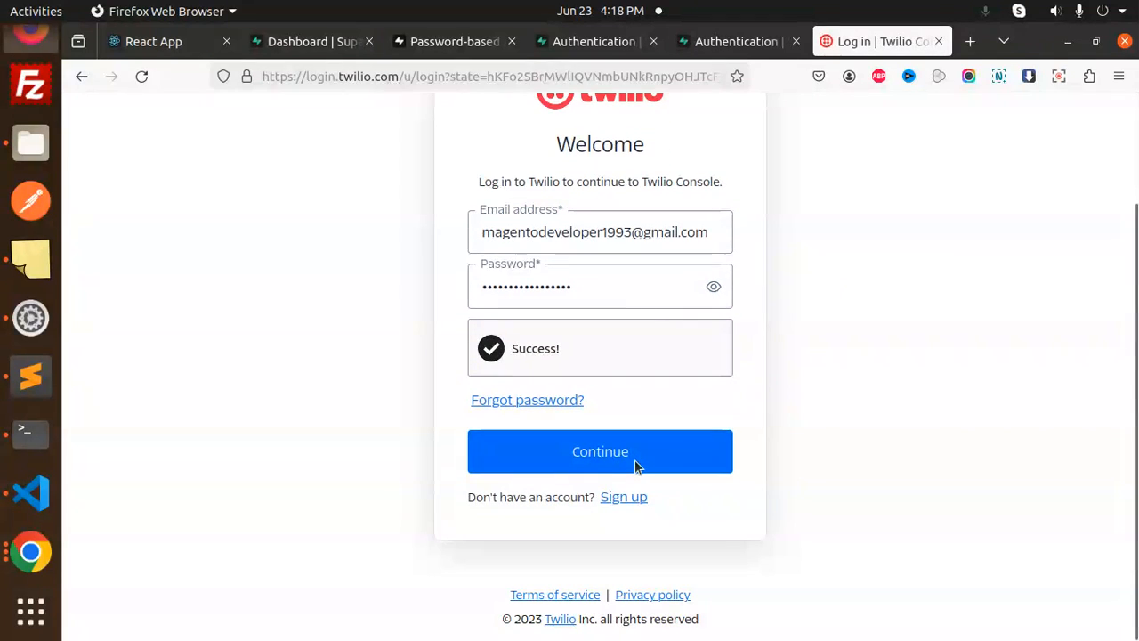
click(600, 451)
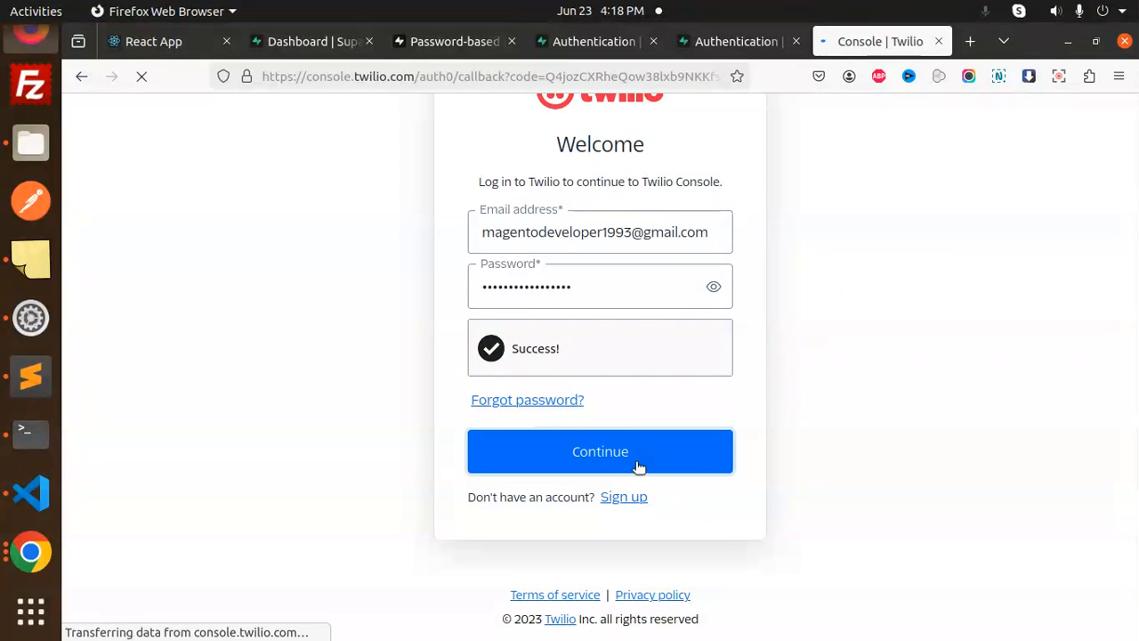
click(600, 451)
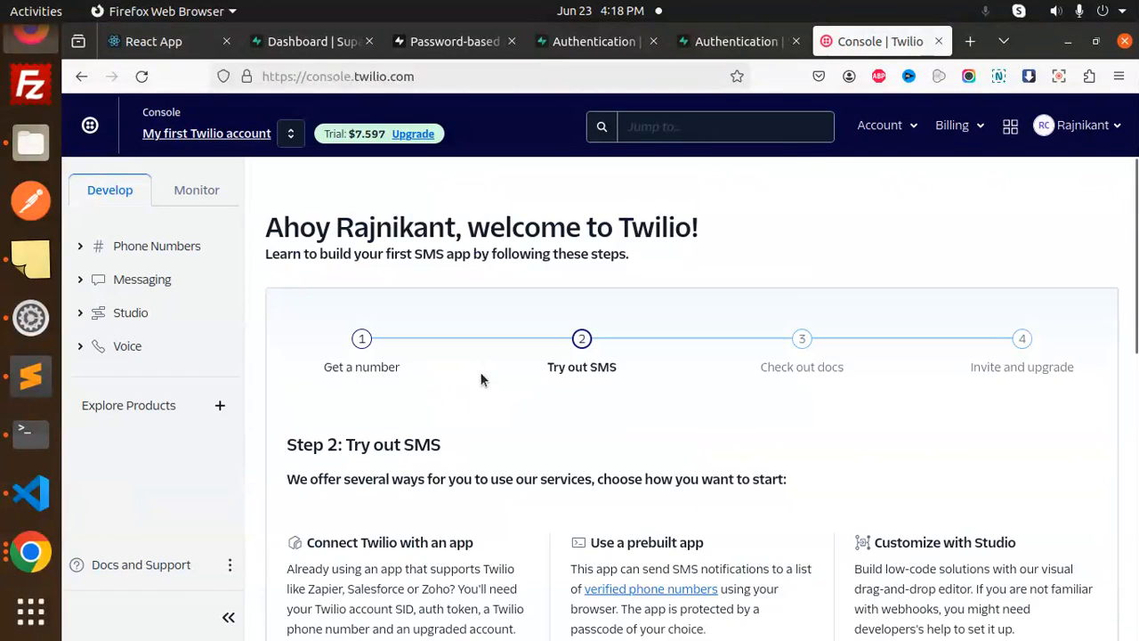
Copy the Twilio Account SID and Auth Token into Supabase's Twilio fields.
scroll(down, 3)
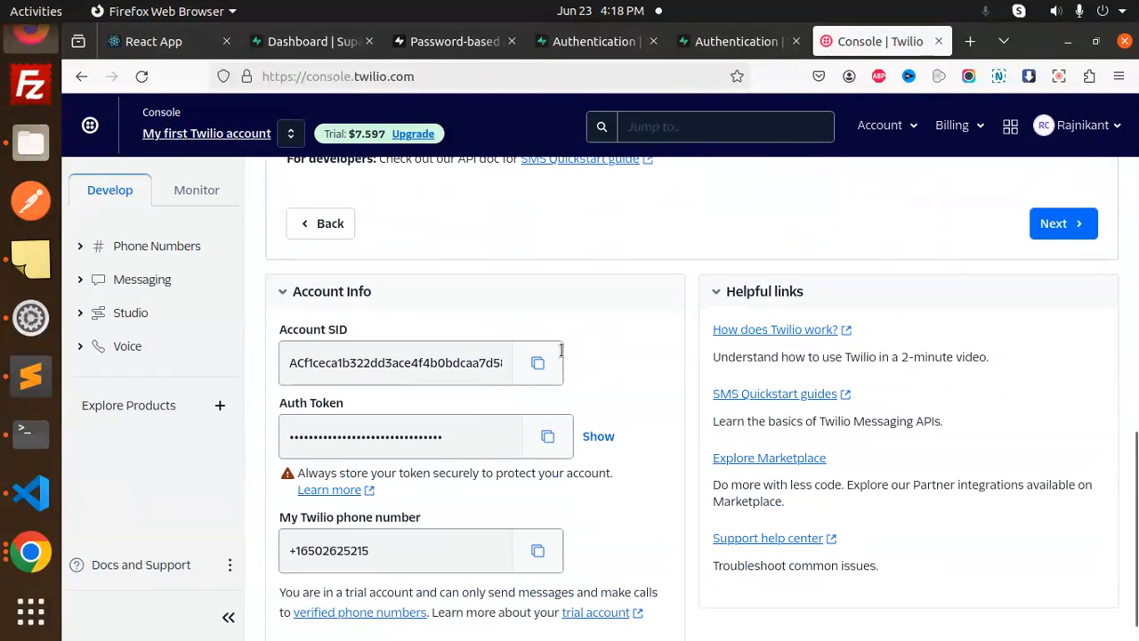
click(537, 362)
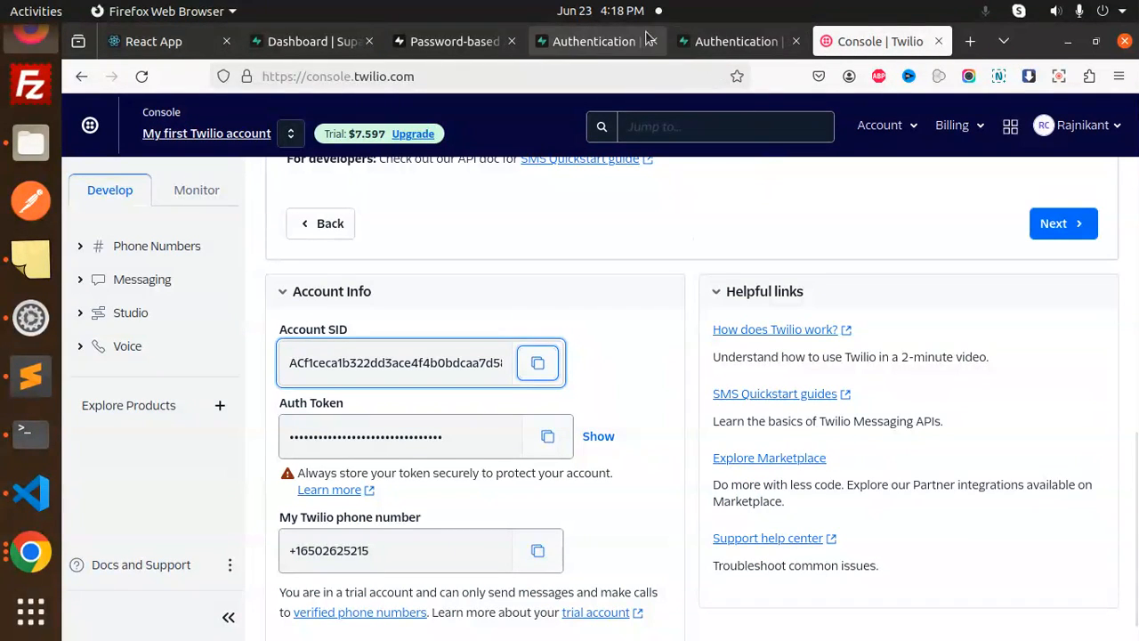
click(736, 41)
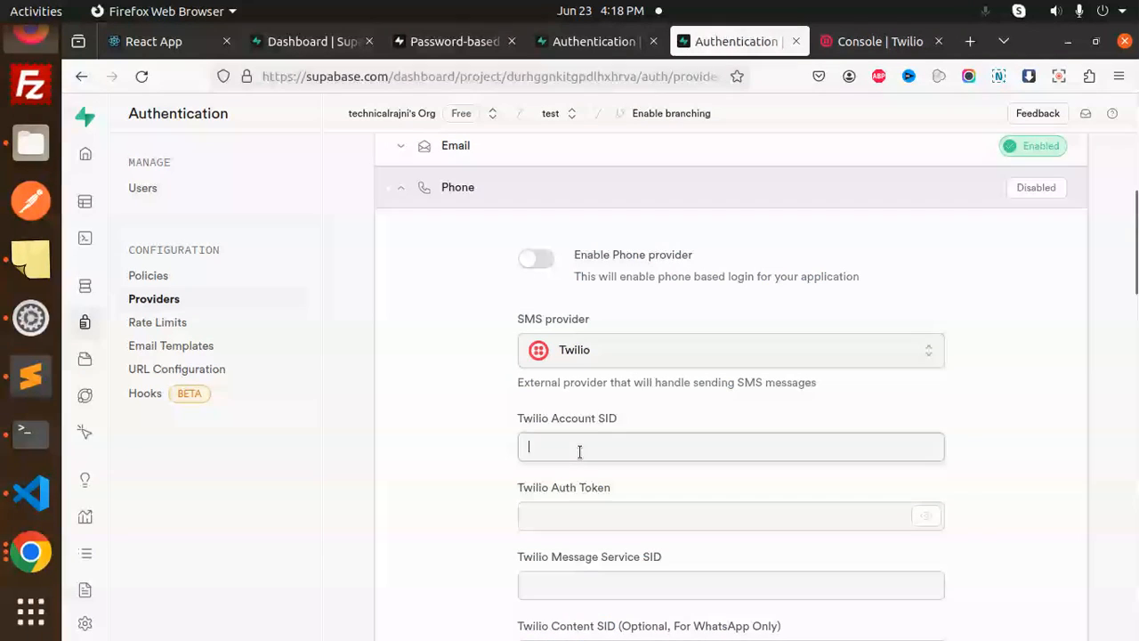
click(880, 41)
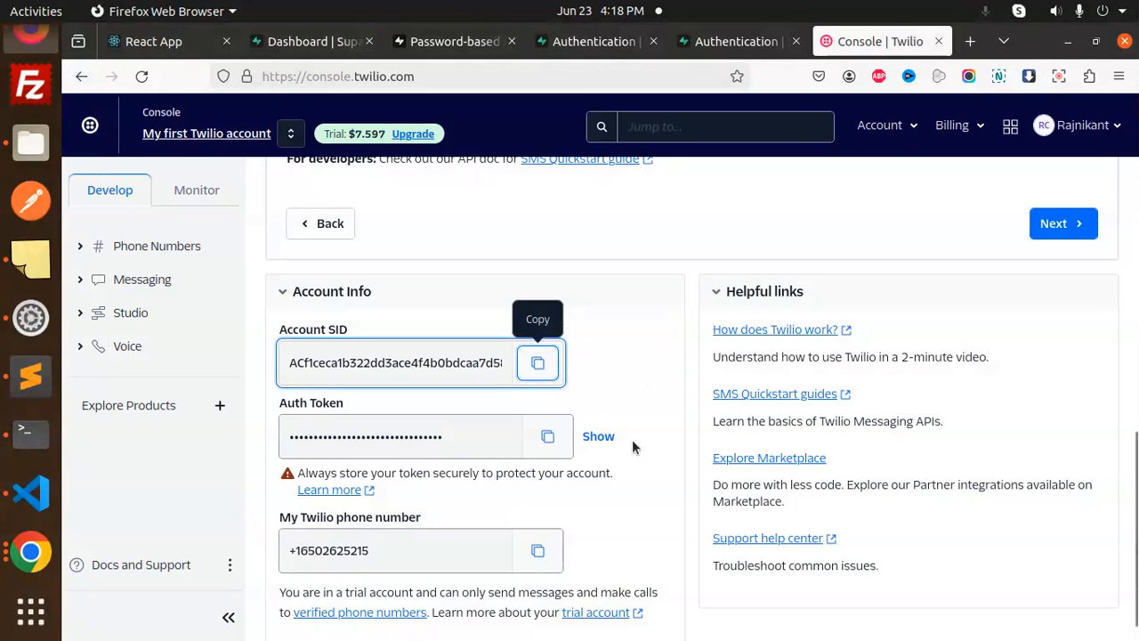
click(736, 41)
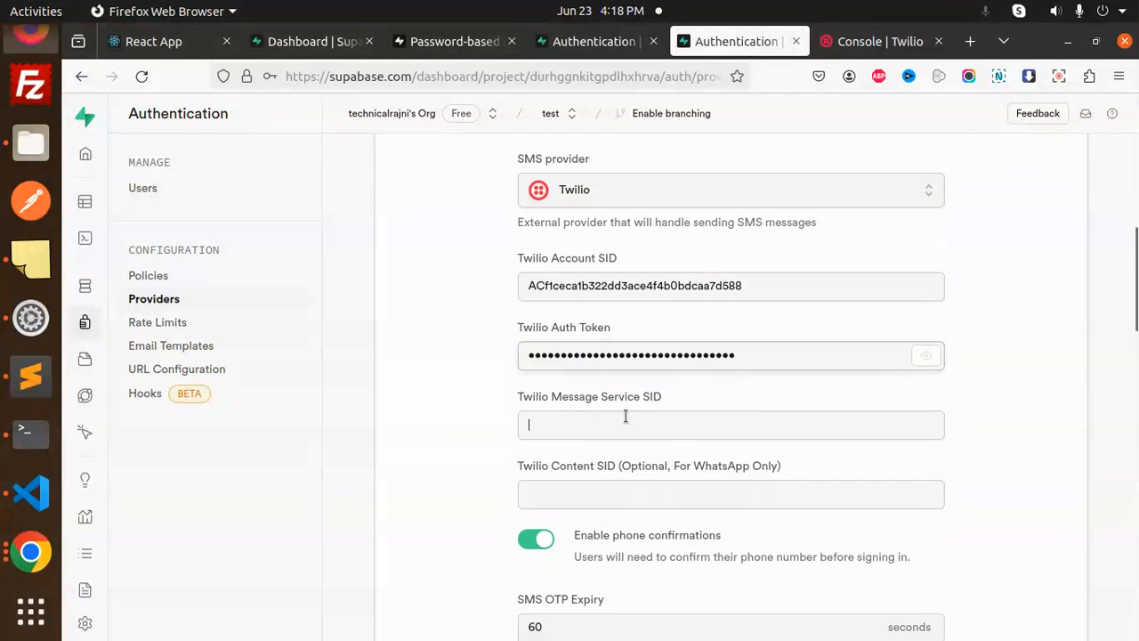
click(879, 41)
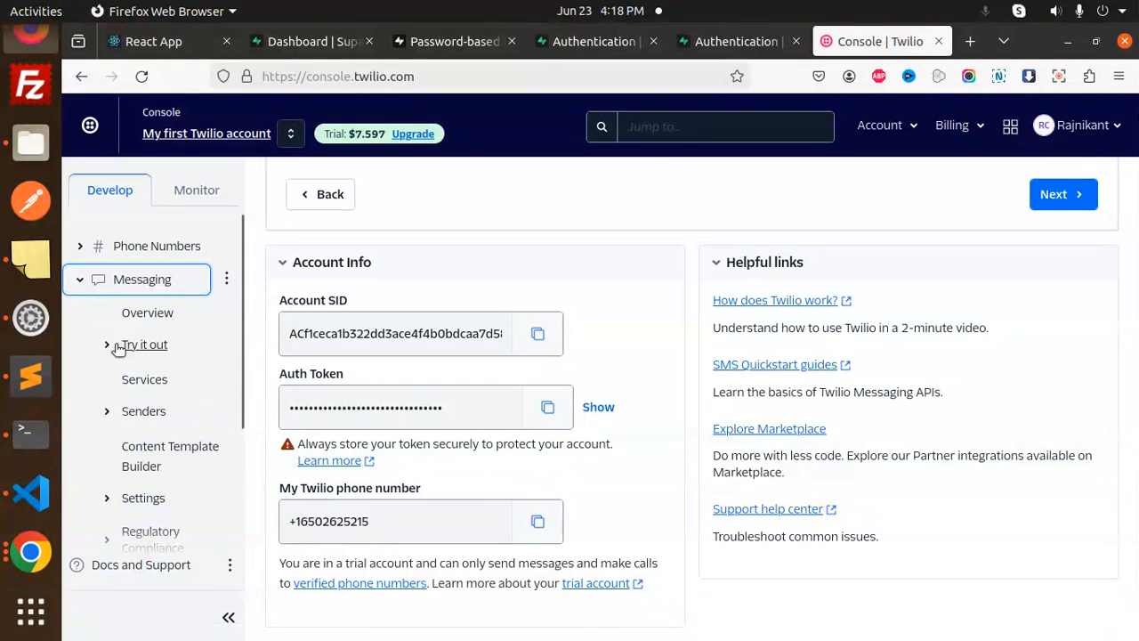
Expand Messaging > Senders in the Develop sidebar and go to Services.
scroll(down, 3)
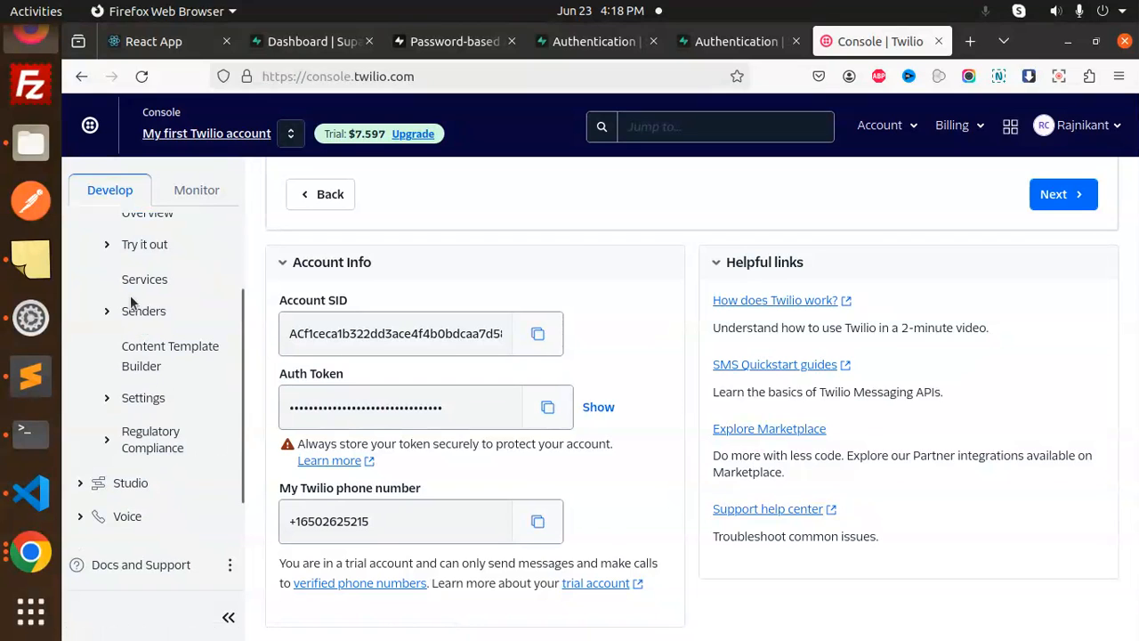
click(144, 311)
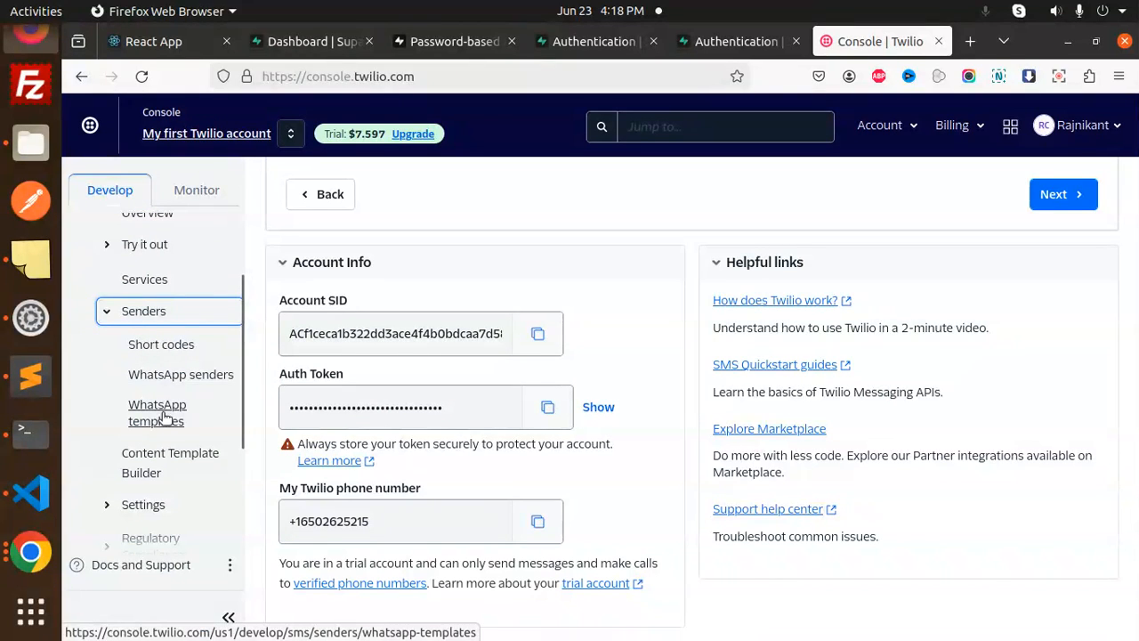
mouse_move(180, 374)
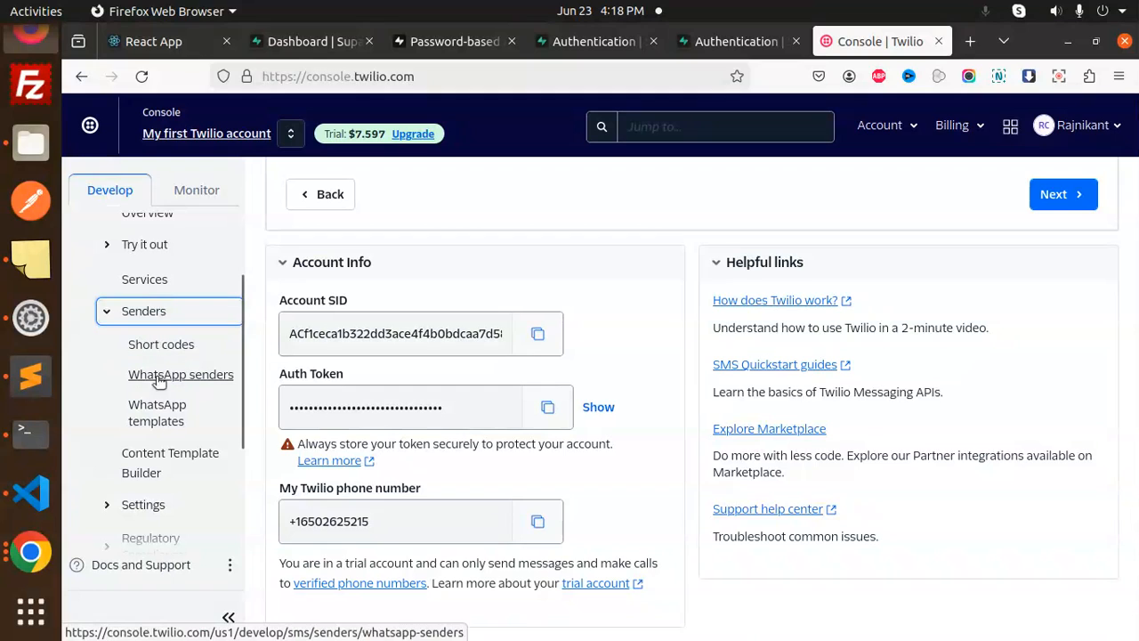
click(144, 504)
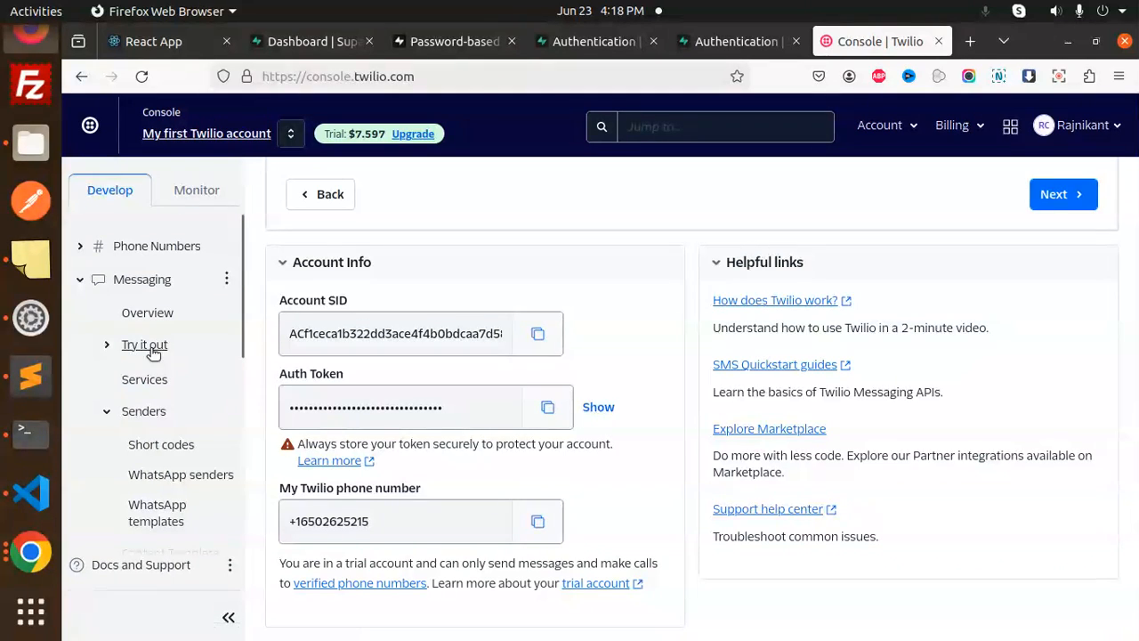
click(145, 379)
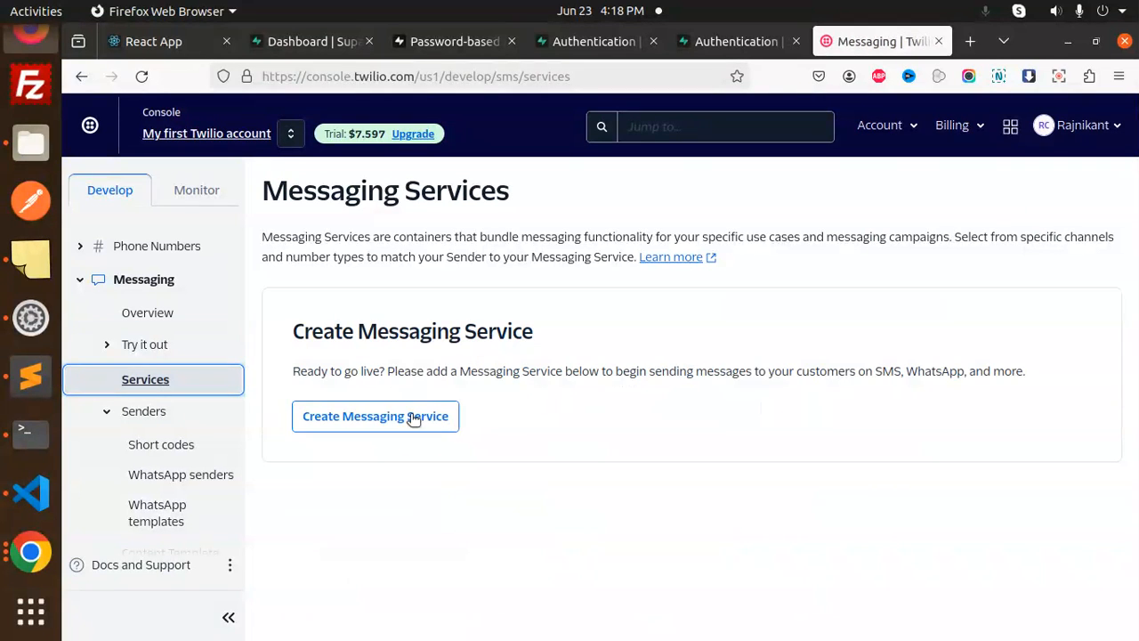
Create a Twilio messaging service named 'test'.
click(374, 416)
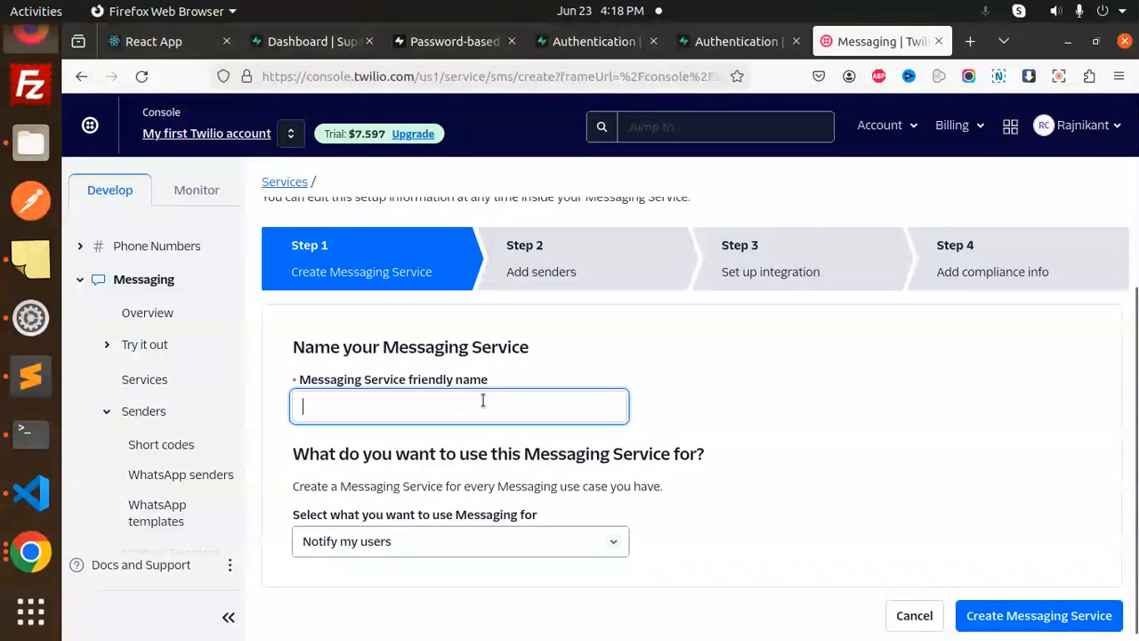
text(test)
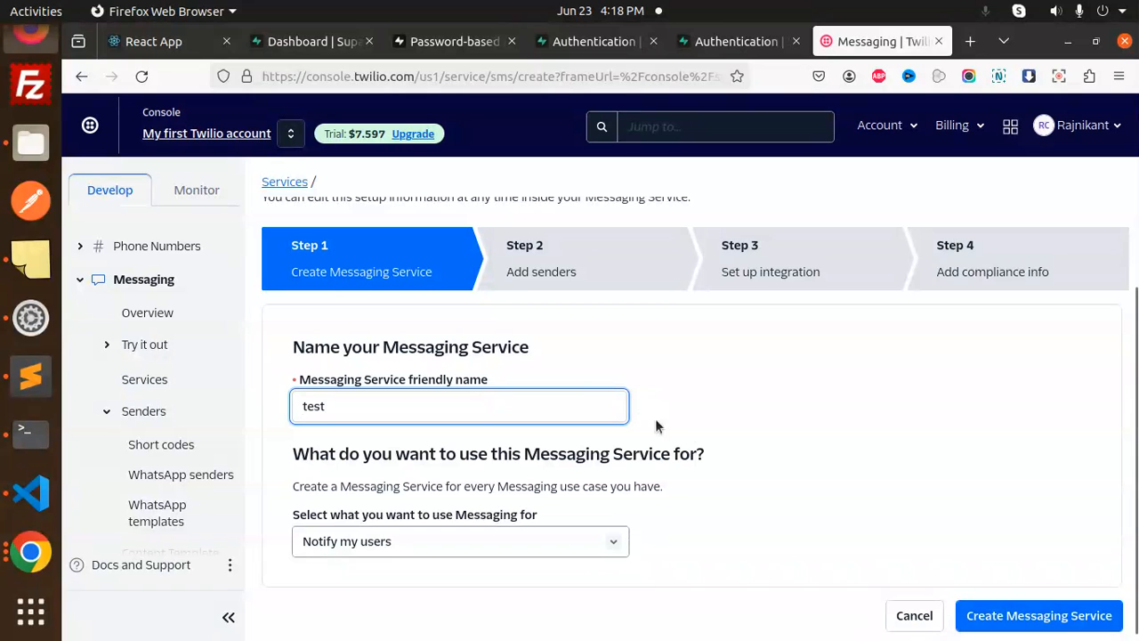
click(1039, 615)
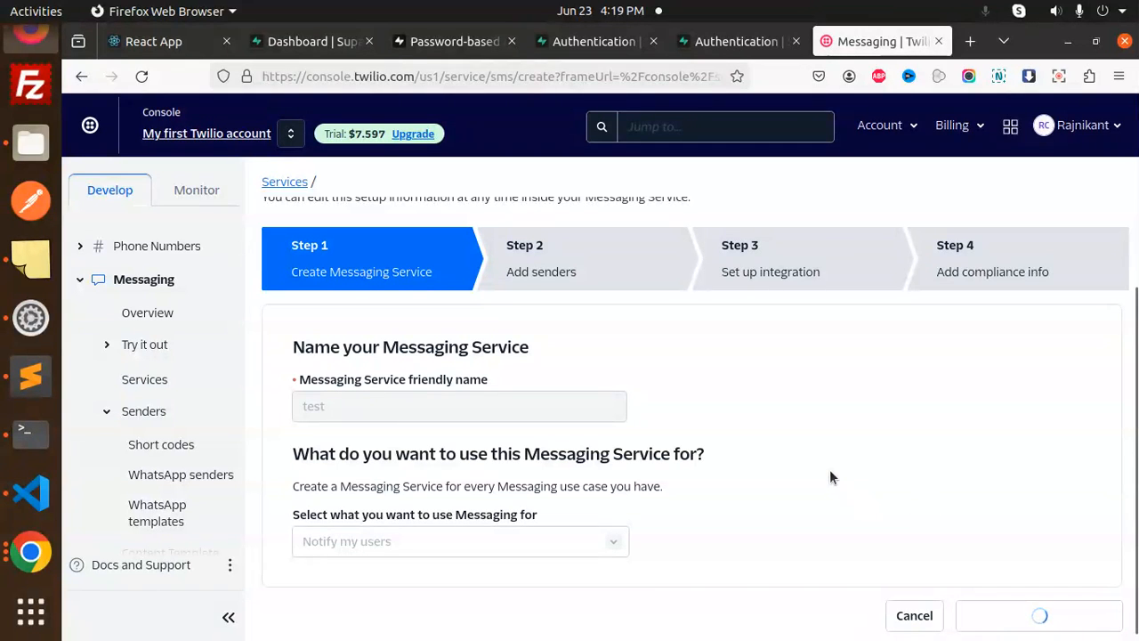
click(736, 40)
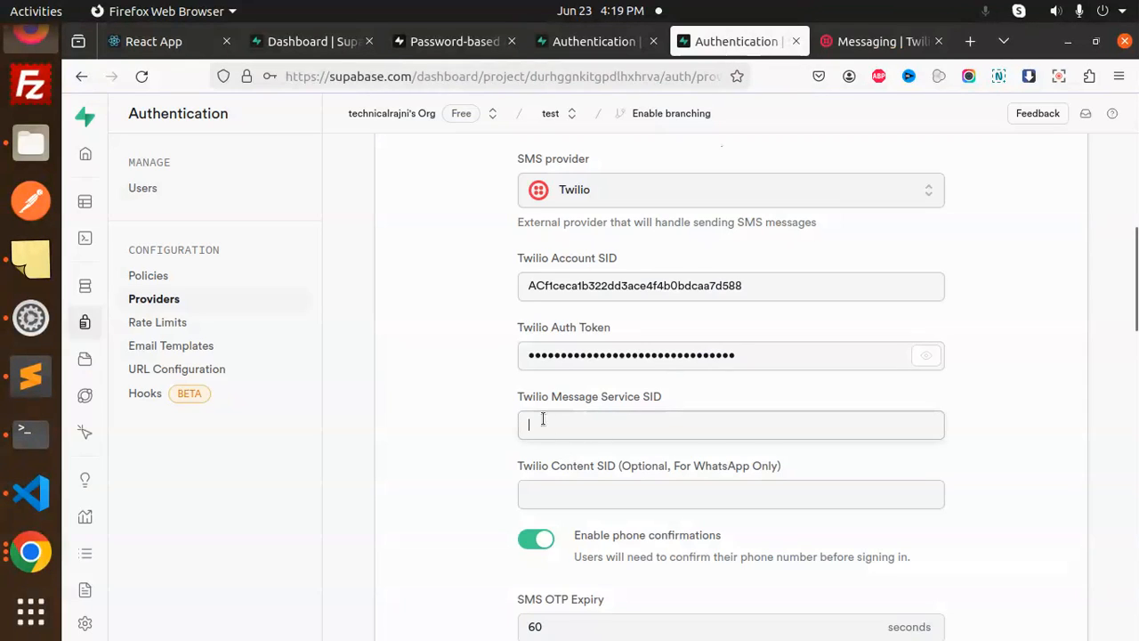
click(876, 40)
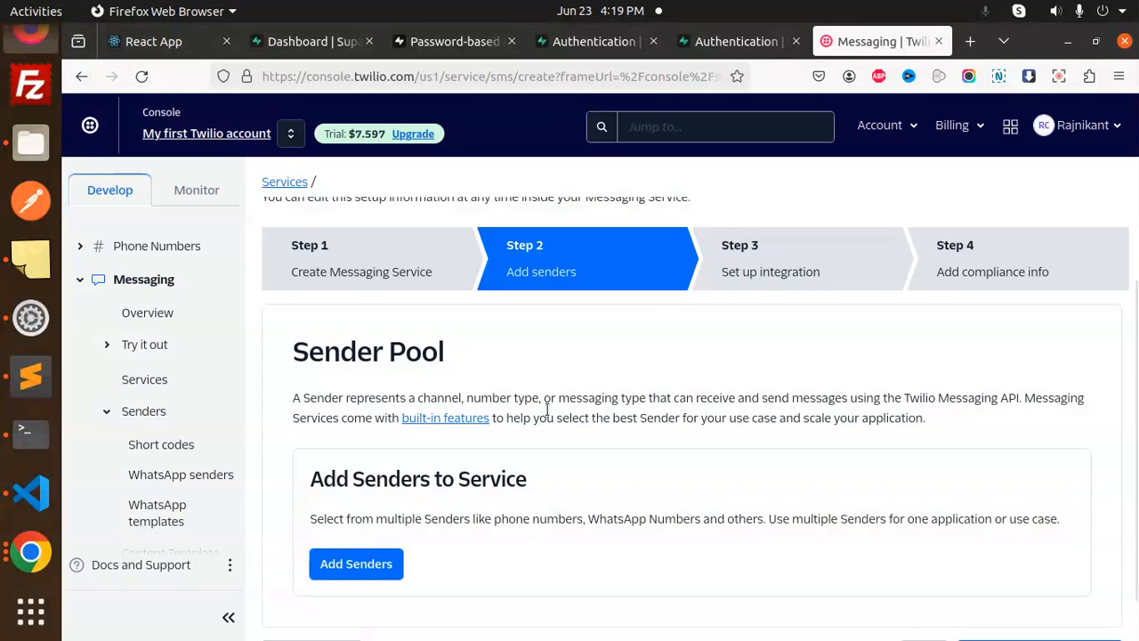
click(356, 563)
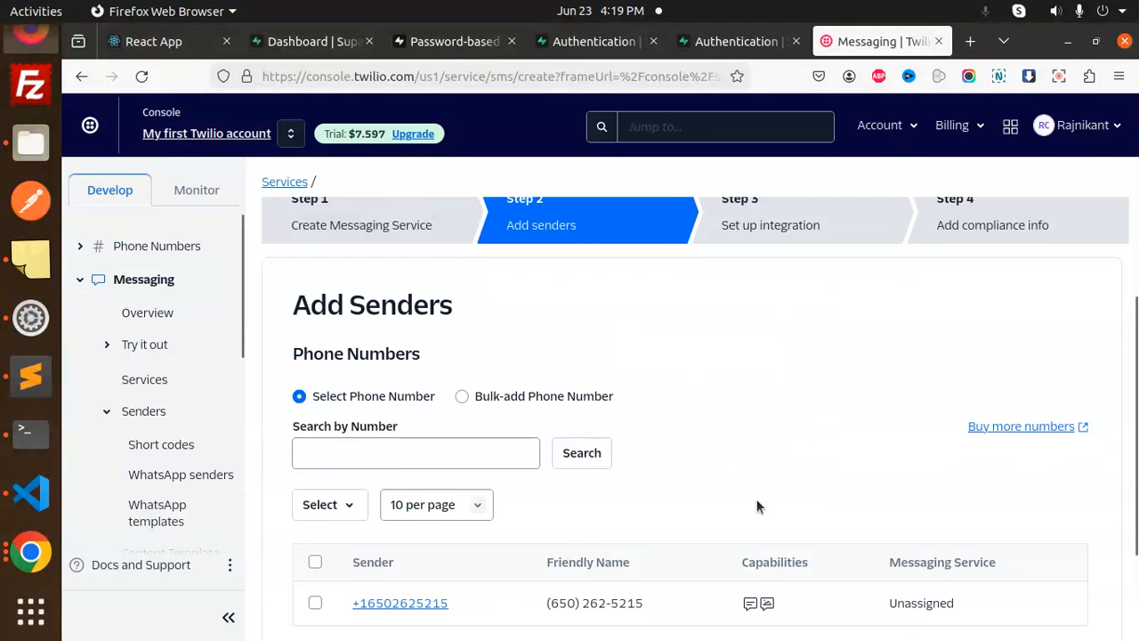
scroll(down, 3)
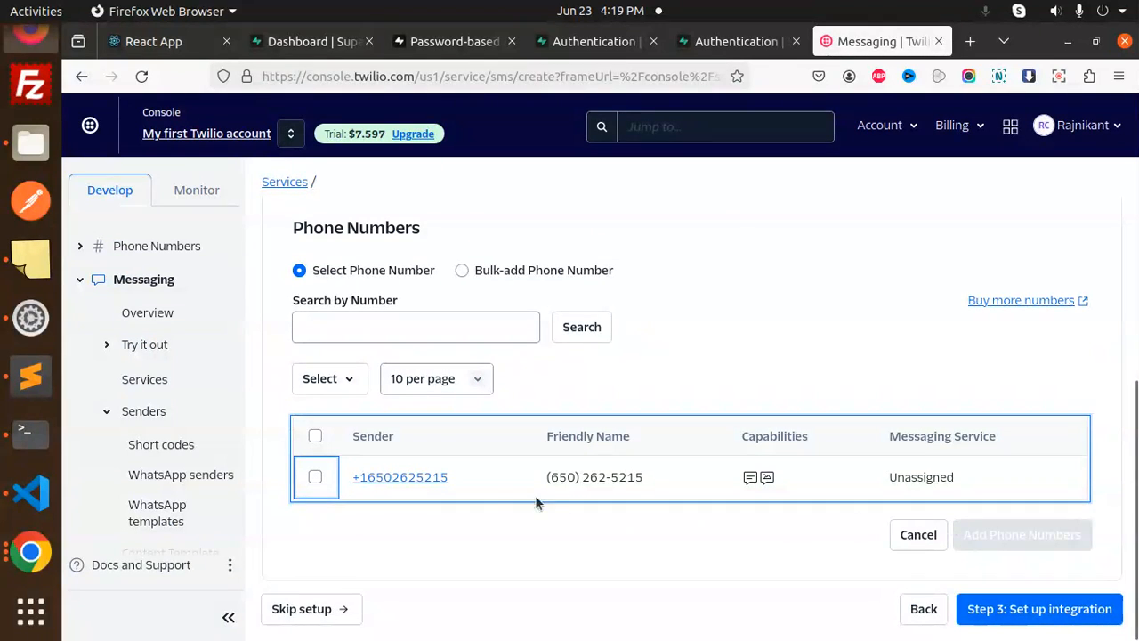
click(315, 435)
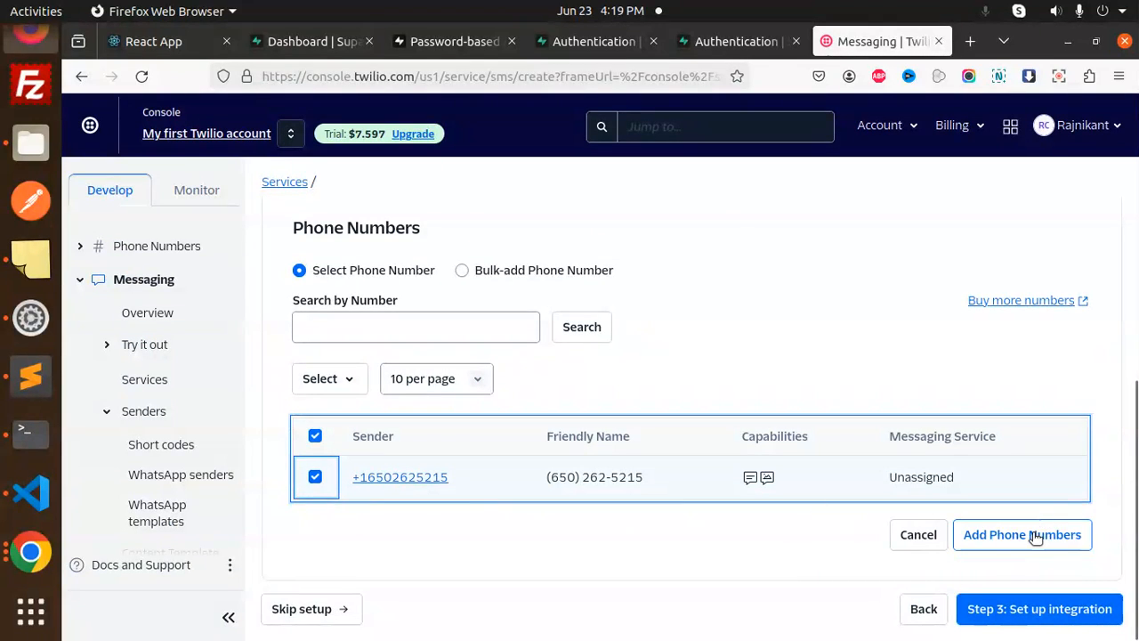
click(1021, 534)
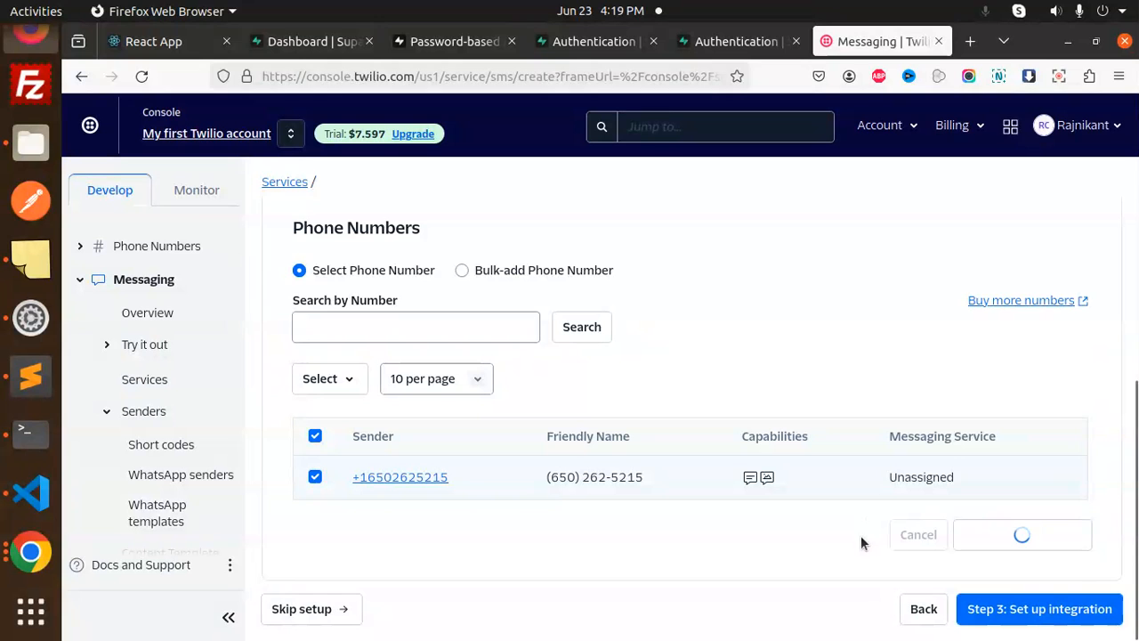
click(1021, 534)
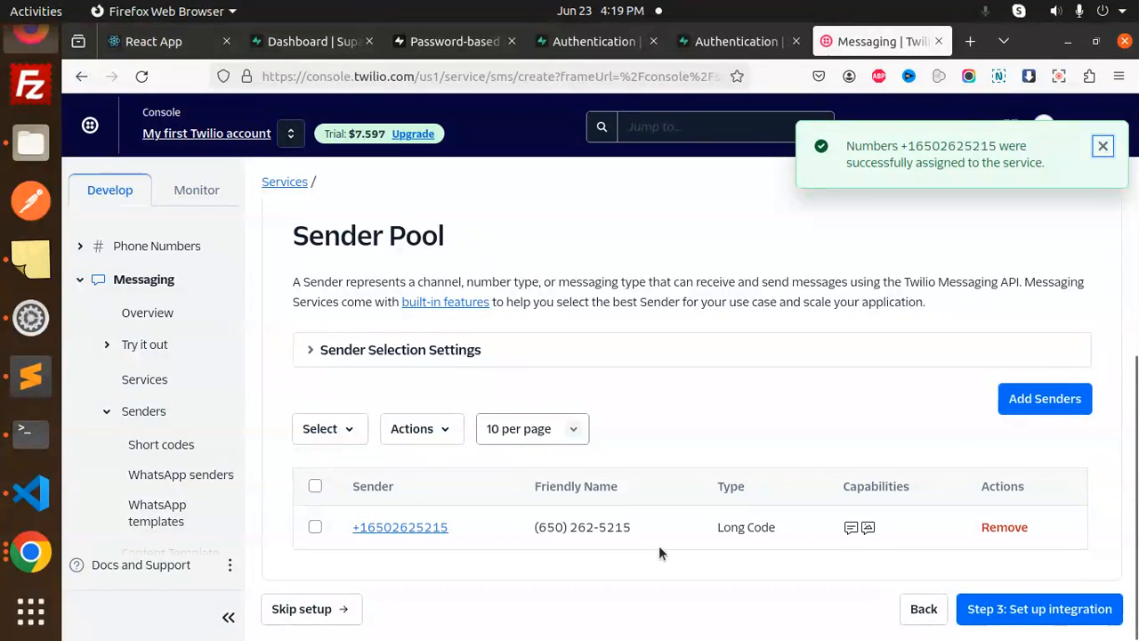
Skip through integration and compliance steps, complete setup, and go to sending a test SMS.
click(1039, 609)
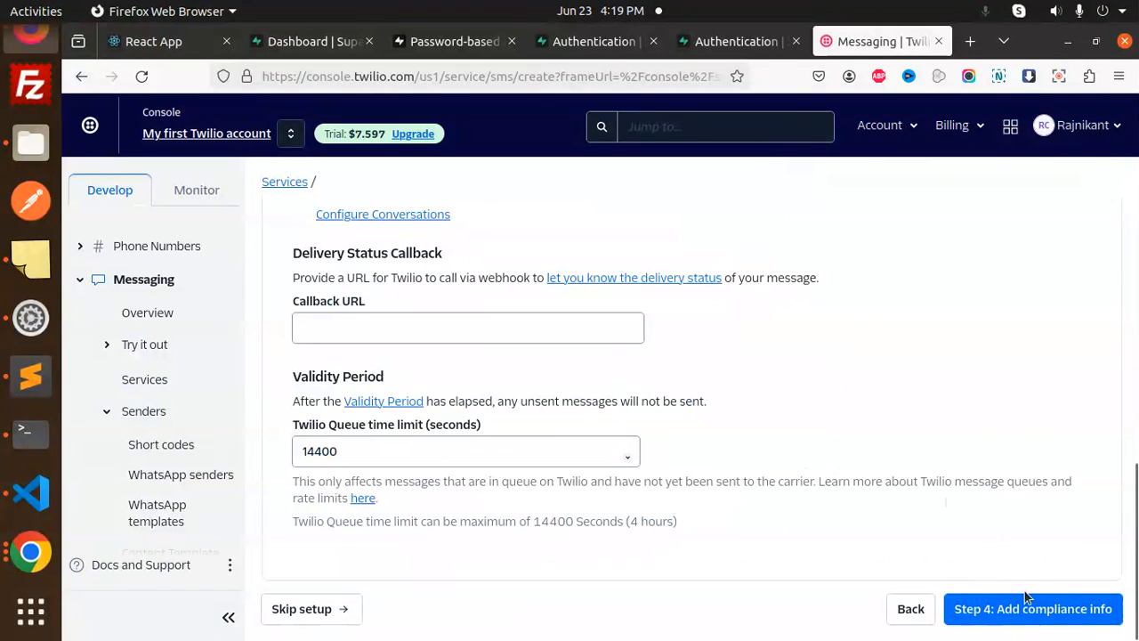
click(1033, 609)
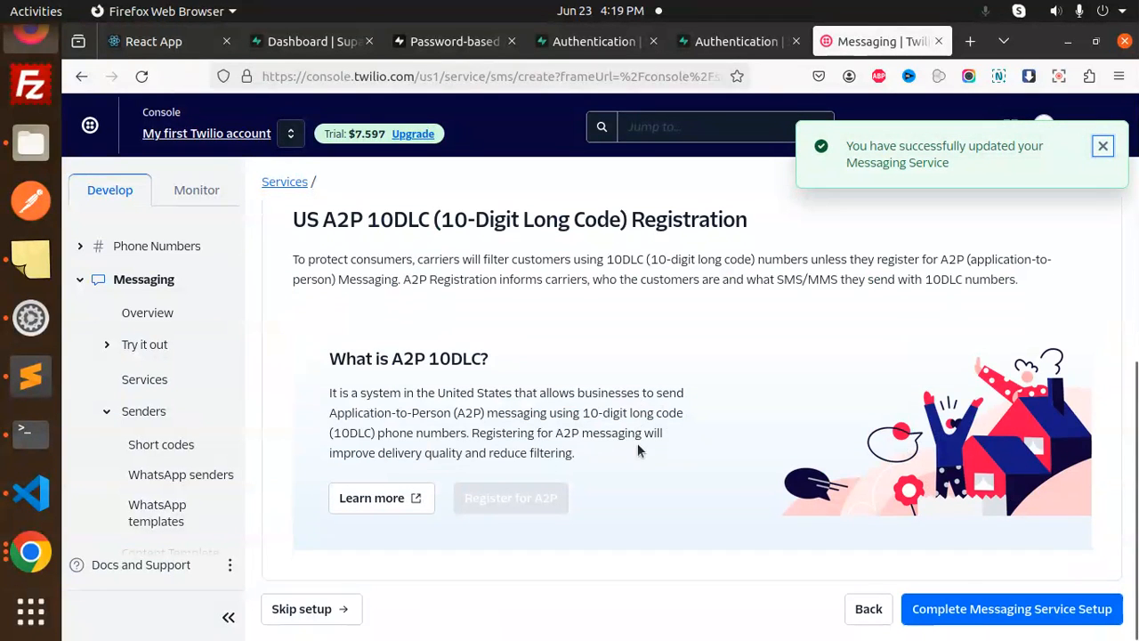
click(1011, 608)
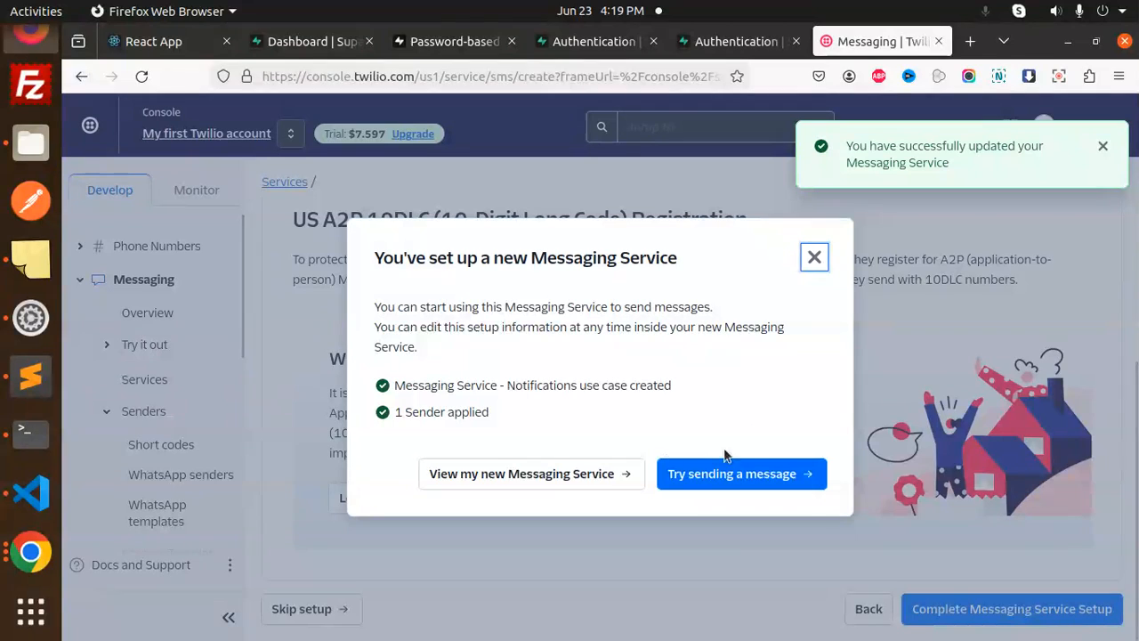
click(731, 473)
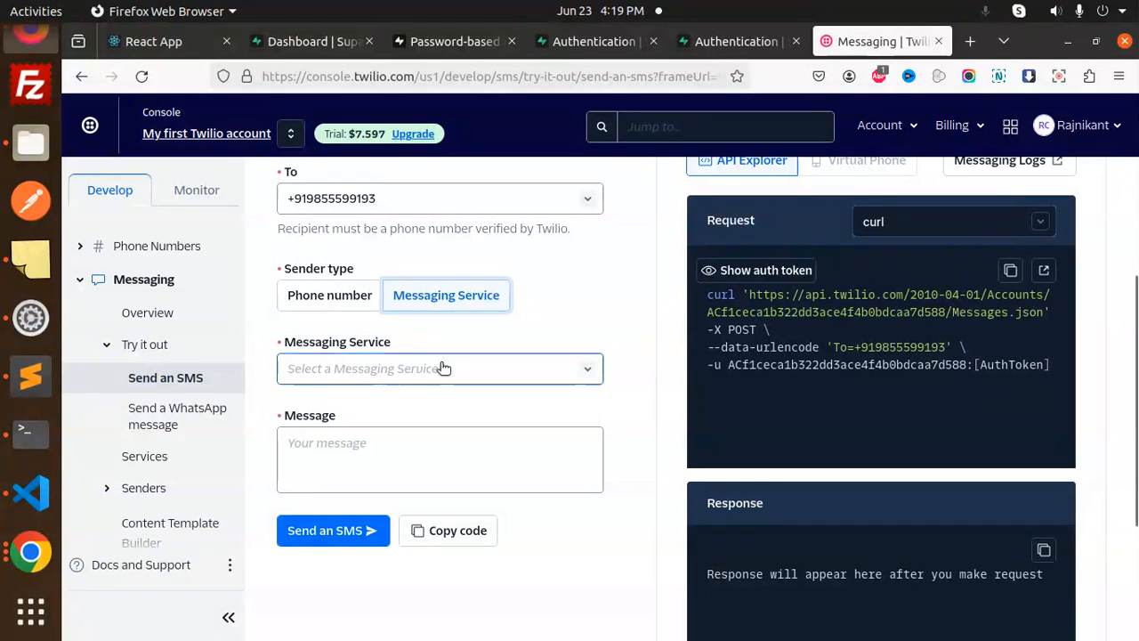
click(440, 368)
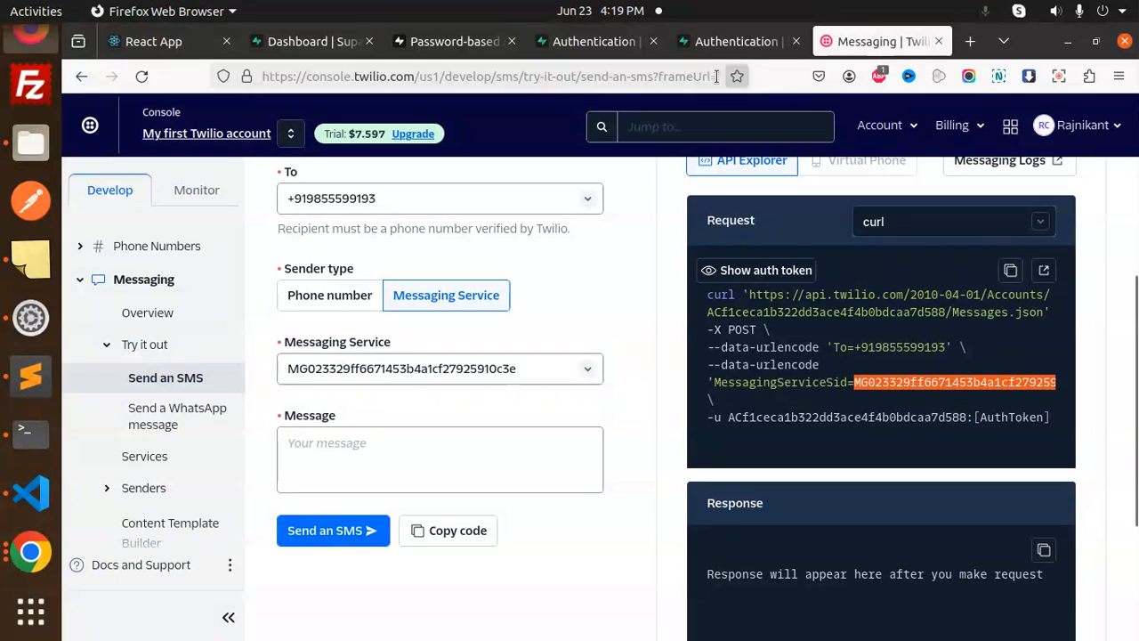
click(736, 41)
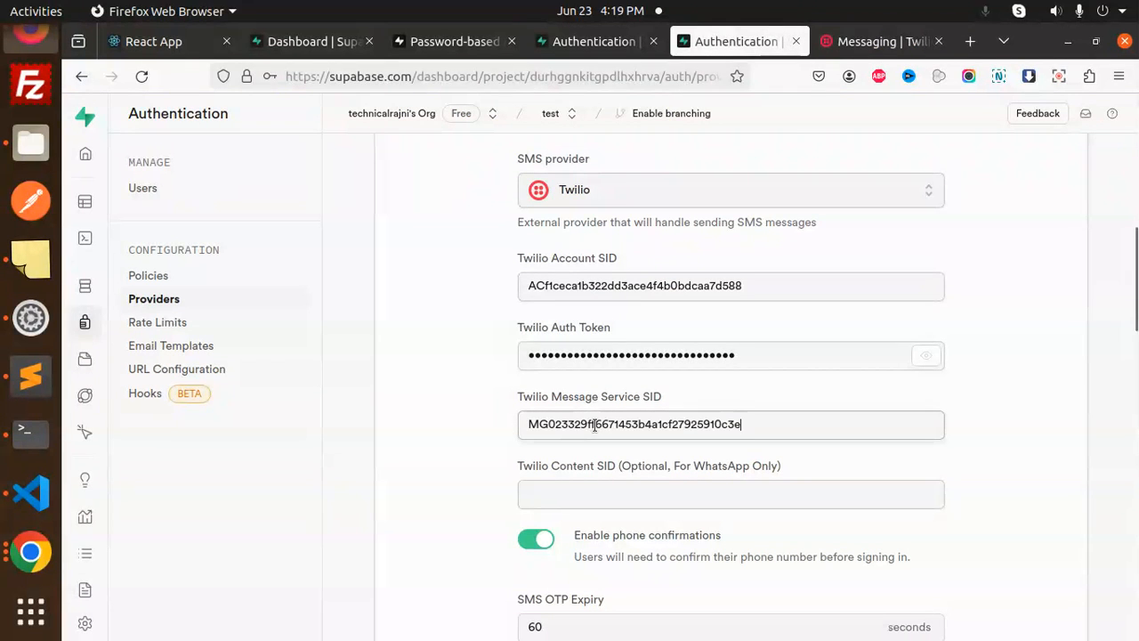
Save the phone provider's Twilio settings and decline Firefox's password prompt.
scroll(down, 3)
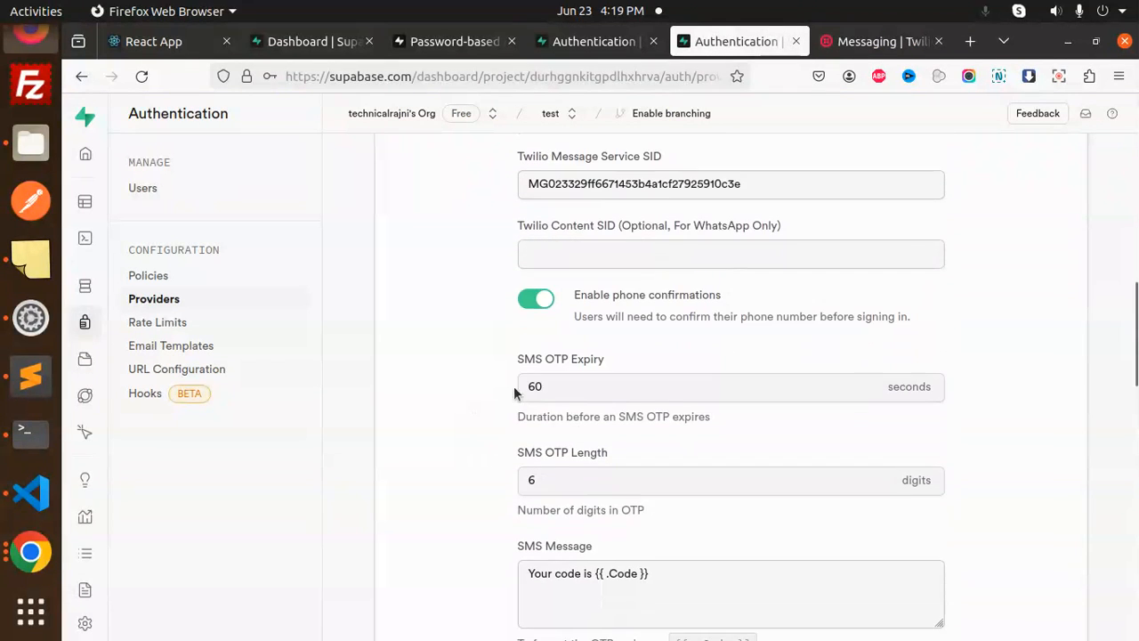
scroll(down, 3)
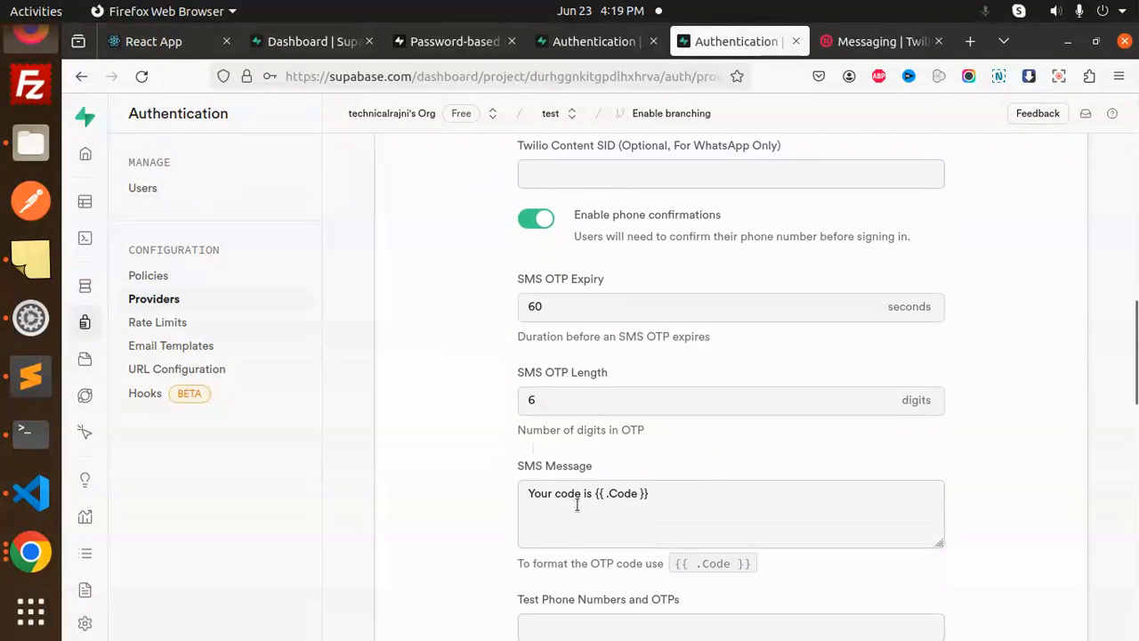
scroll(down, 3)
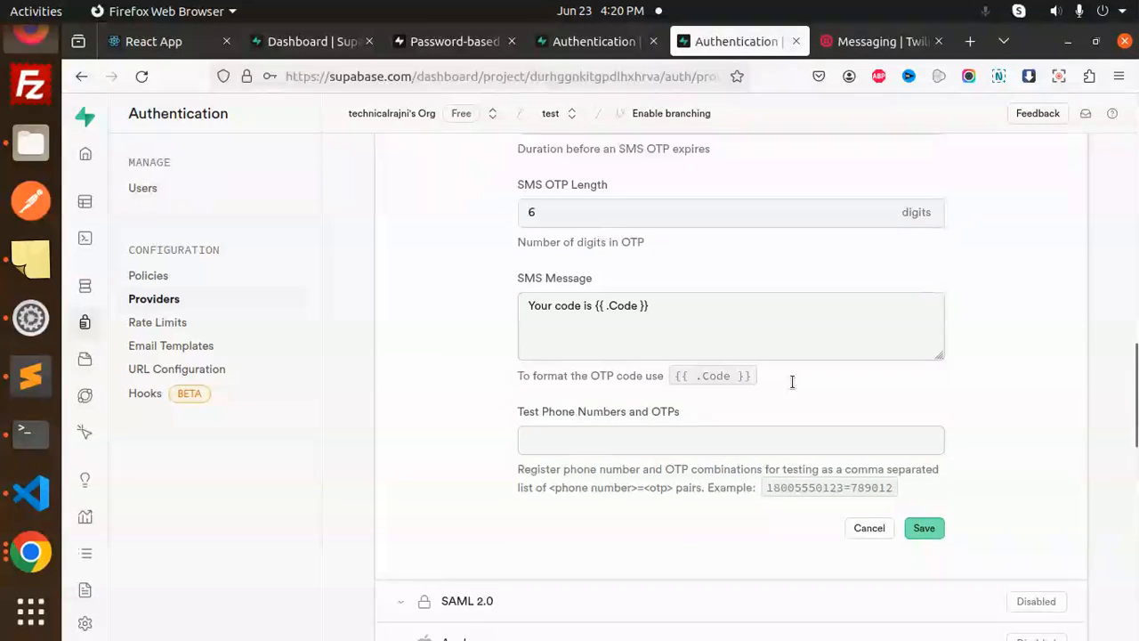
click(923, 527)
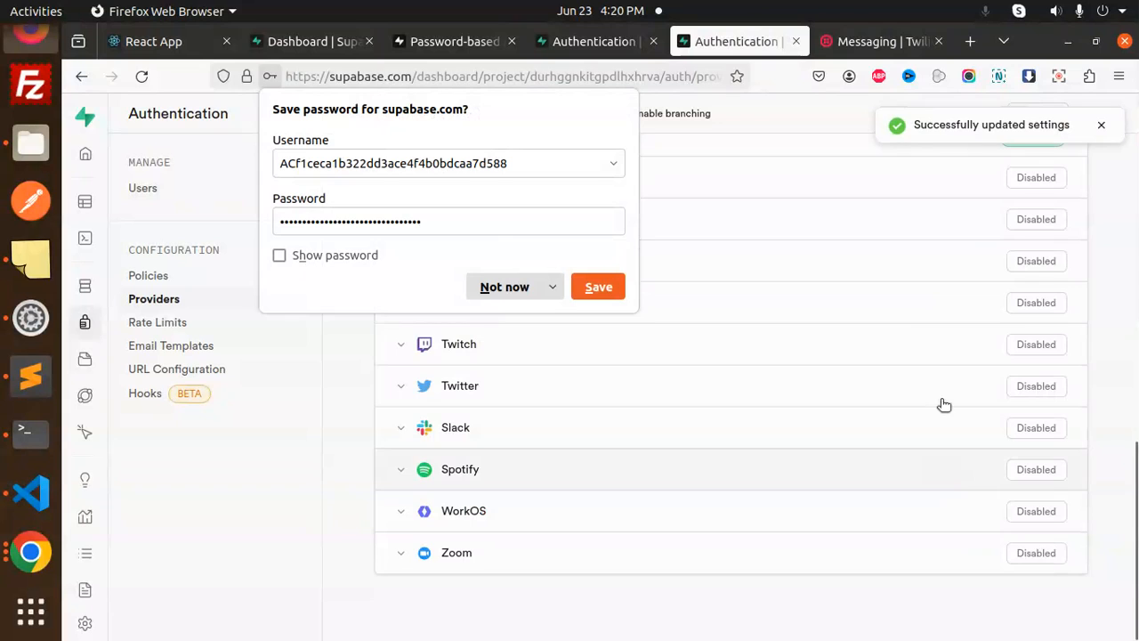
click(504, 286)
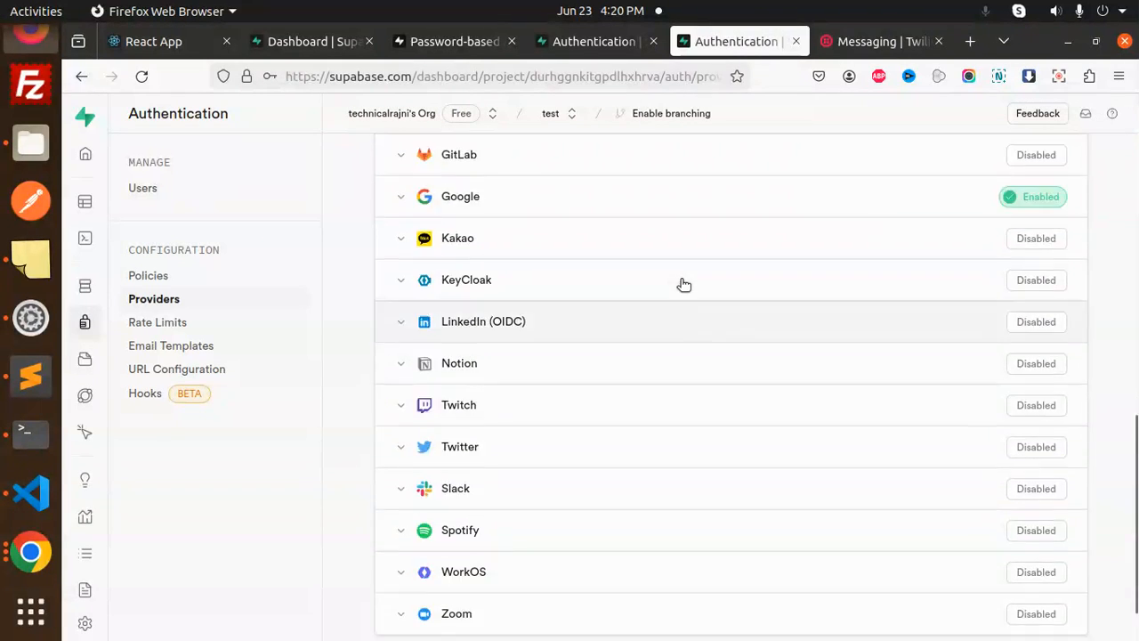
Copy the Project URL from the project's Configuration > API settings.
scroll(up, 3)
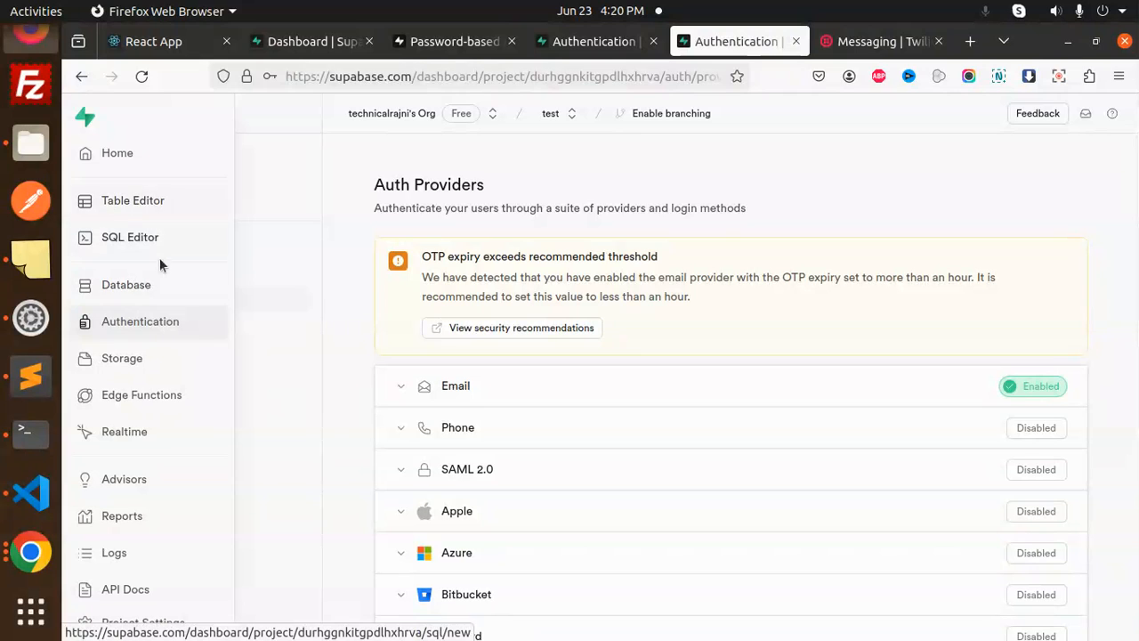
mouse_move(126, 589)
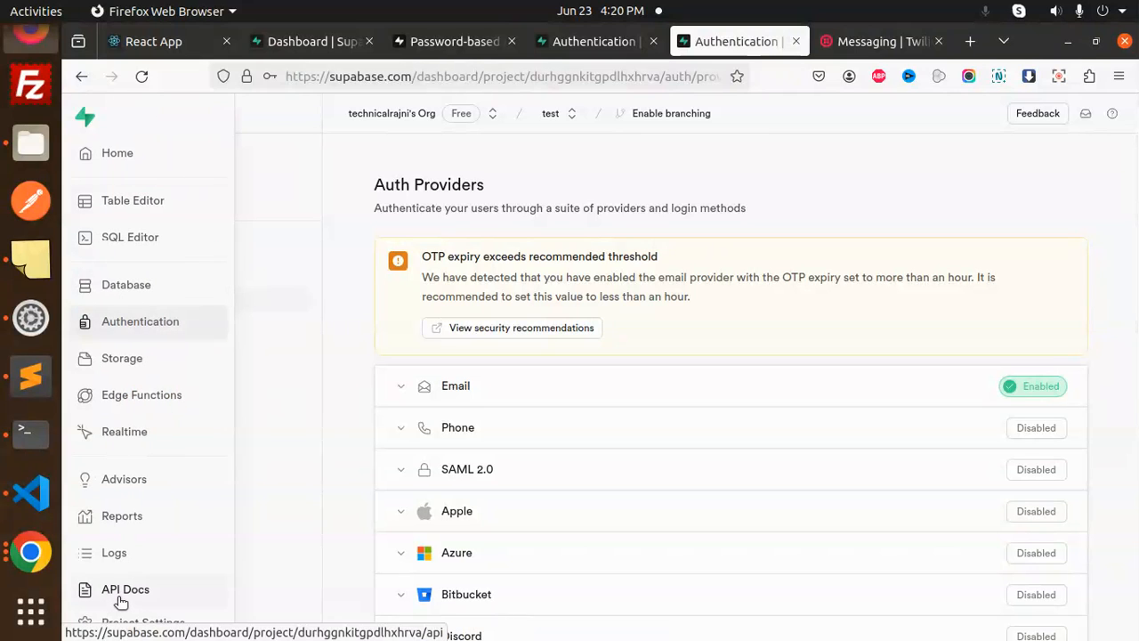
click(125, 589)
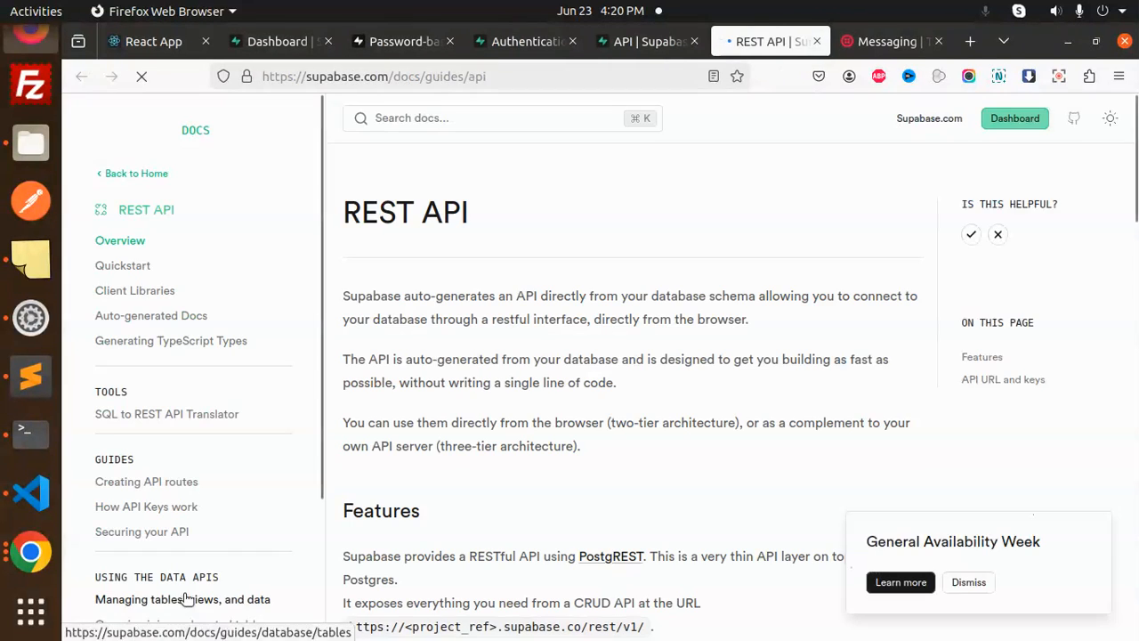
click(648, 41)
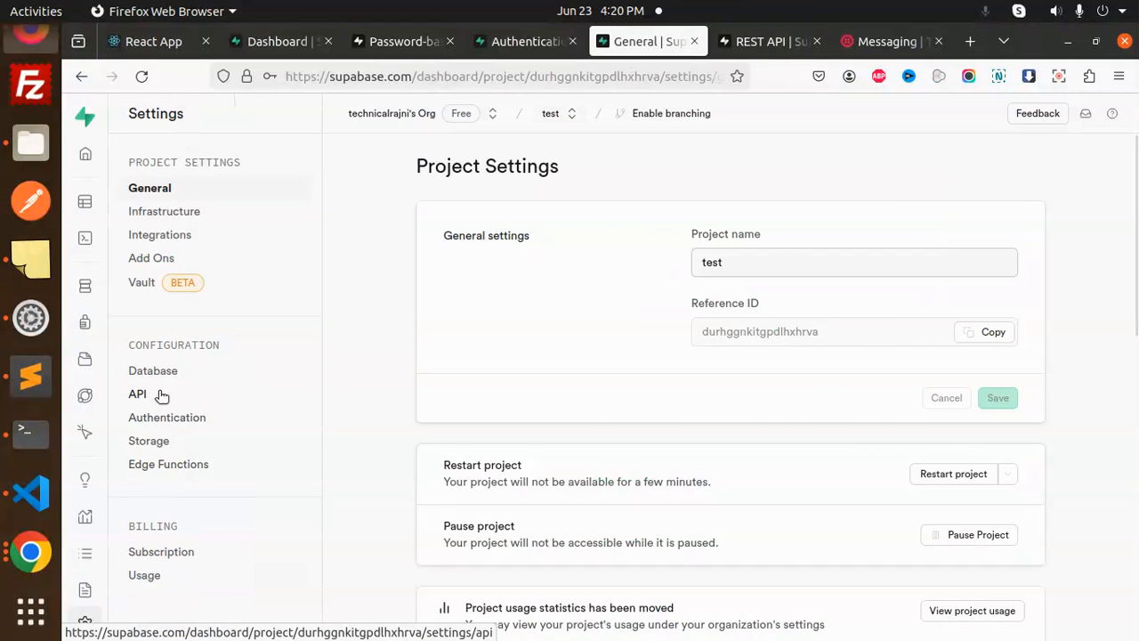
click(137, 393)
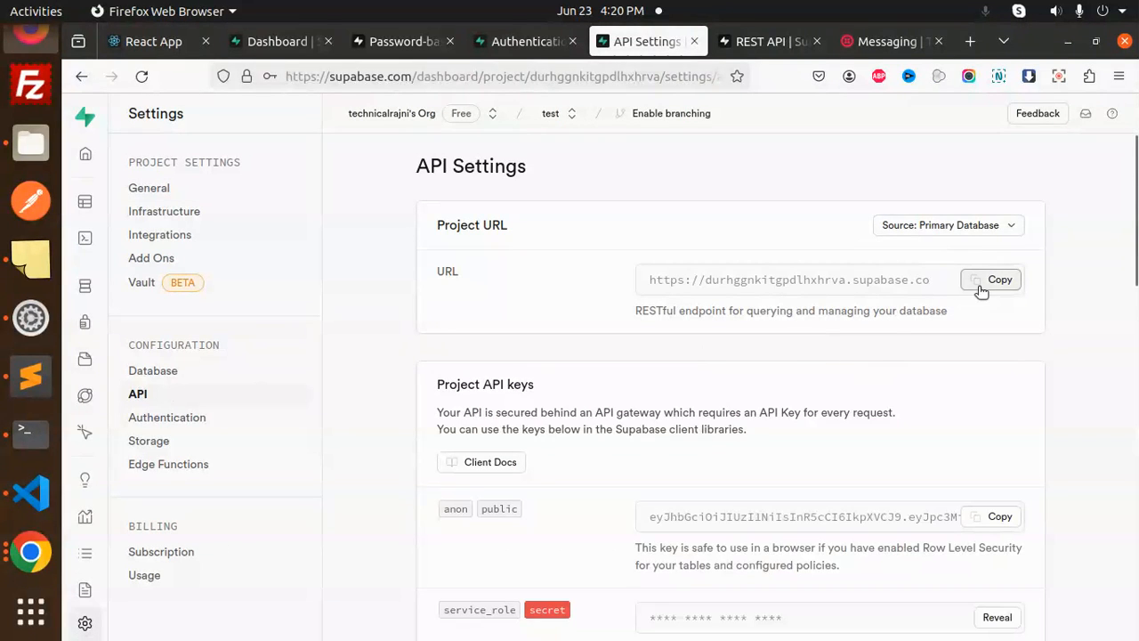
click(30, 492)
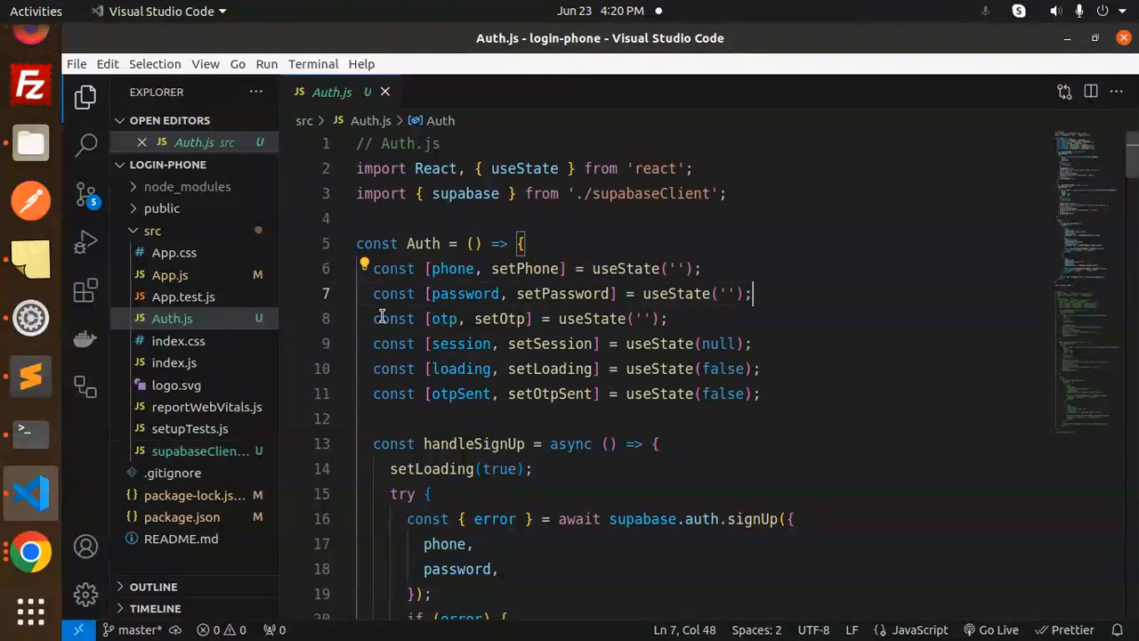
Fill supabaseClient.js with the project's Supabase URL and anon key.
click(199, 450)
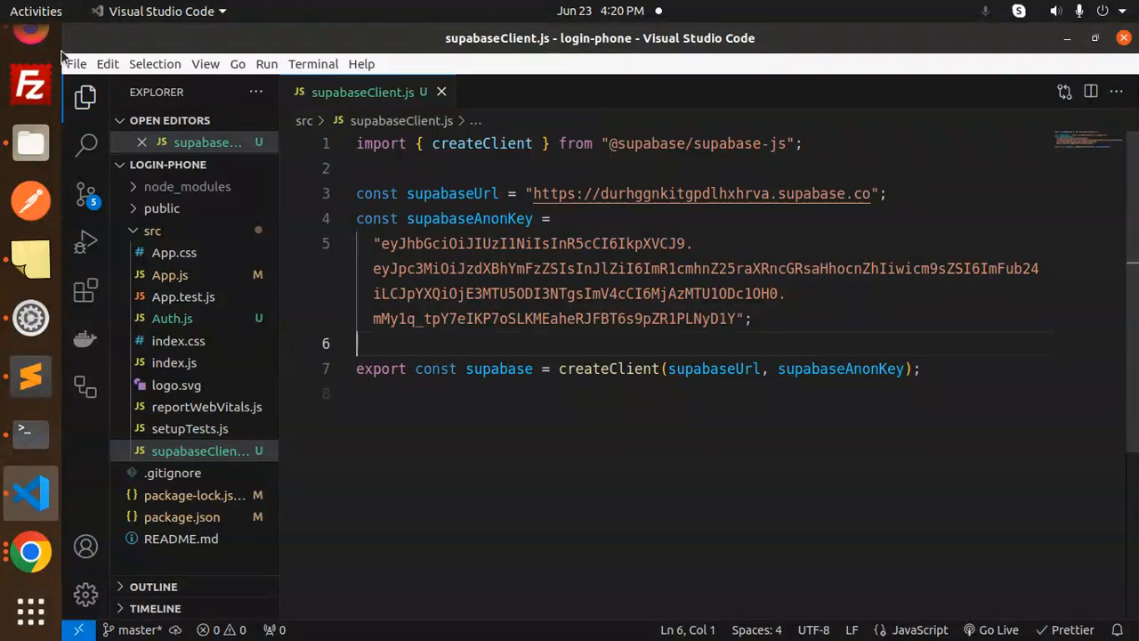
click(30, 460)
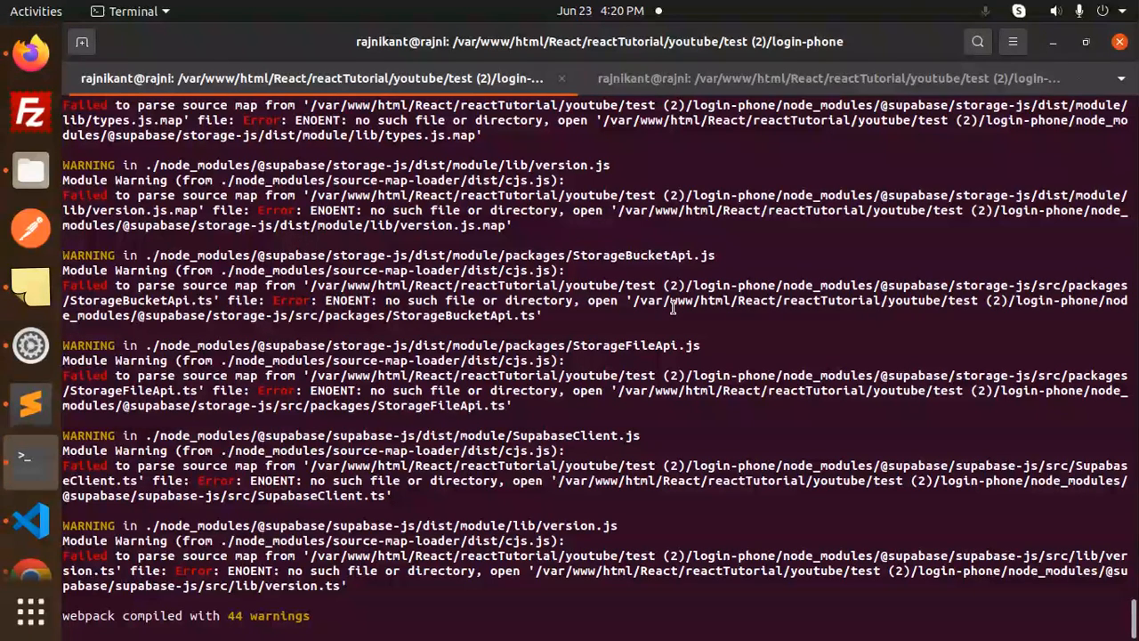
mouse_move(685, 329)
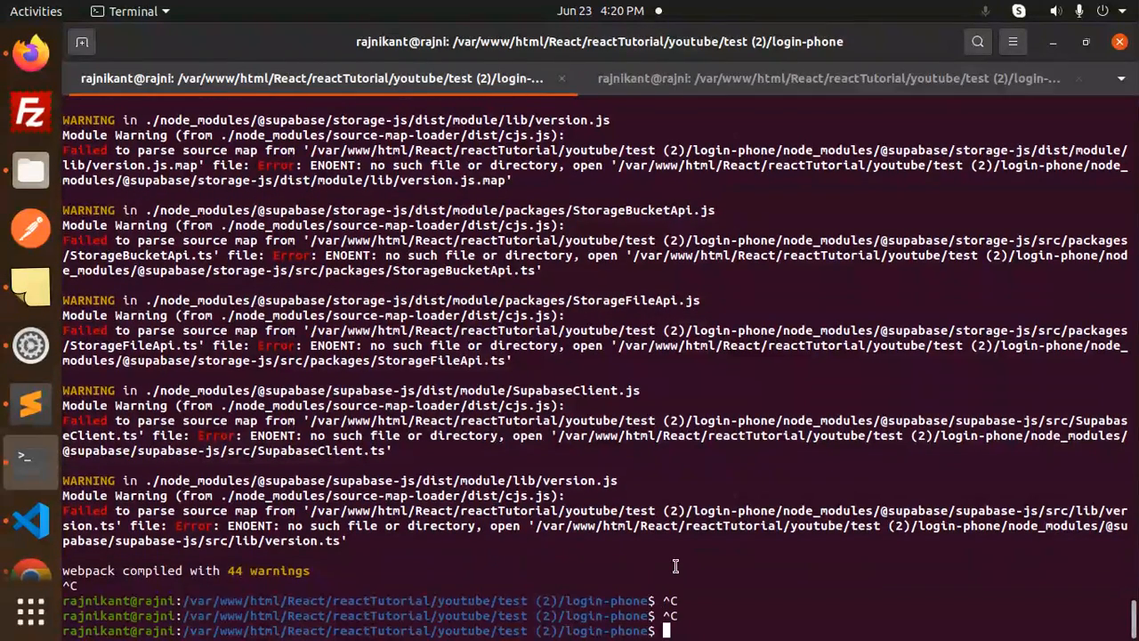
Delete node_modules, reinstall packages with npm i, and restart the app with npm start.
text(rm)
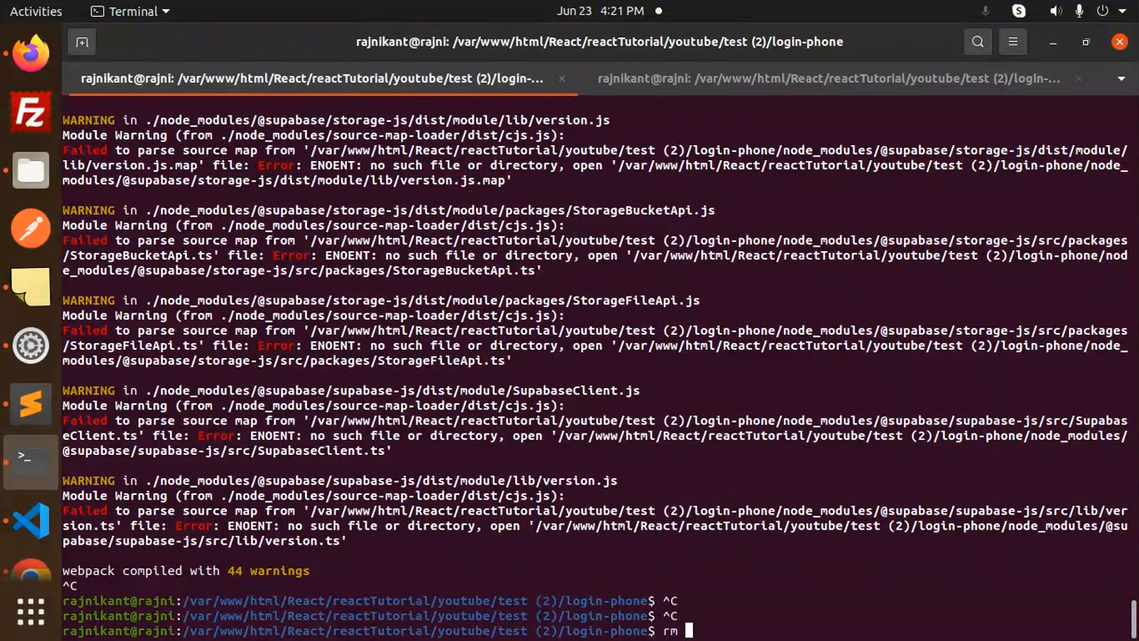
text(-r)
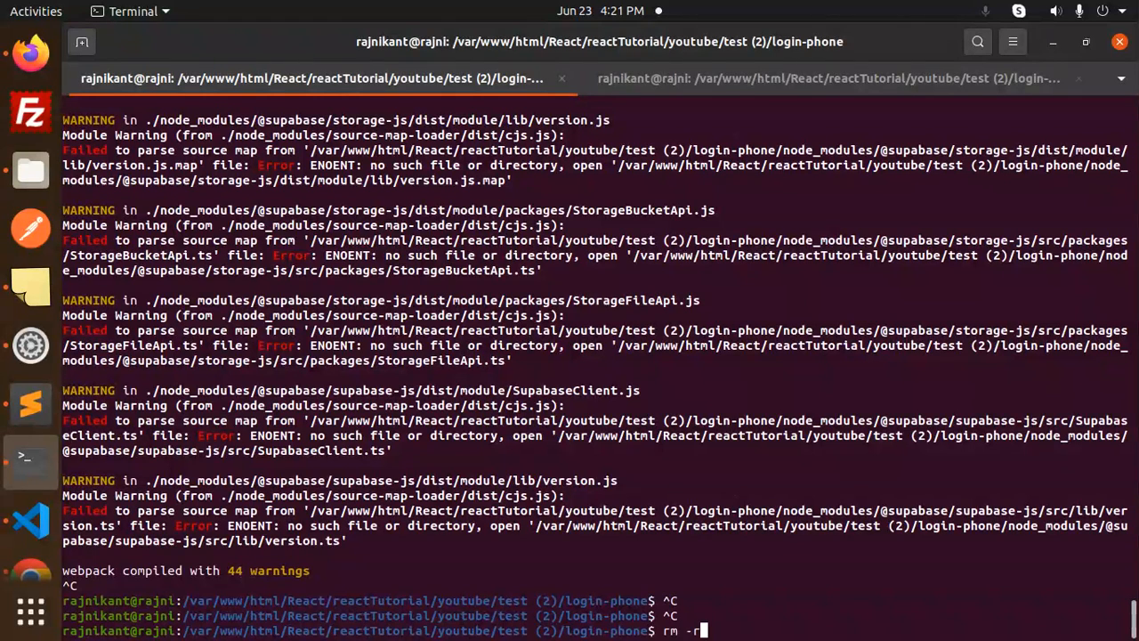
text(f)
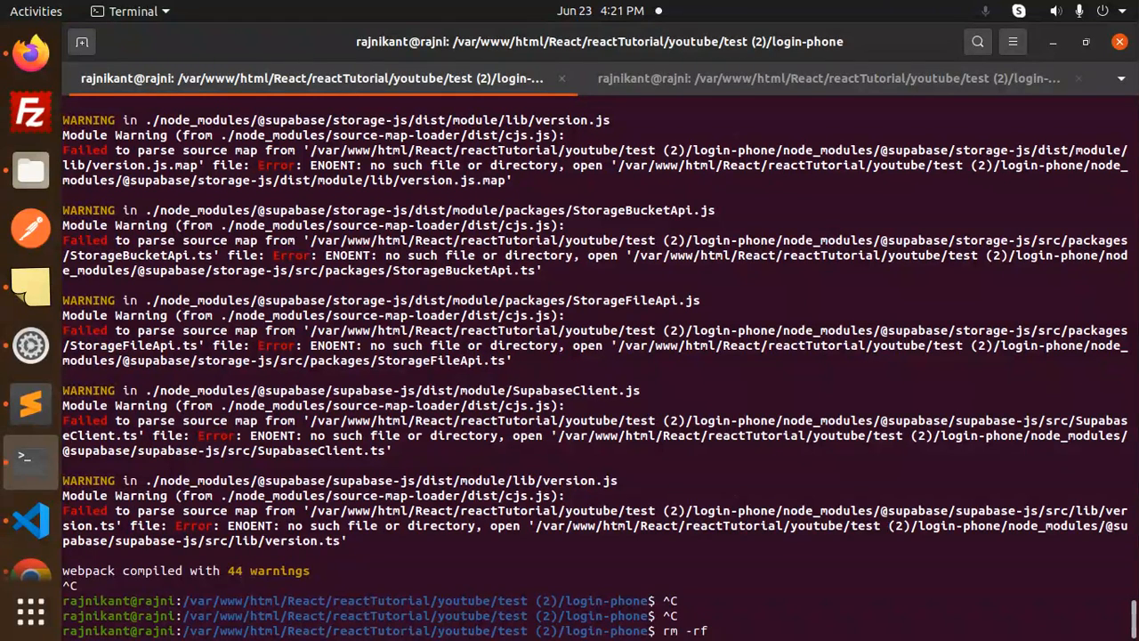
text(node_modules/)
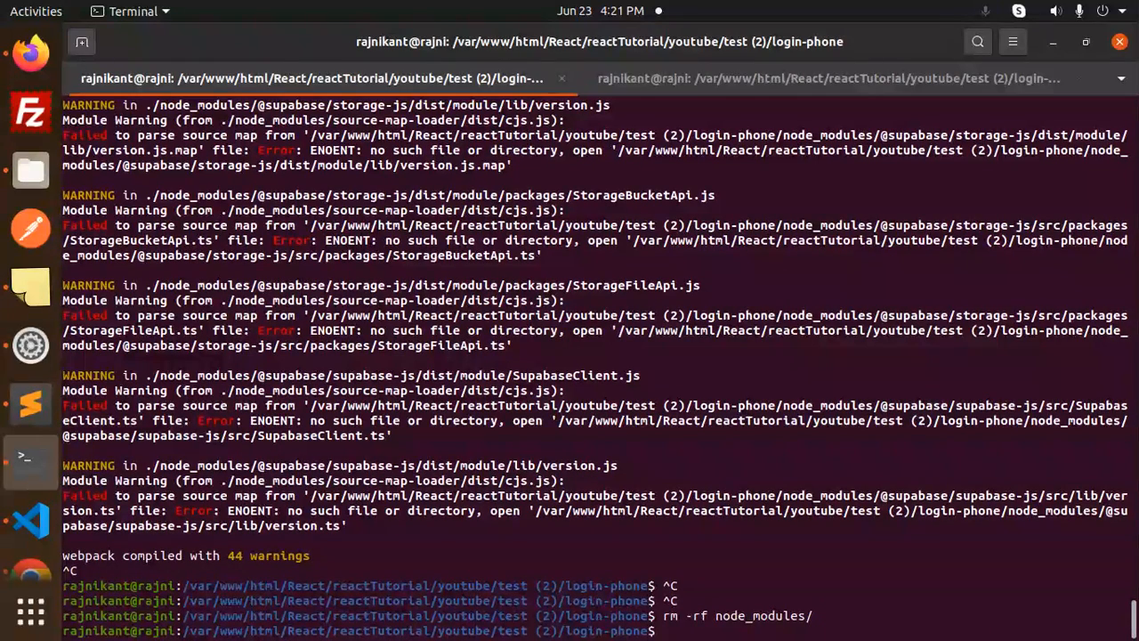
text(npm i)
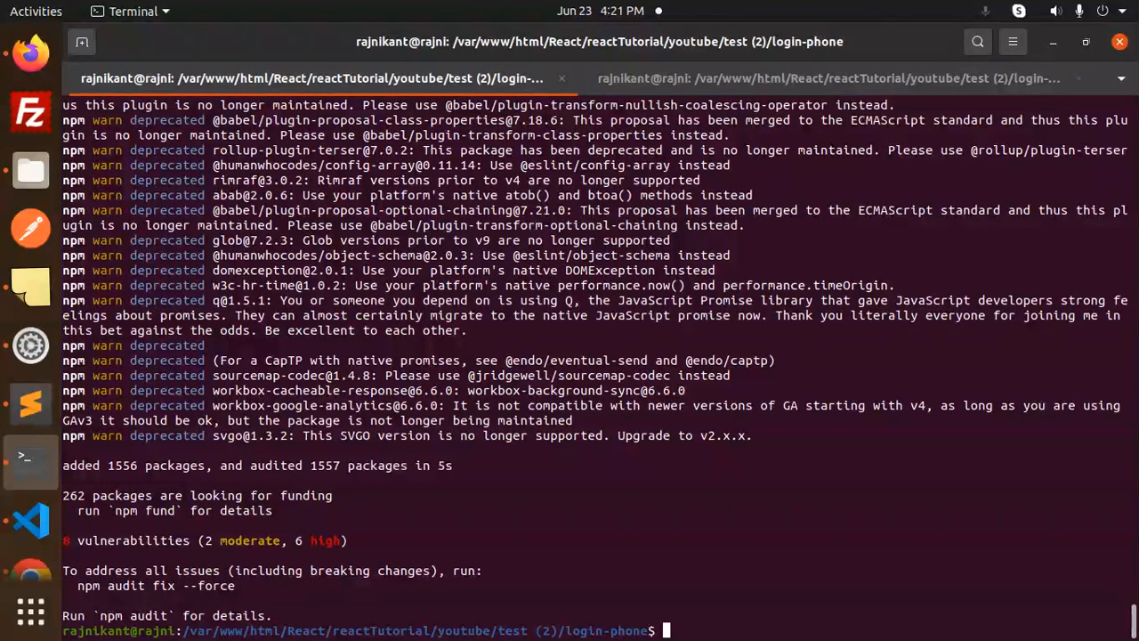
text(npm)
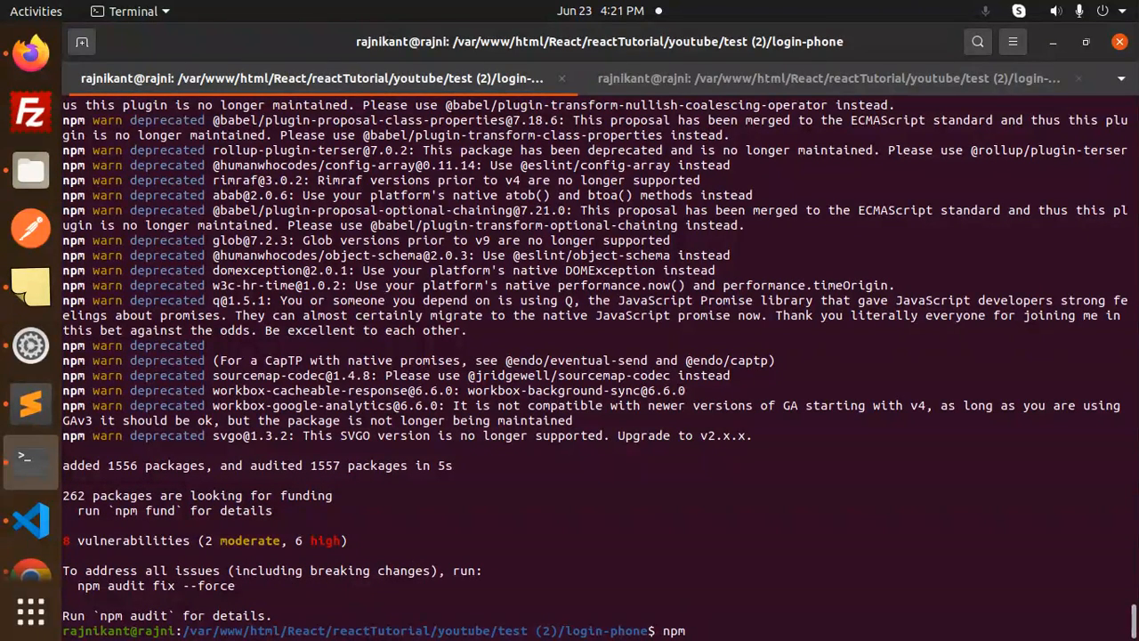
text(start)
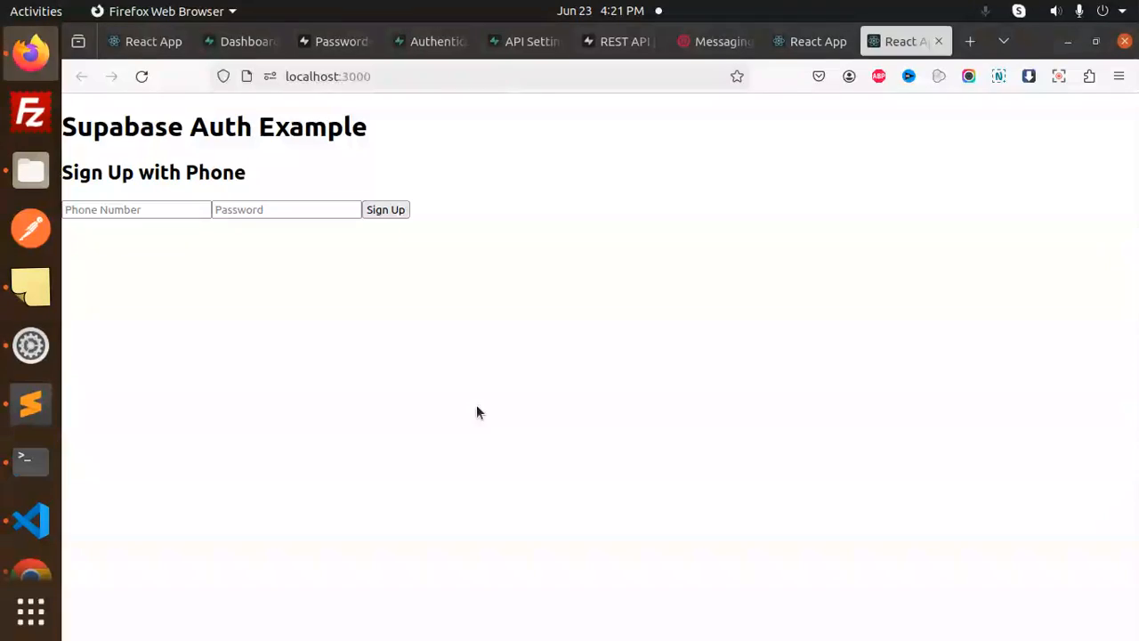
click(133, 209)
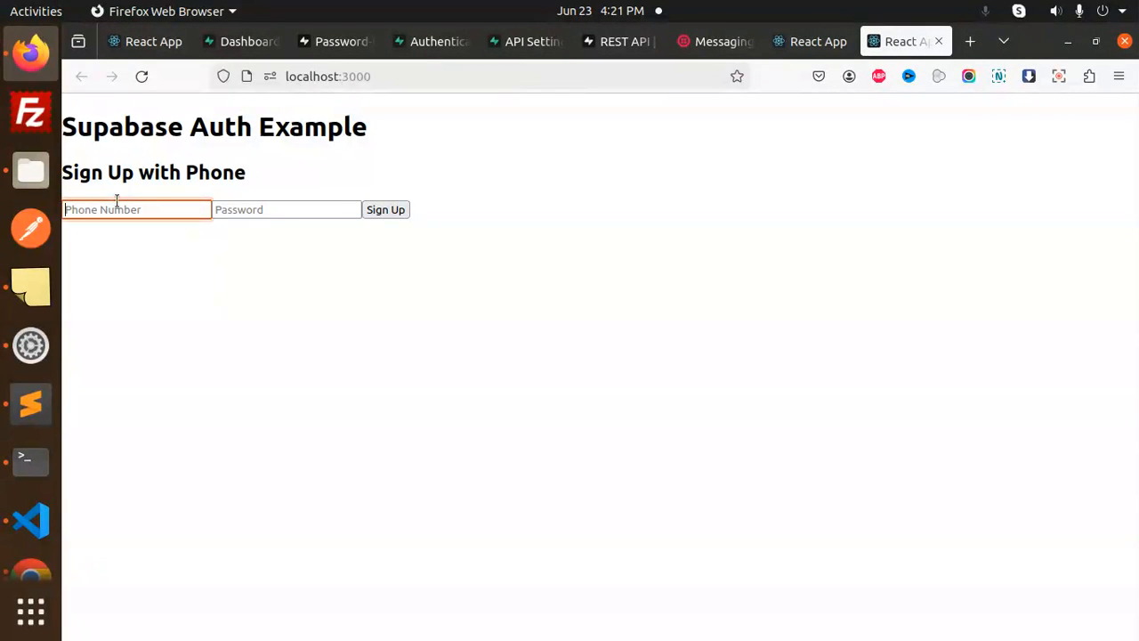
text(+9)
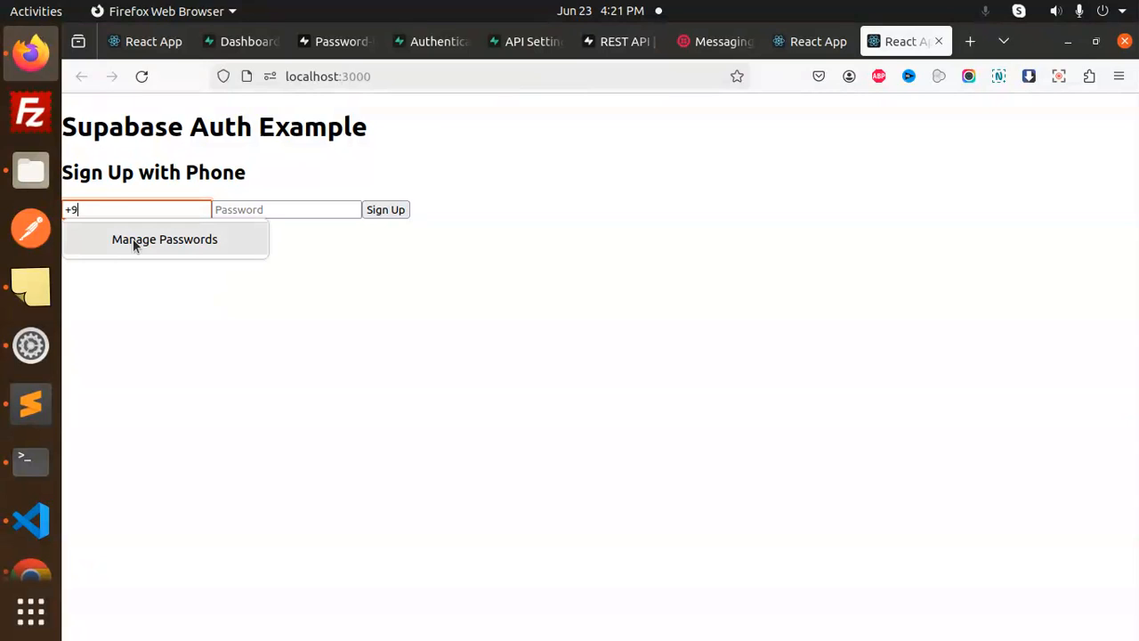
text(8555991)
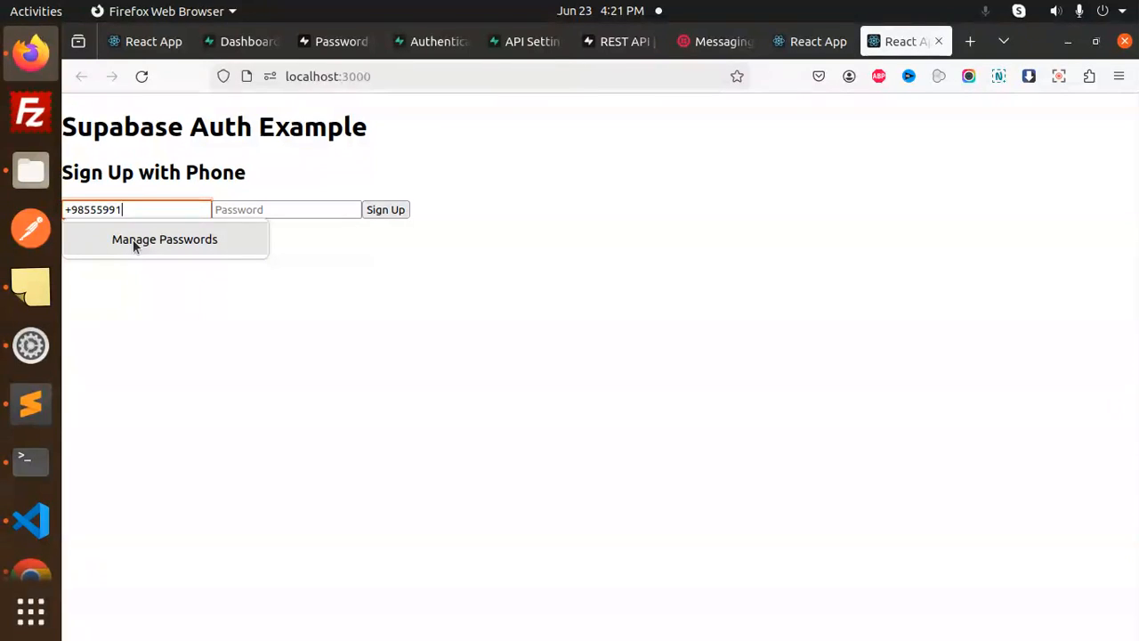
click(284, 209)
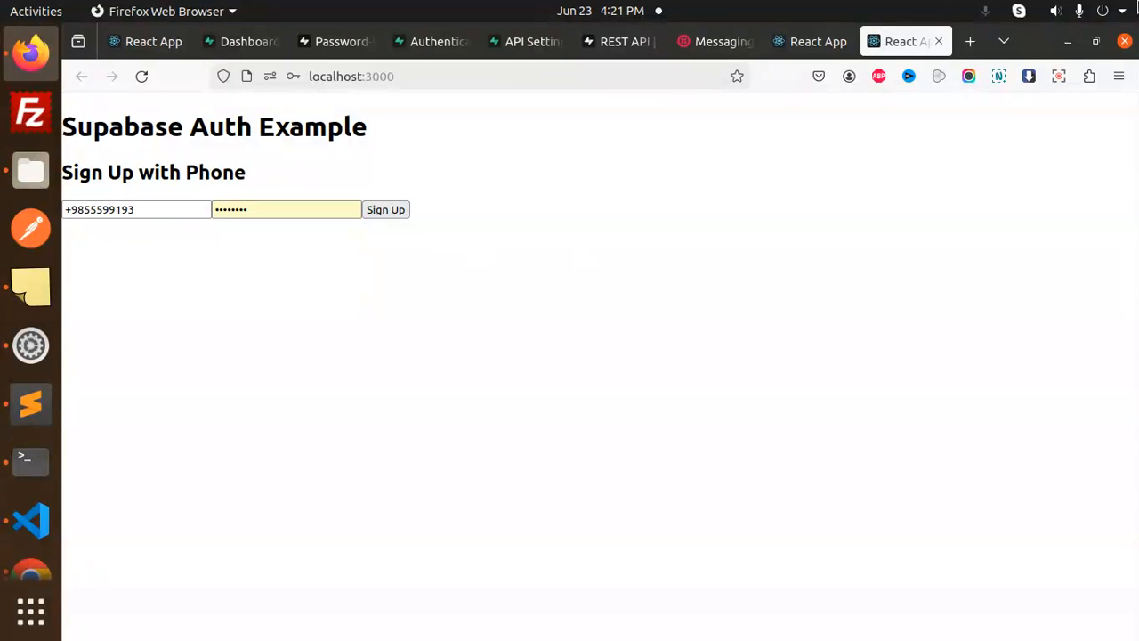
click(385, 209)
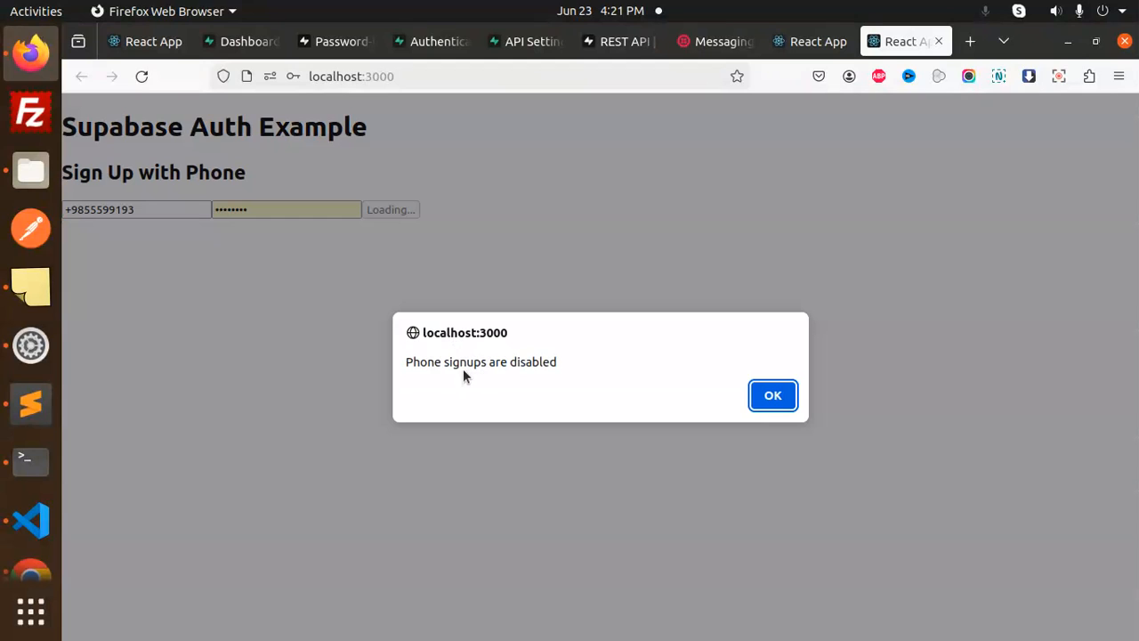
mouse_move(758, 211)
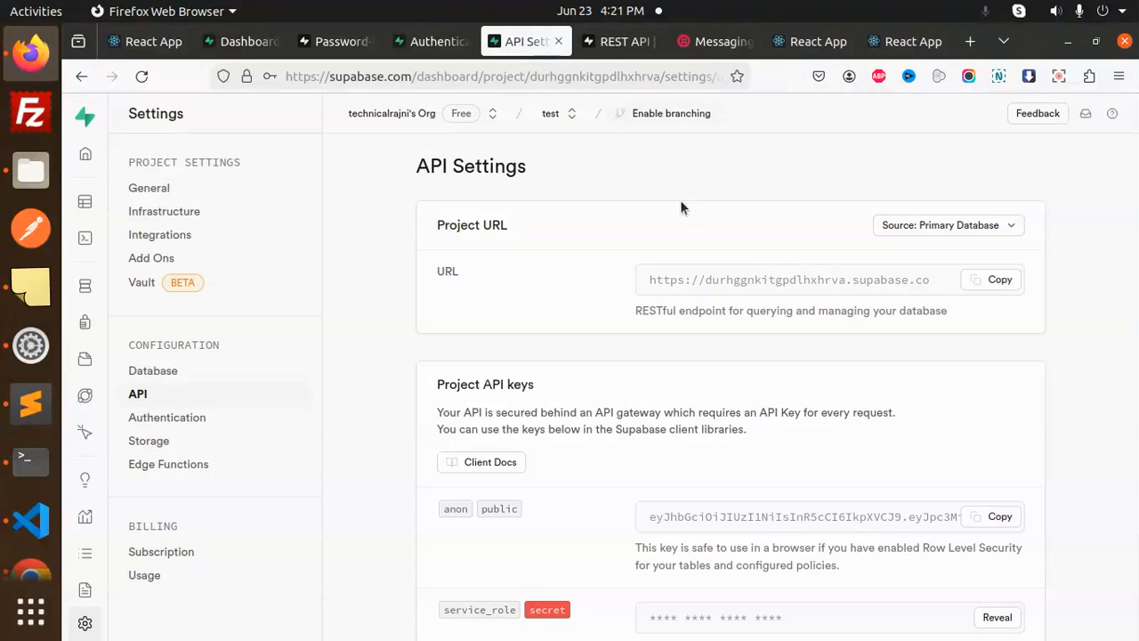
Save the Phone provider with Twilio Account SID and Auth Token under Authentication > Providers.
click(432, 41)
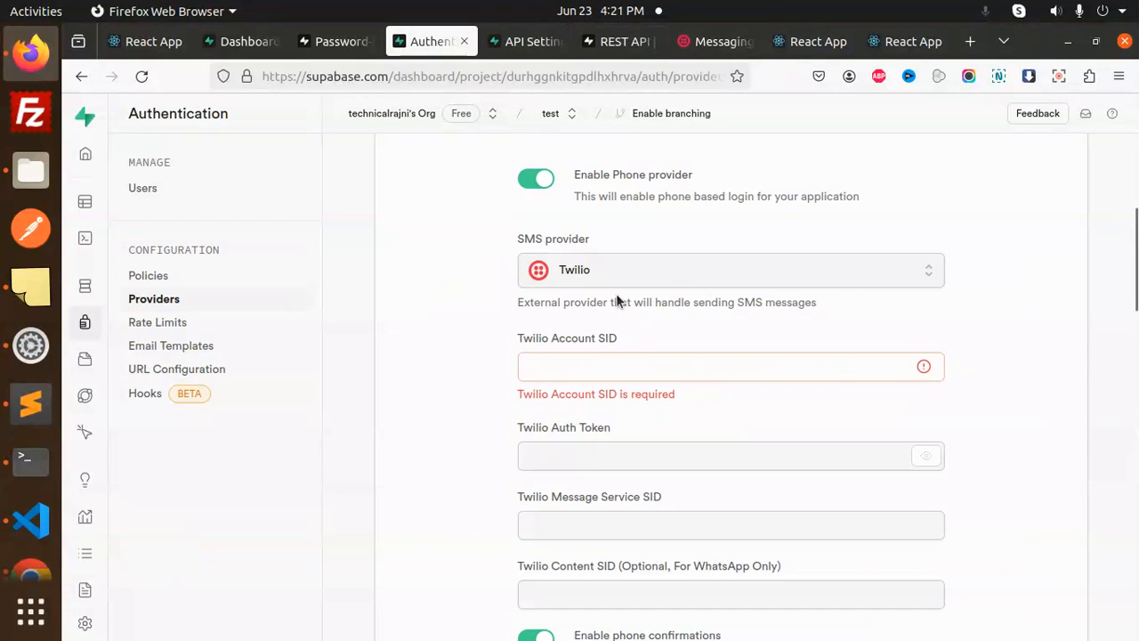
scroll(up, 3)
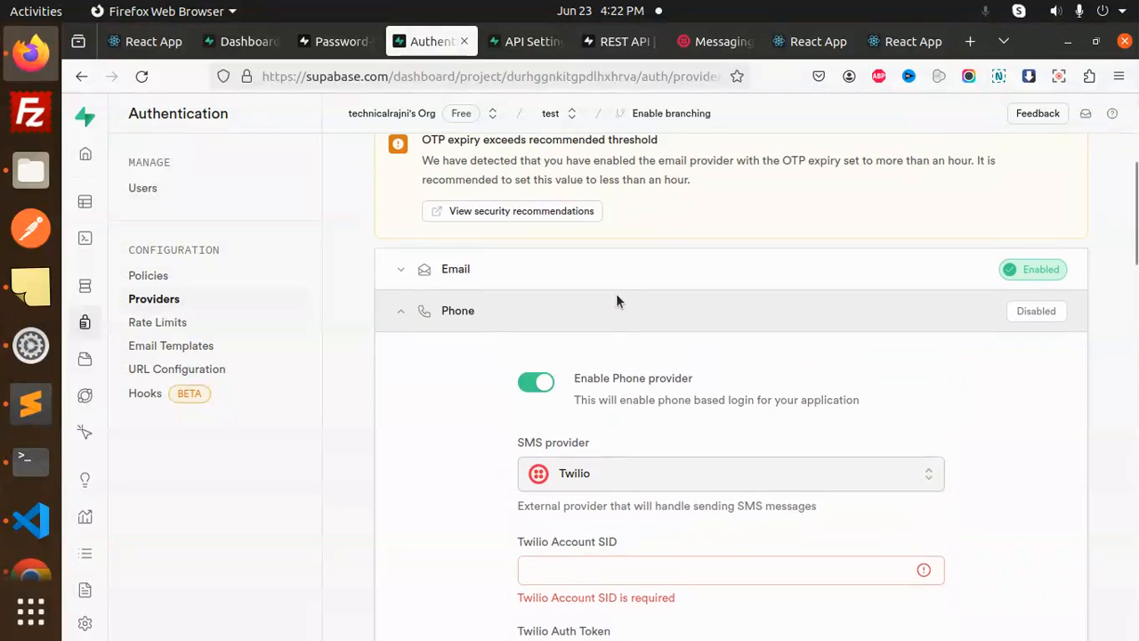
scroll(up, 3)
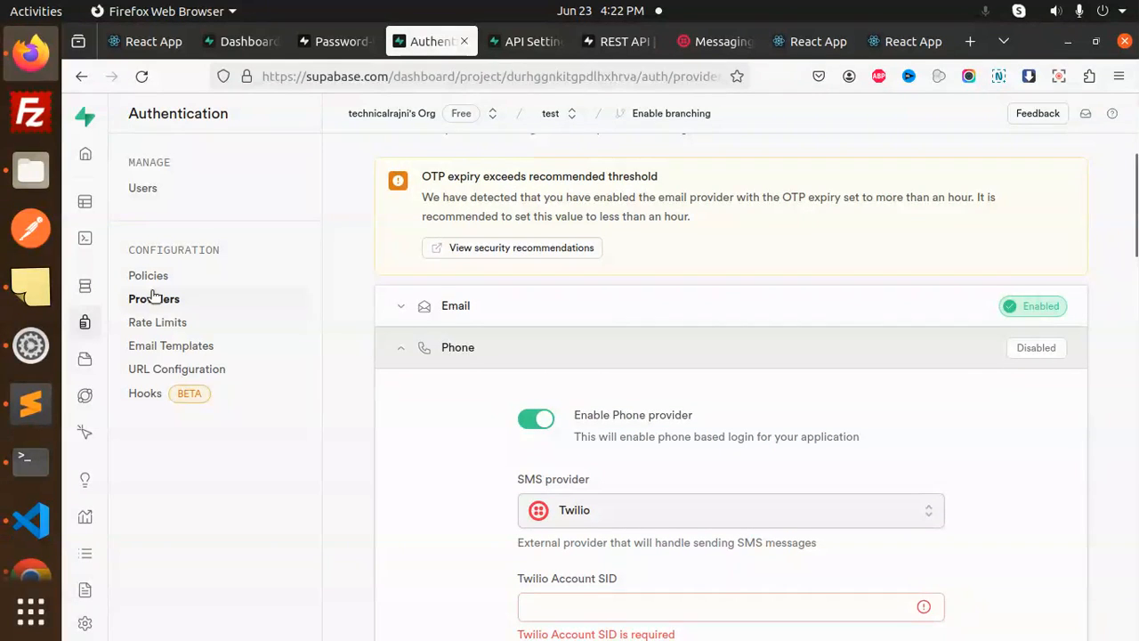
click(154, 298)
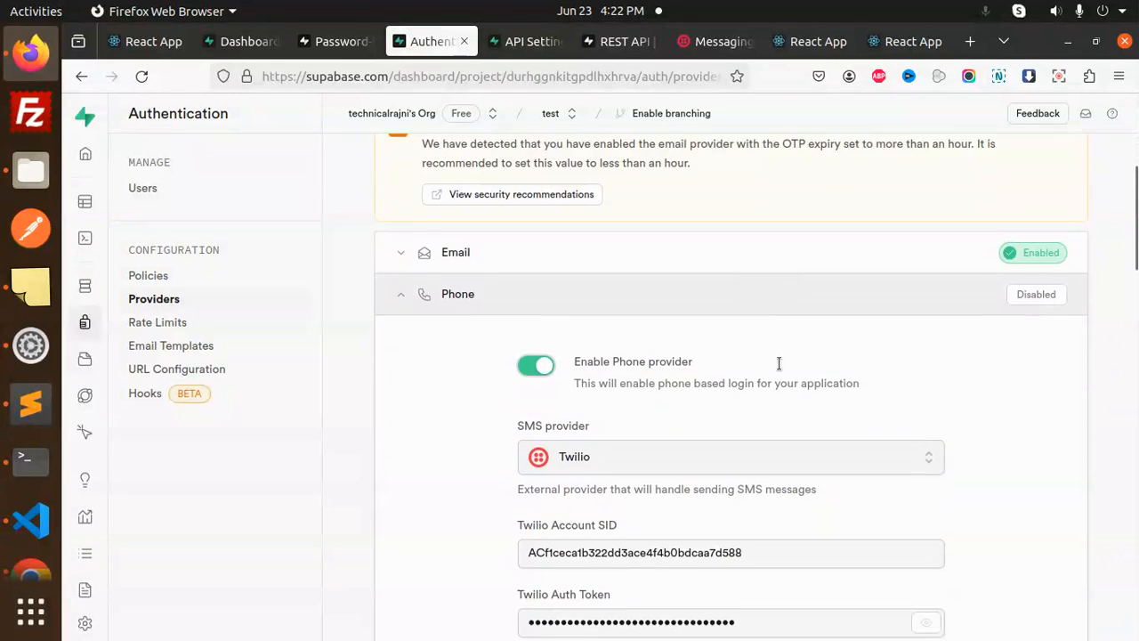
scroll(down, 3)
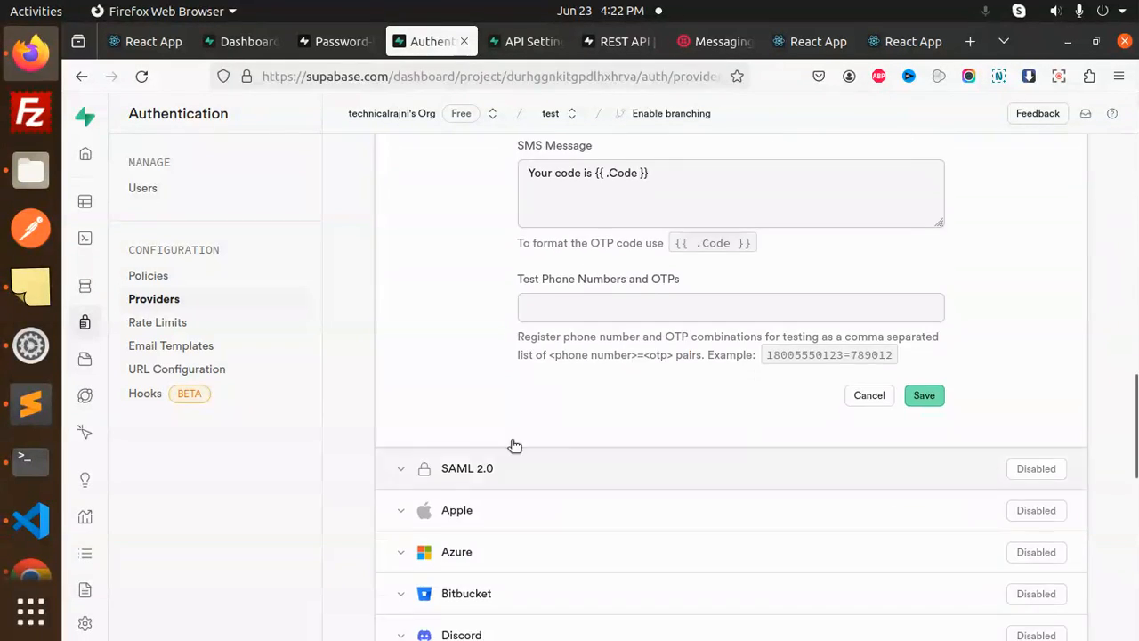
click(924, 395)
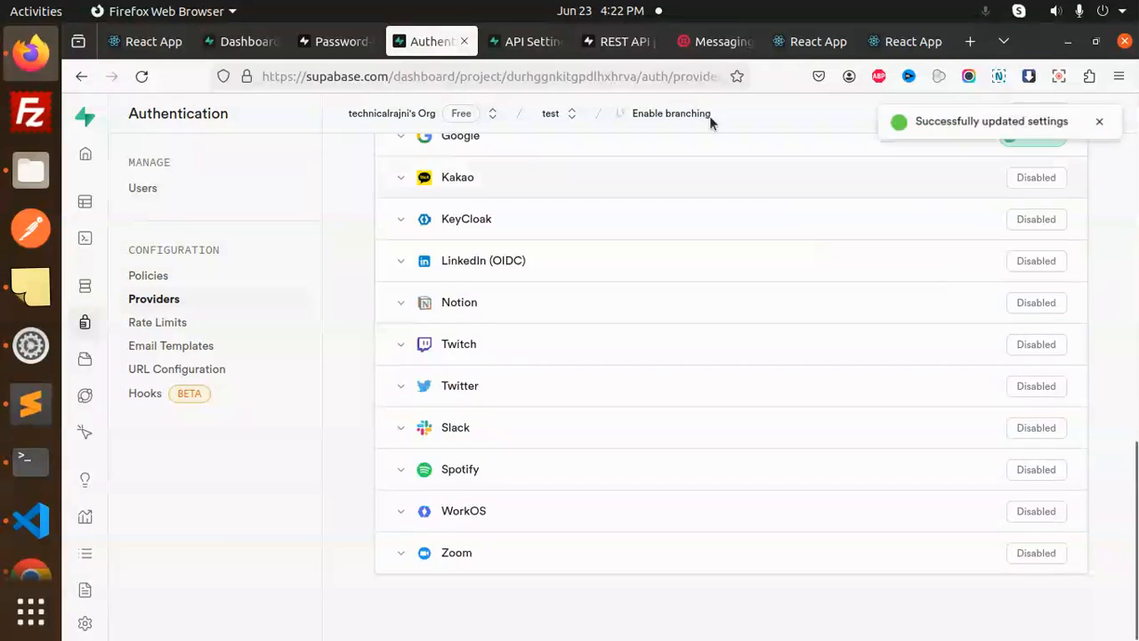
click(905, 41)
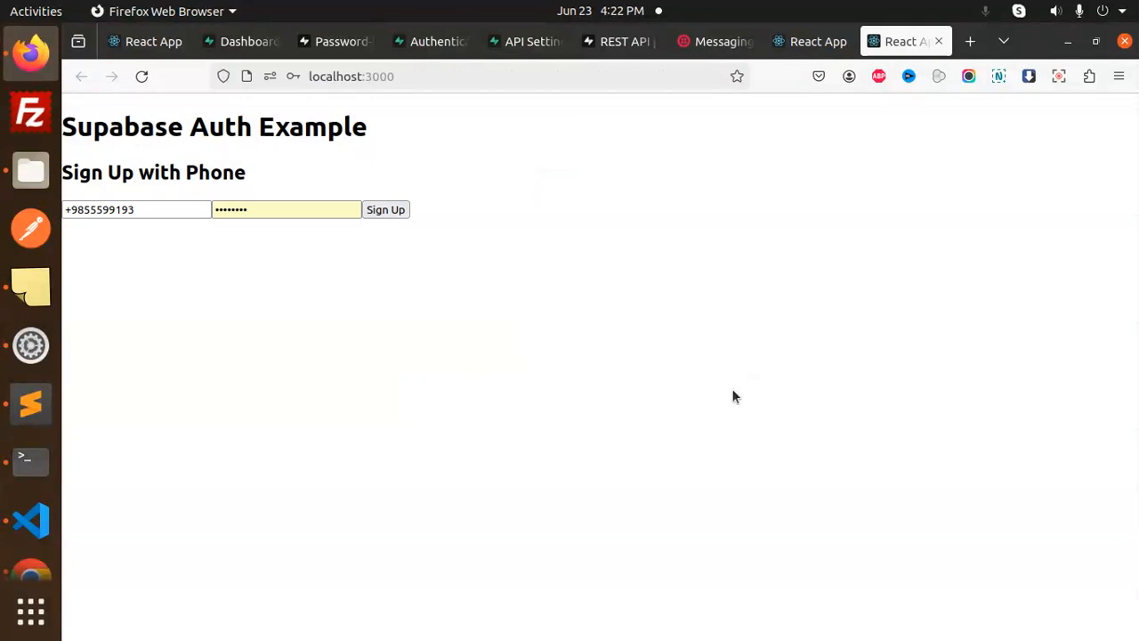
Retry the phone sign-up, which returns a Twilio invalid 'To' number error.
click(385, 209)
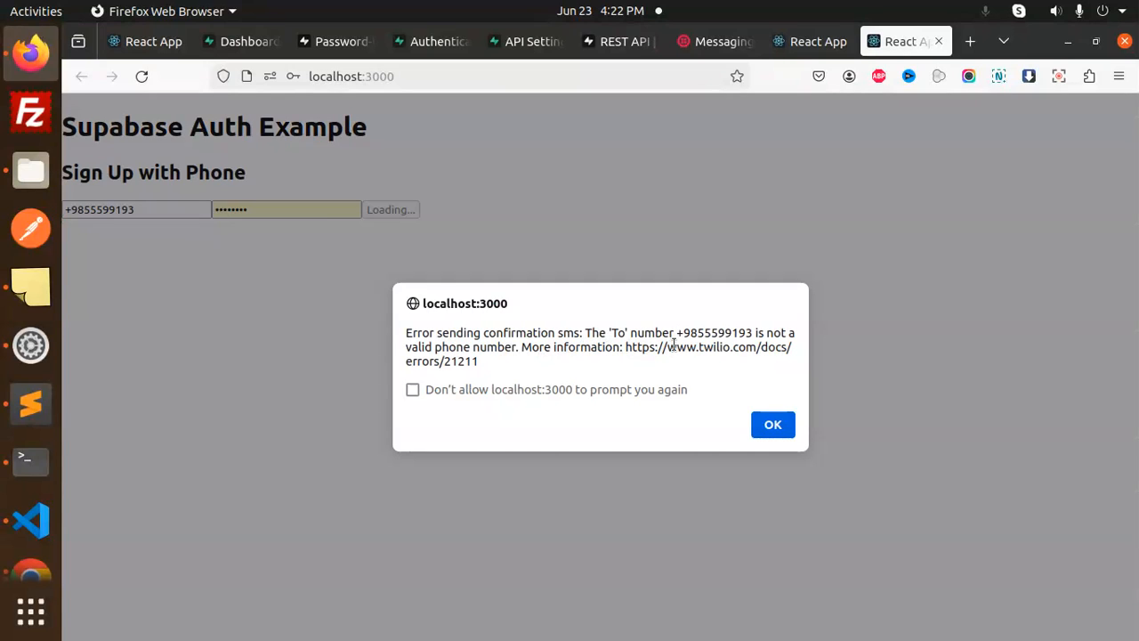
mouse_move(730, 361)
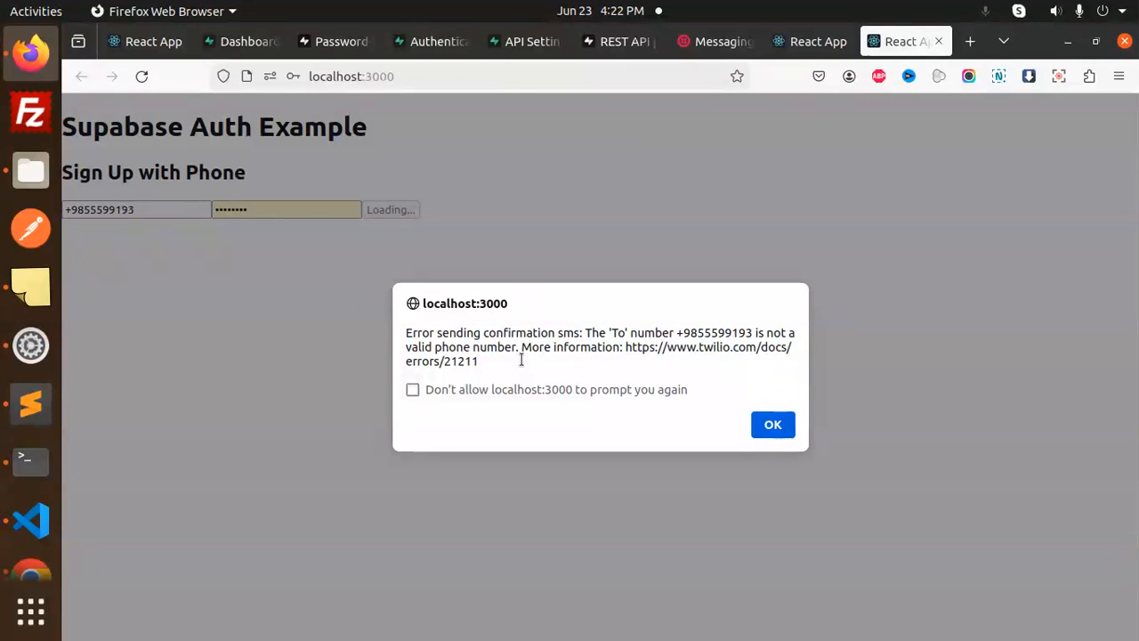
click(715, 41)
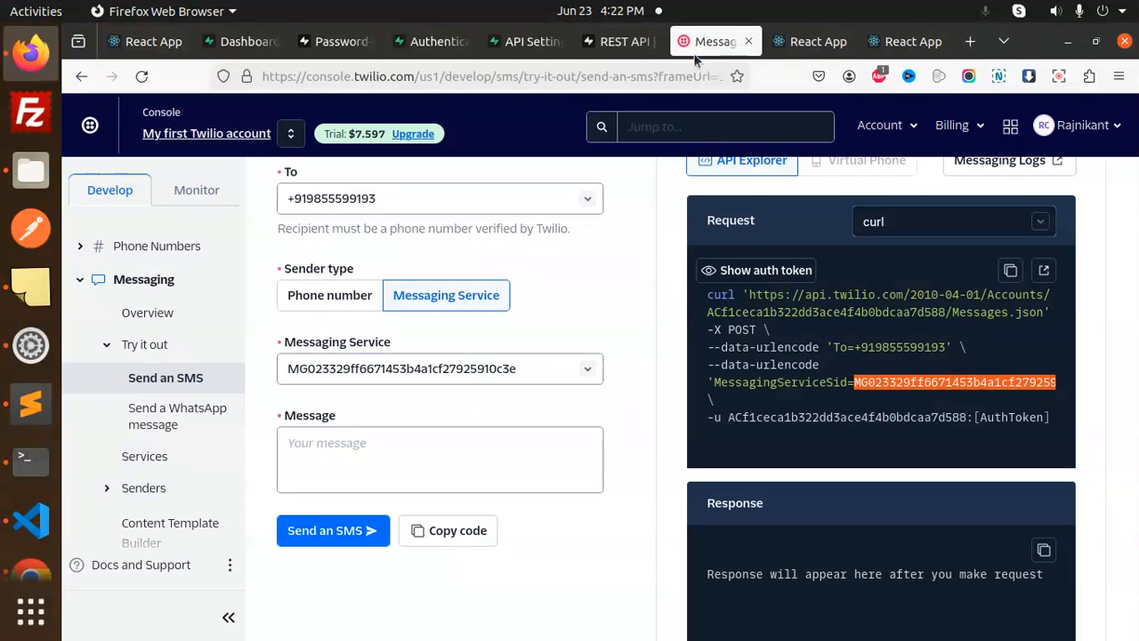
Check Twilio's Active numbers and Verified Caller IDs, which list the number with +91.
scroll(up, 3)
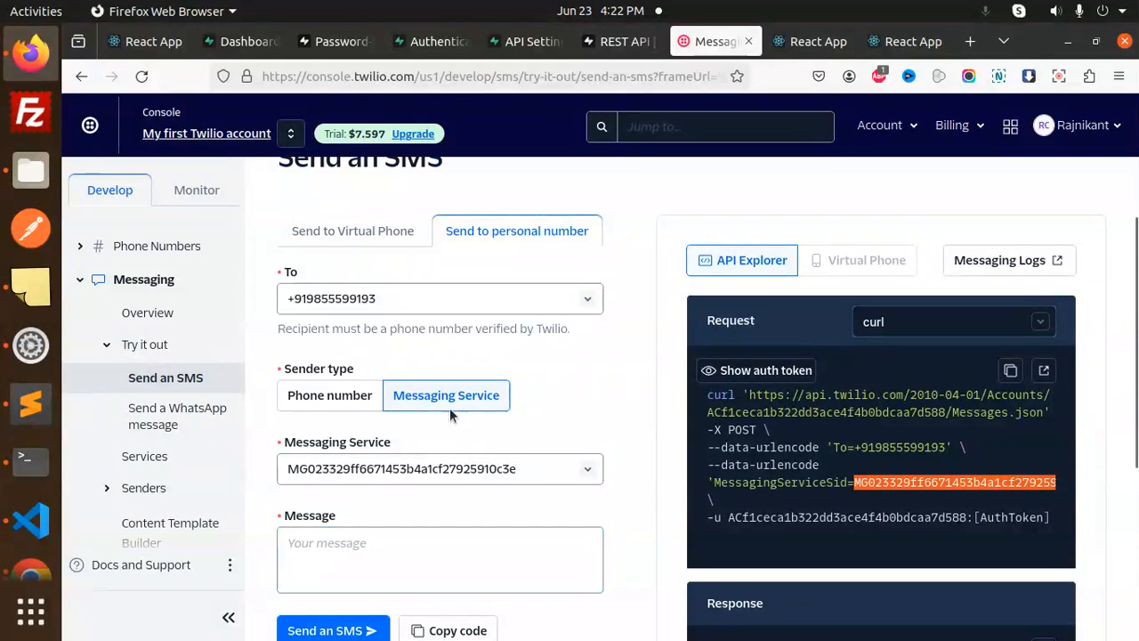
mouse_move(372, 320)
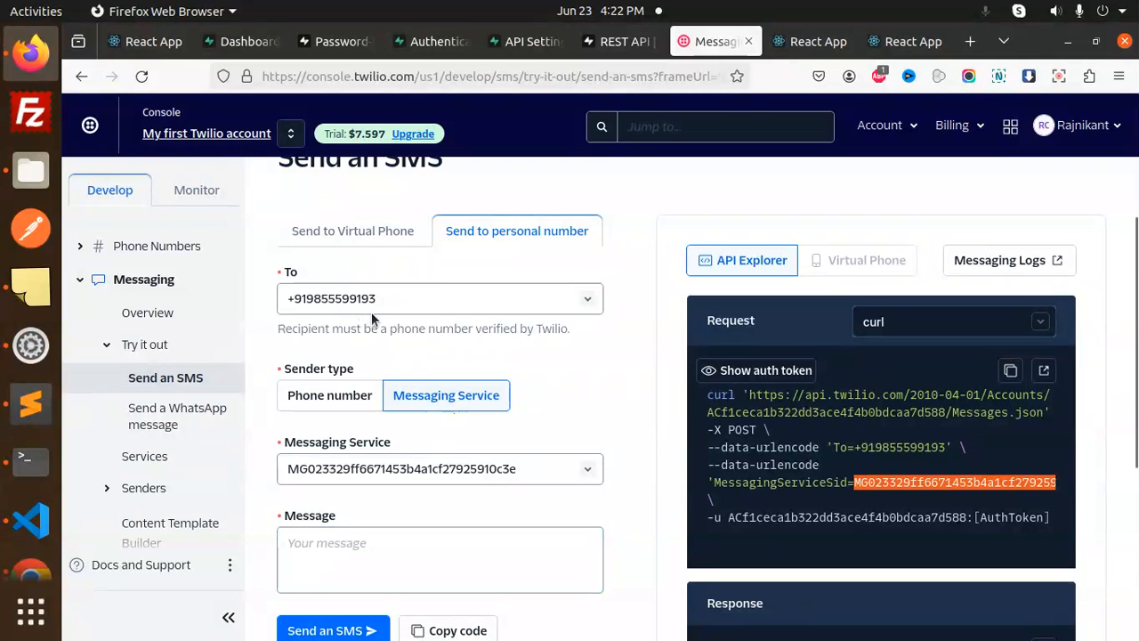
mouse_move(559, 381)
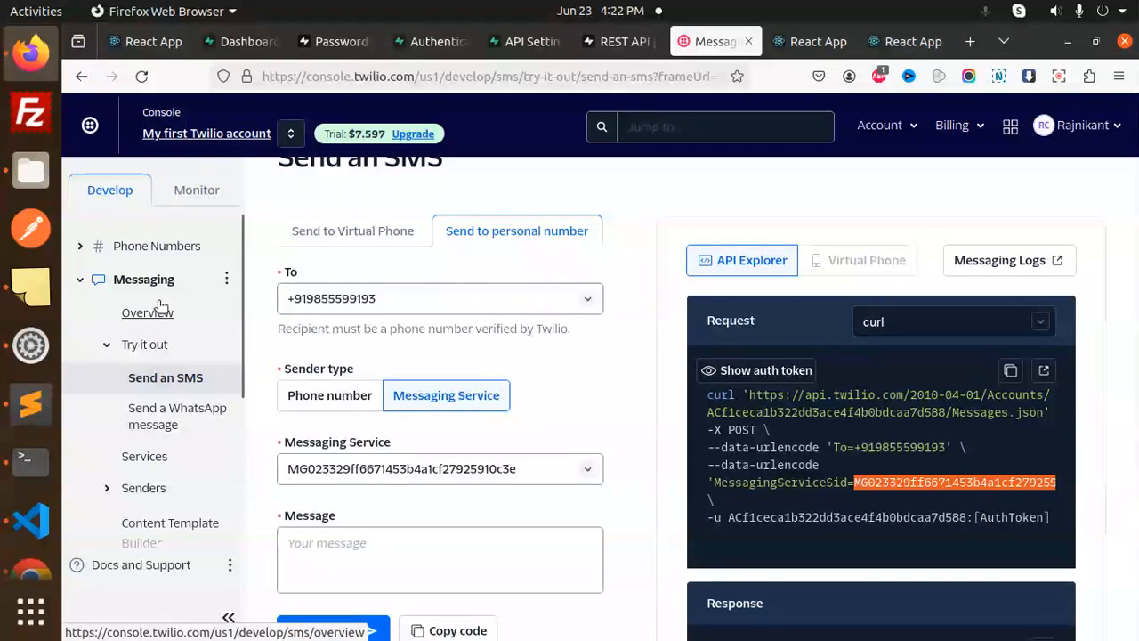
click(157, 246)
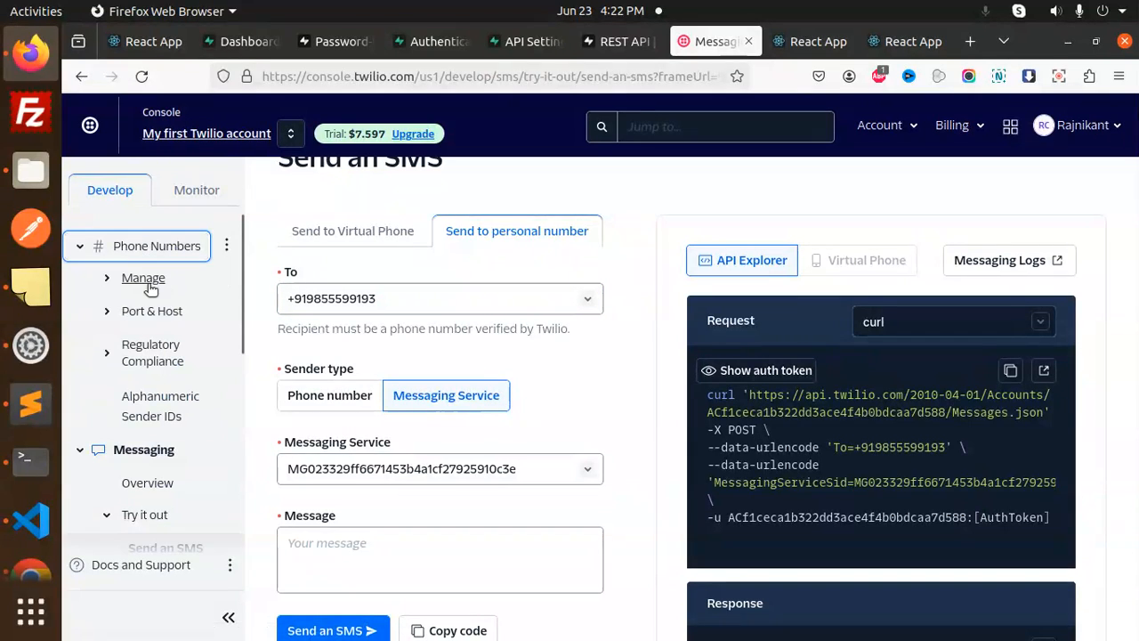
click(143, 277)
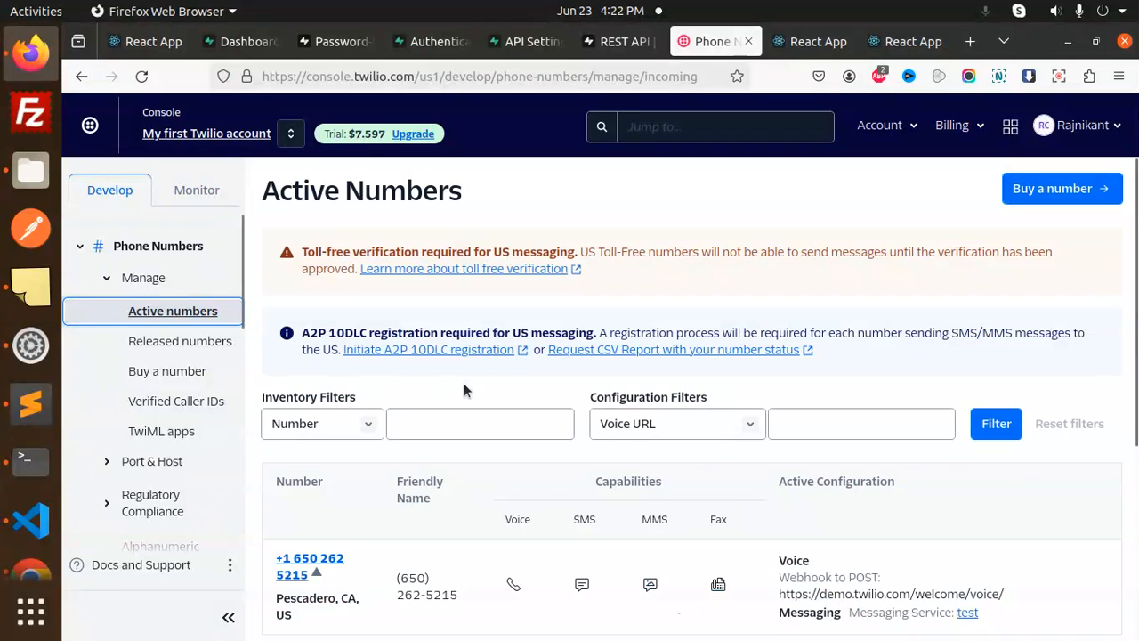
scroll(down, 3)
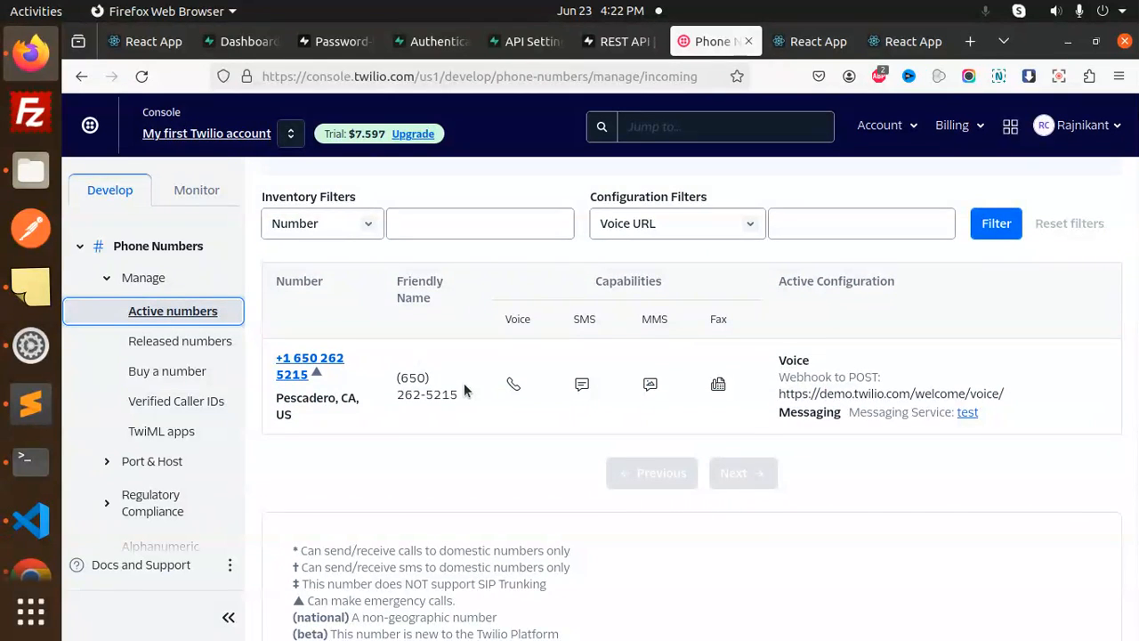
scroll(up, 3)
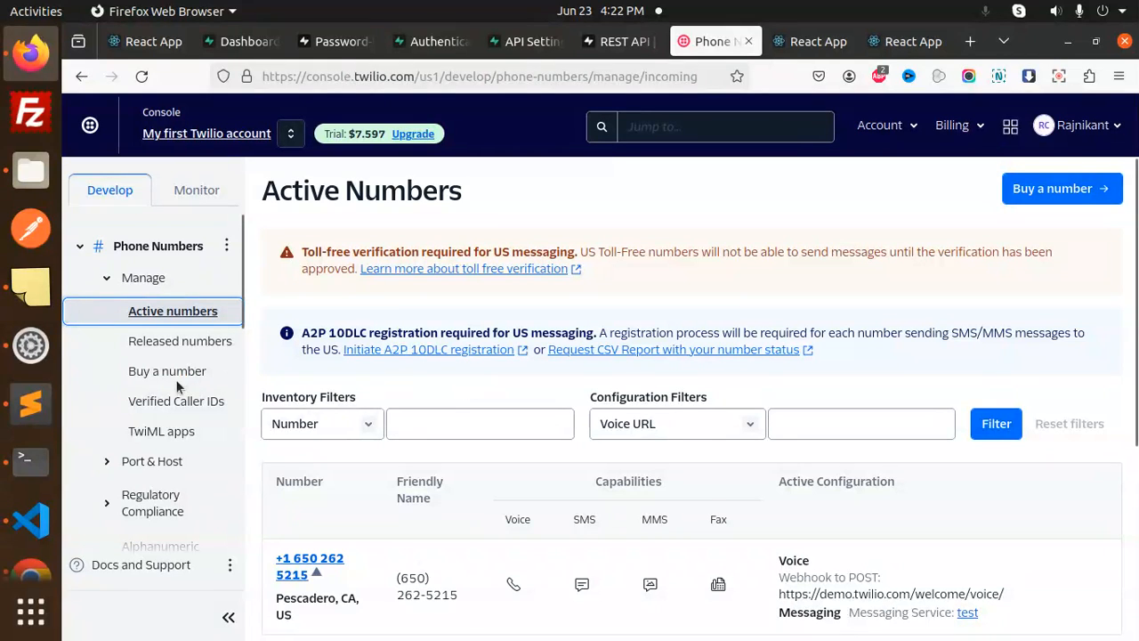
click(178, 400)
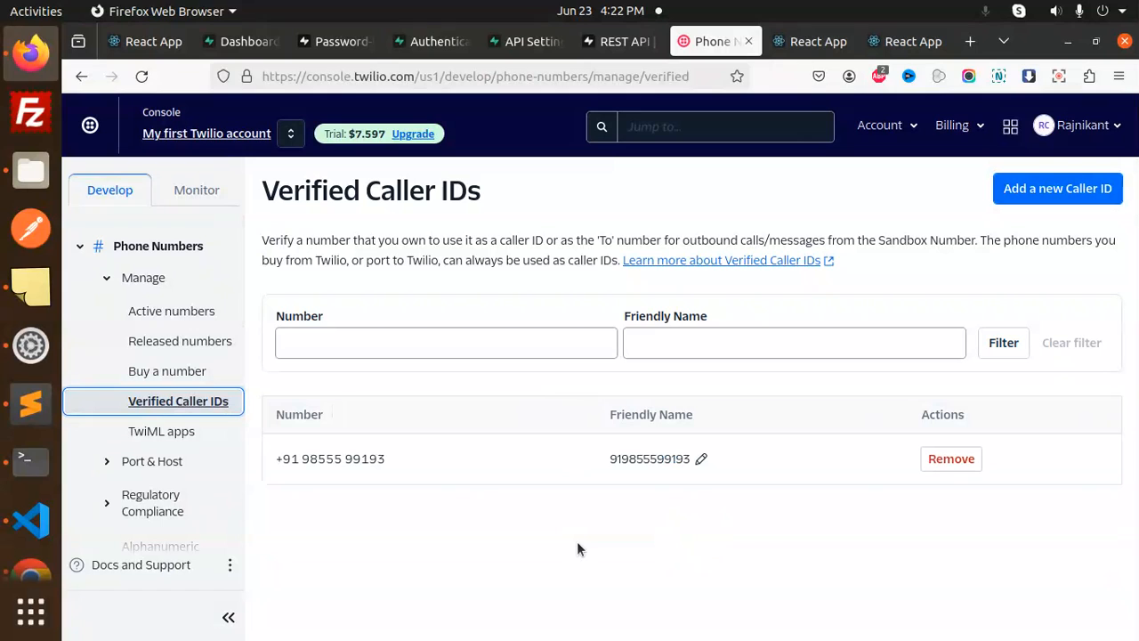
mouse_move(575, 536)
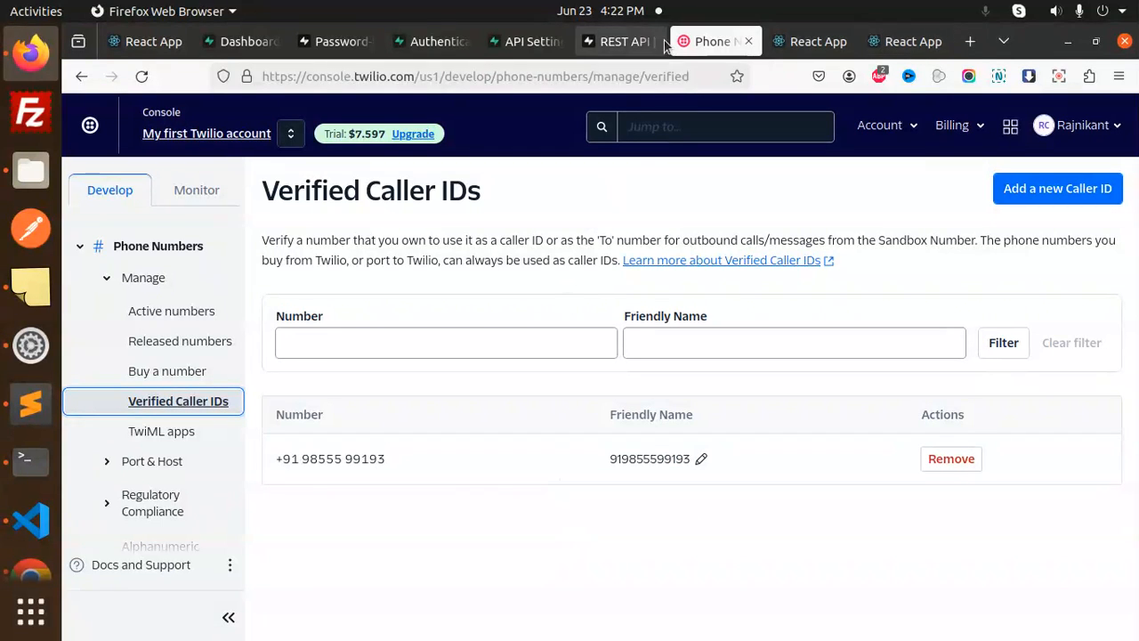
click(905, 41)
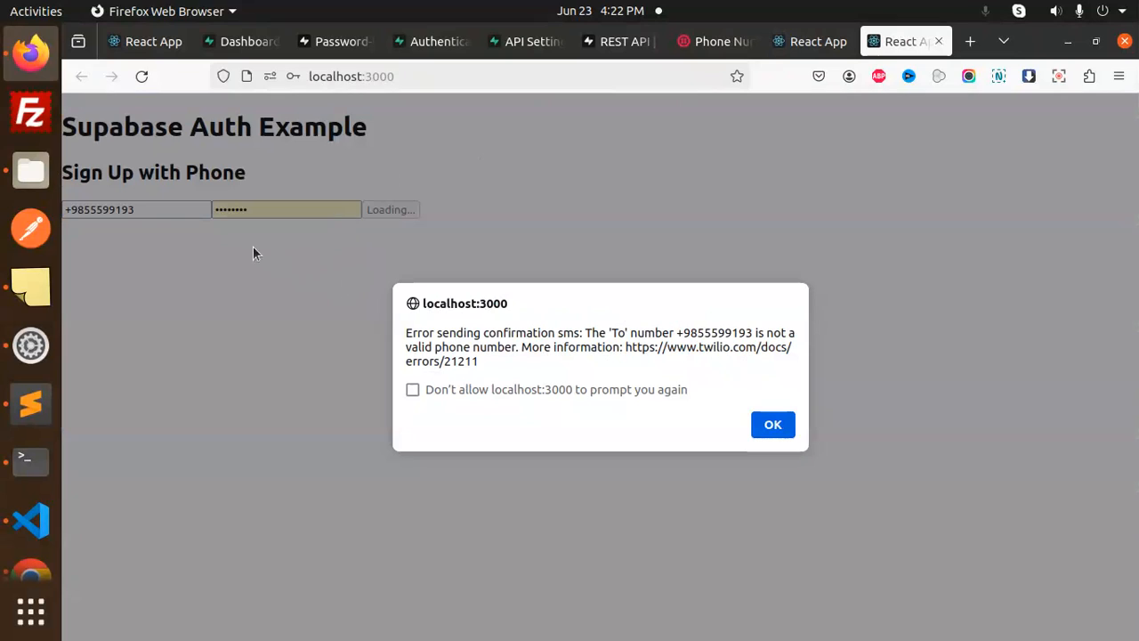
mouse_move(80, 227)
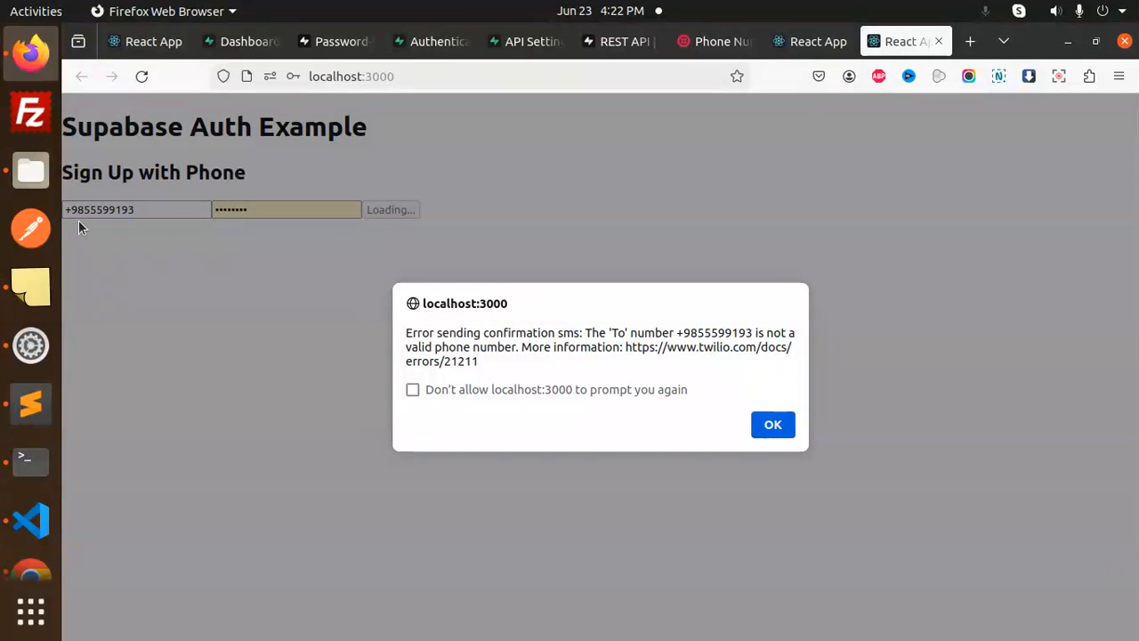
mouse_move(114, 222)
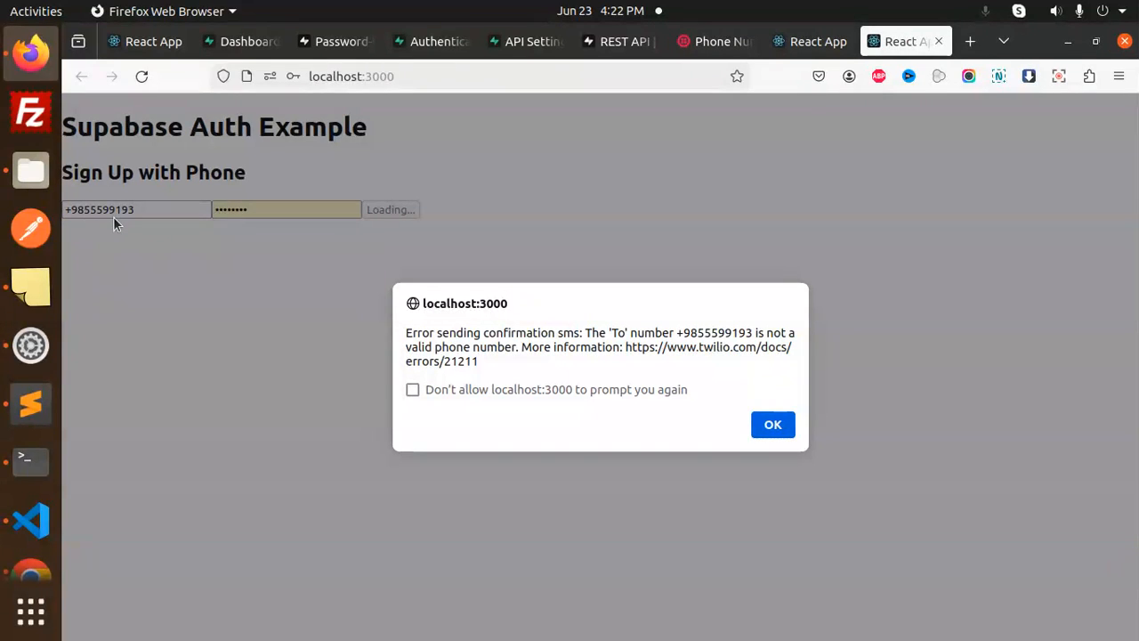
mouse_move(773, 425)
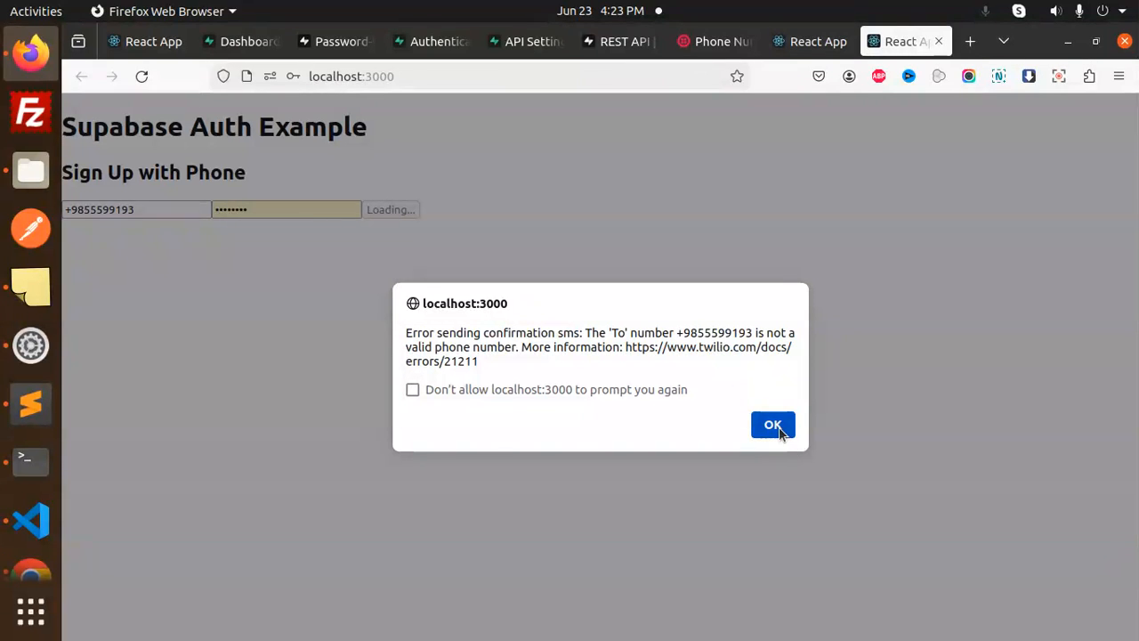
Dismiss the invalid-number alert, leaving the sign-up form blank.
click(772, 425)
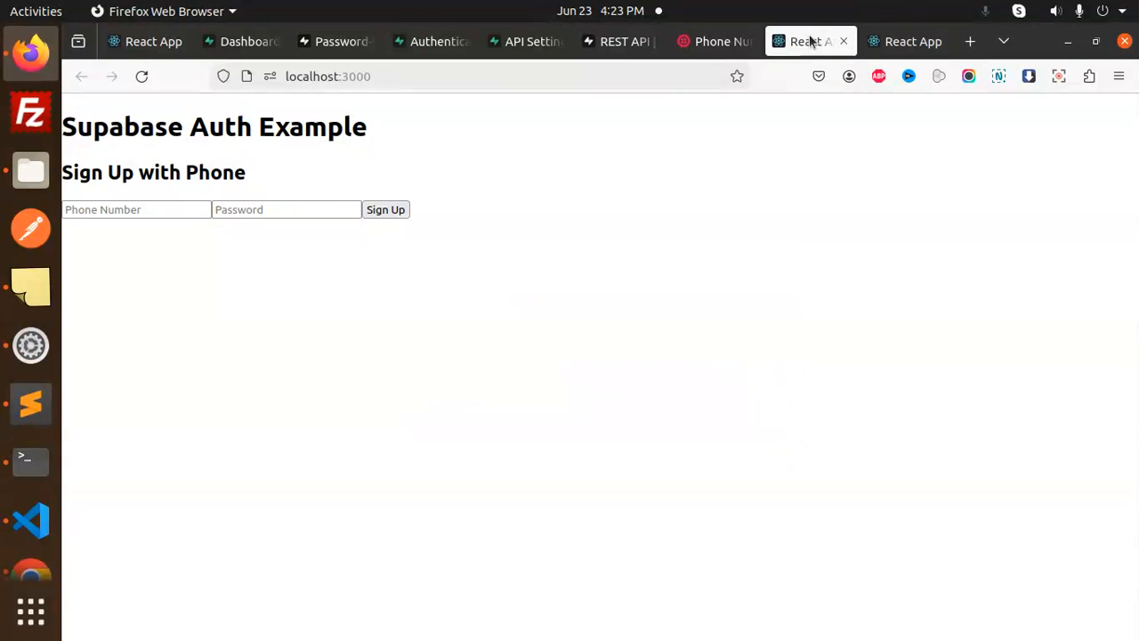
click(714, 41)
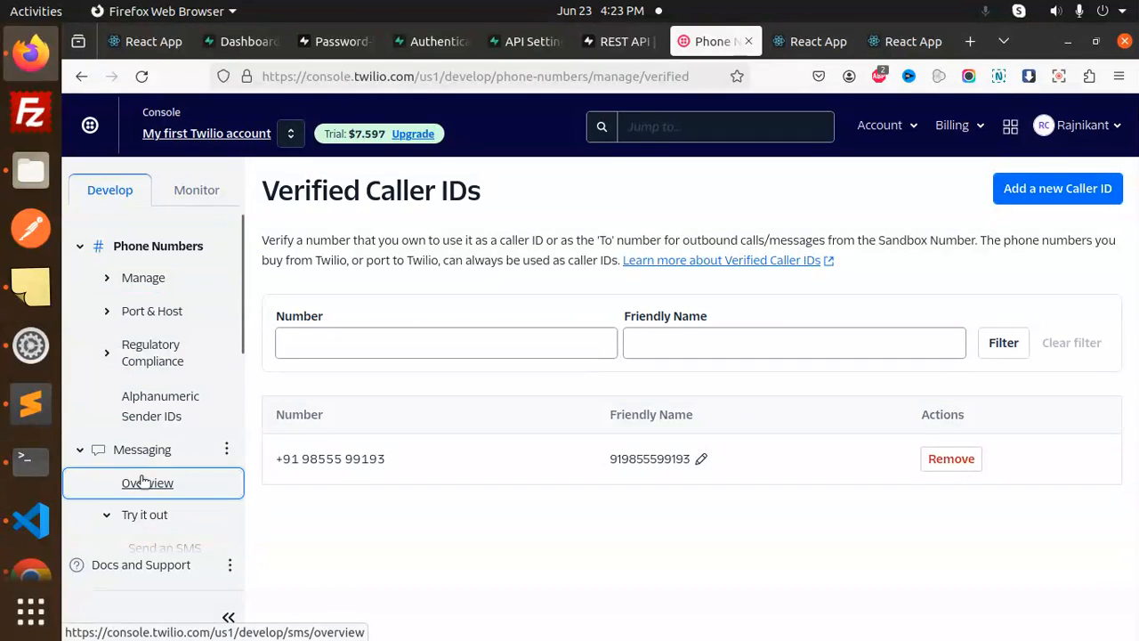
Review Messaging Overview logs showing the failed SMS with error 21211.
click(148, 482)
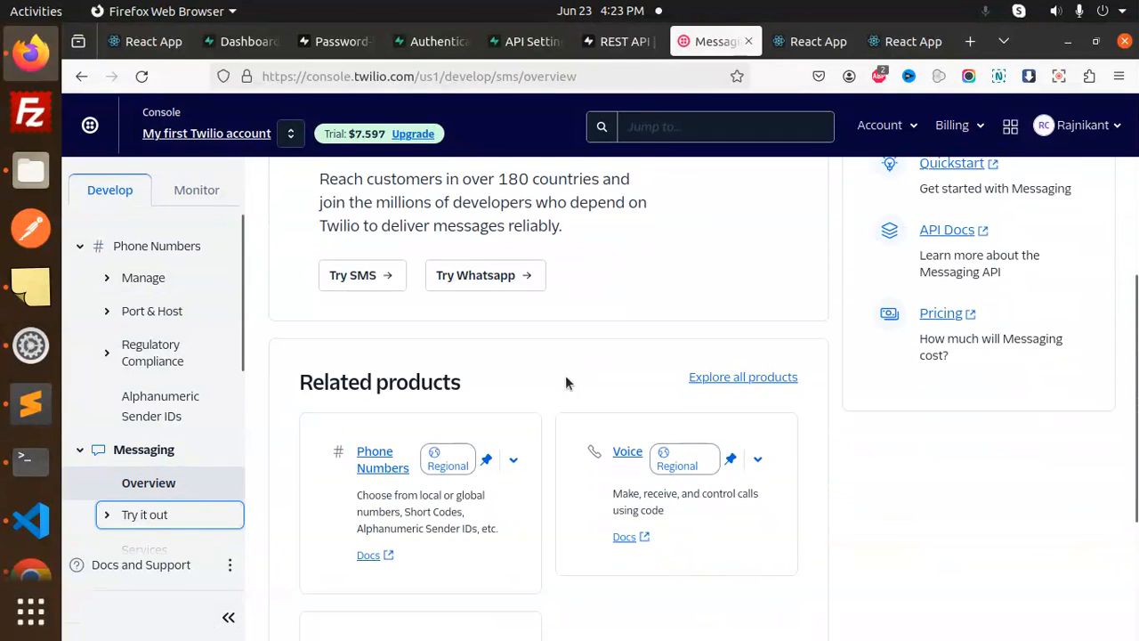
scroll(up, 3)
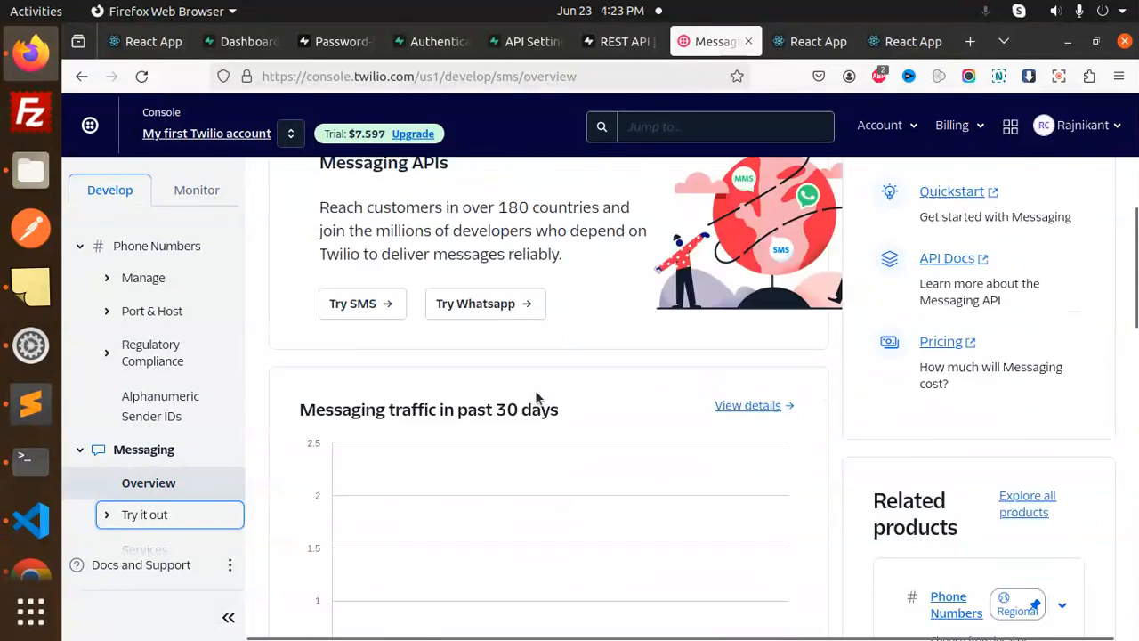
scroll(down, 3)
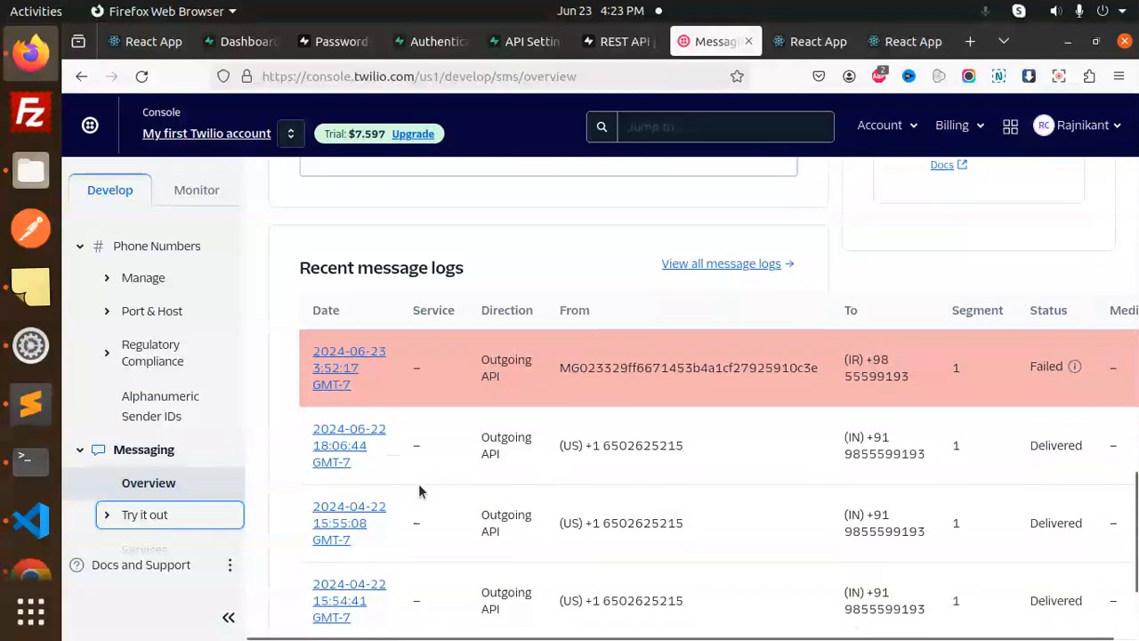
mouse_move(674, 436)
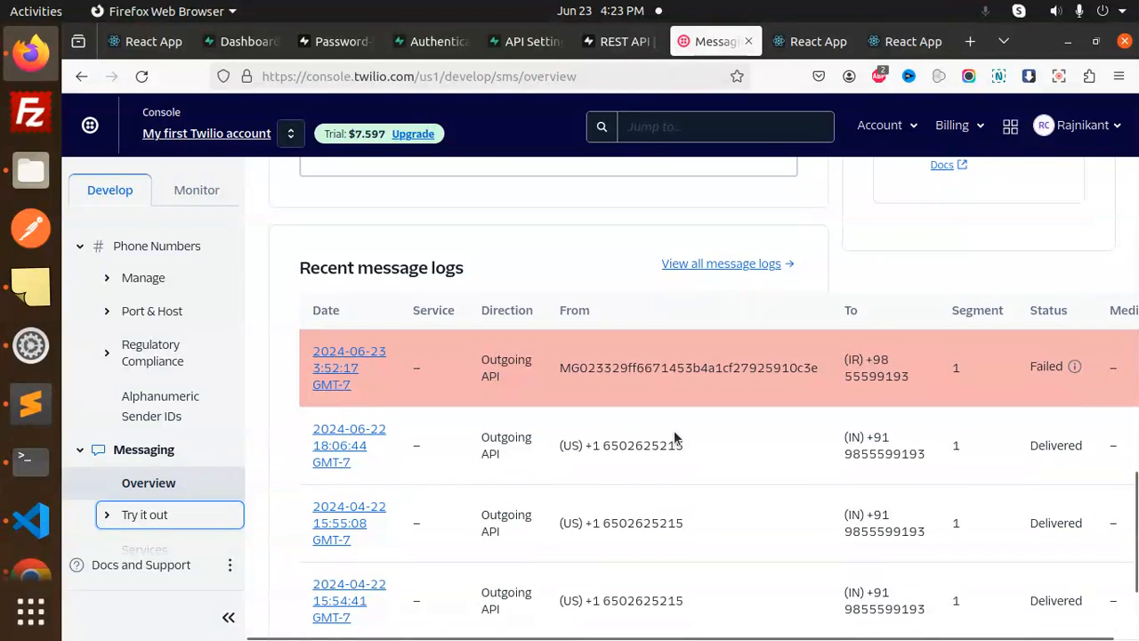
mouse_move(1083, 365)
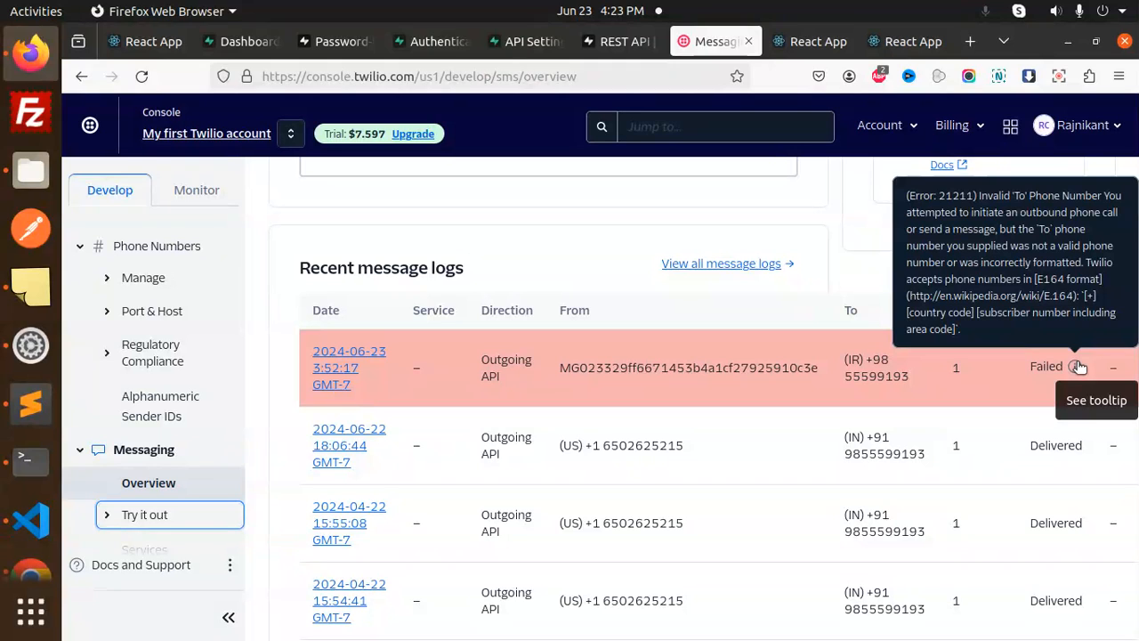
mouse_move(1000, 268)
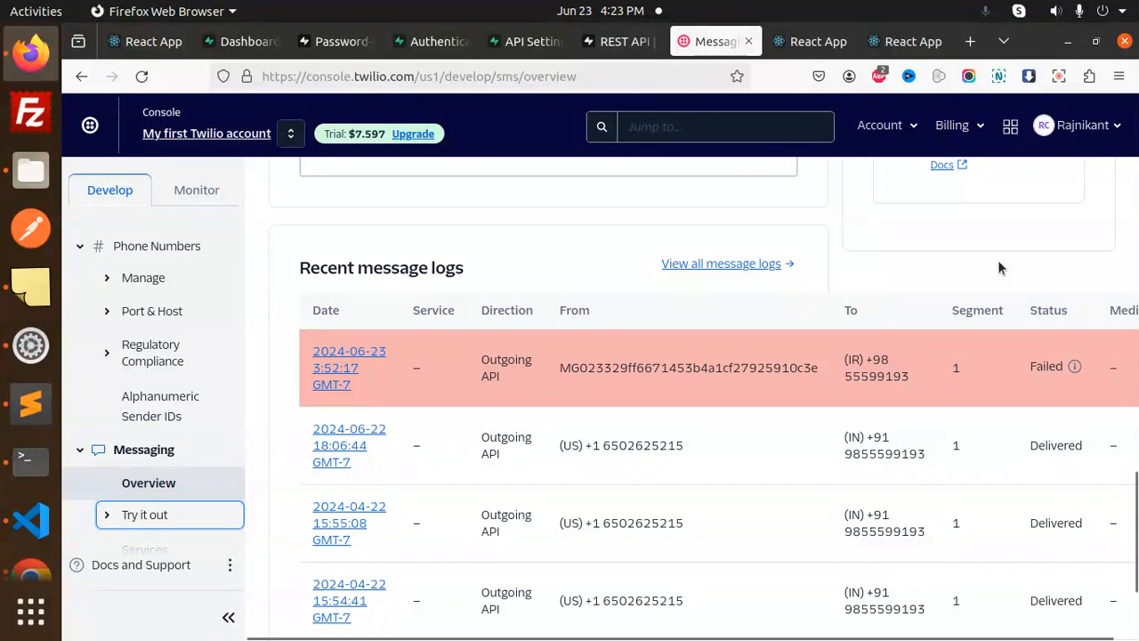
click(905, 40)
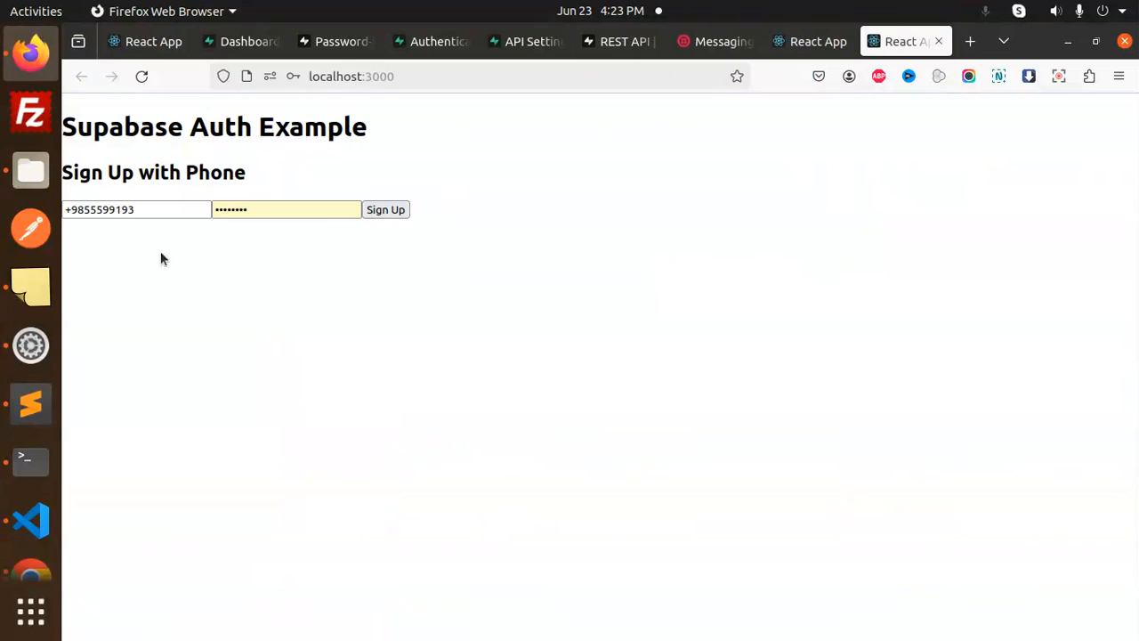
click(133, 209)
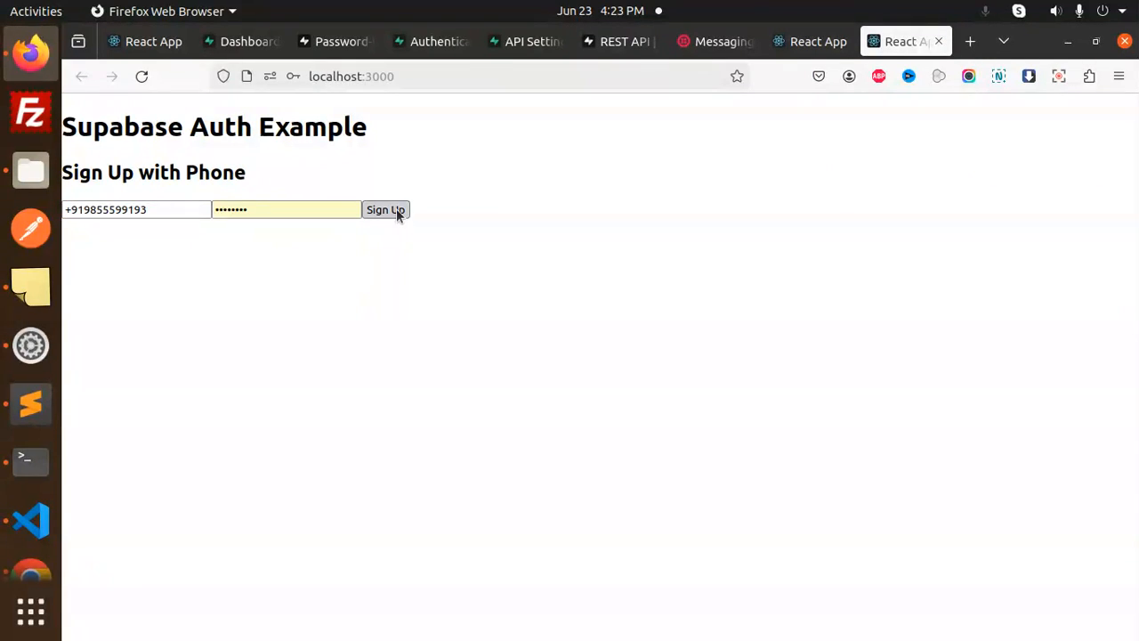
click(385, 209)
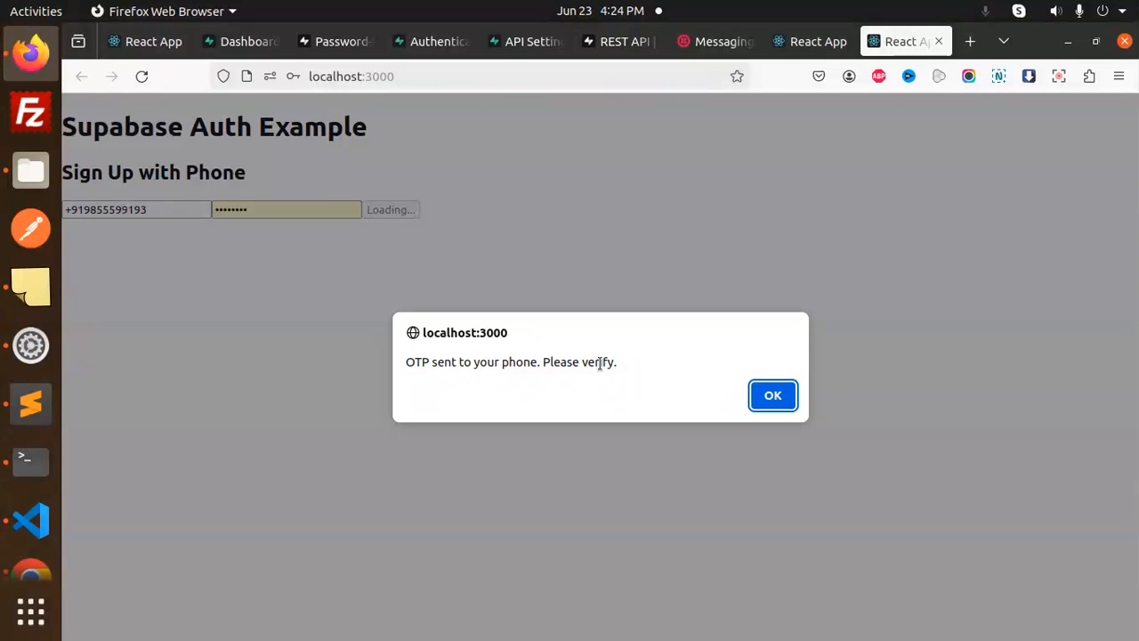
mouse_move(1025, 312)
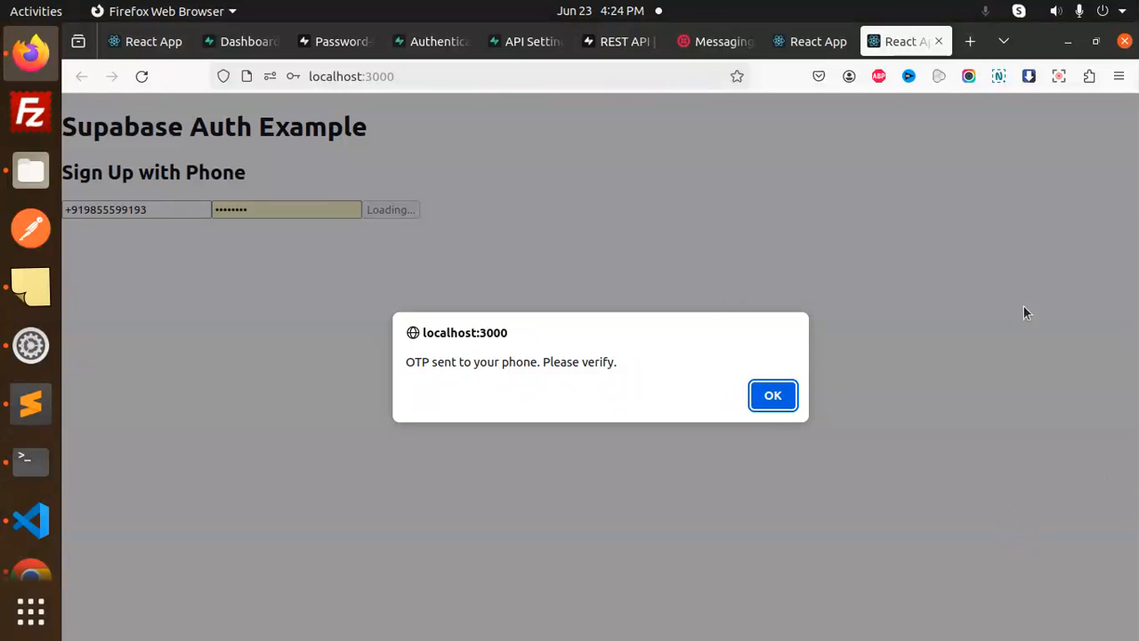
click(772, 395)
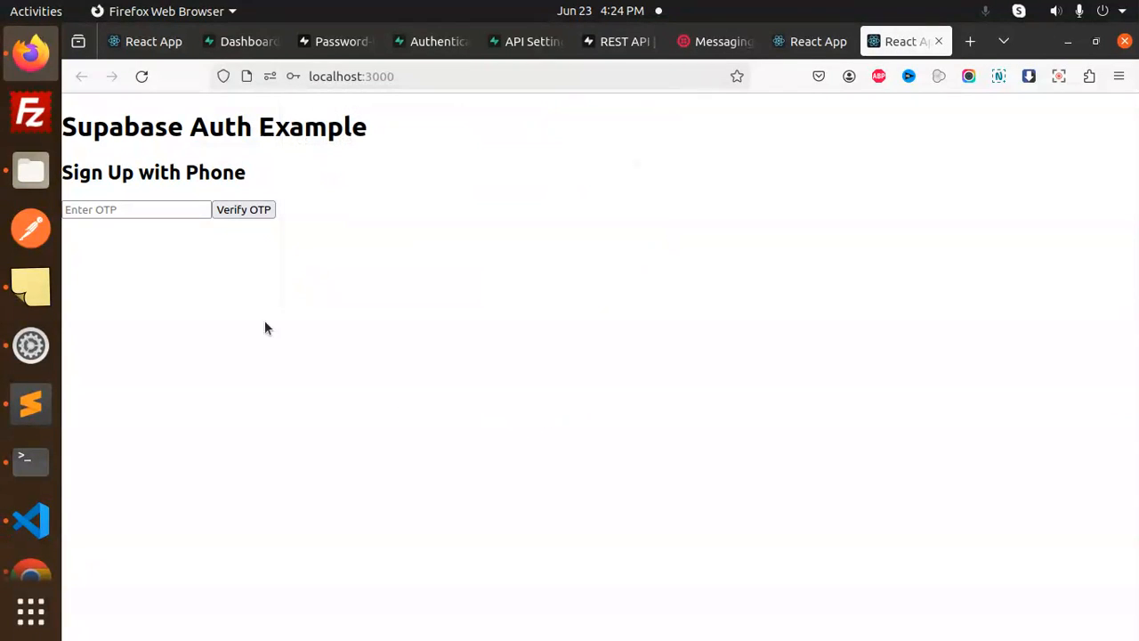
click(135, 209)
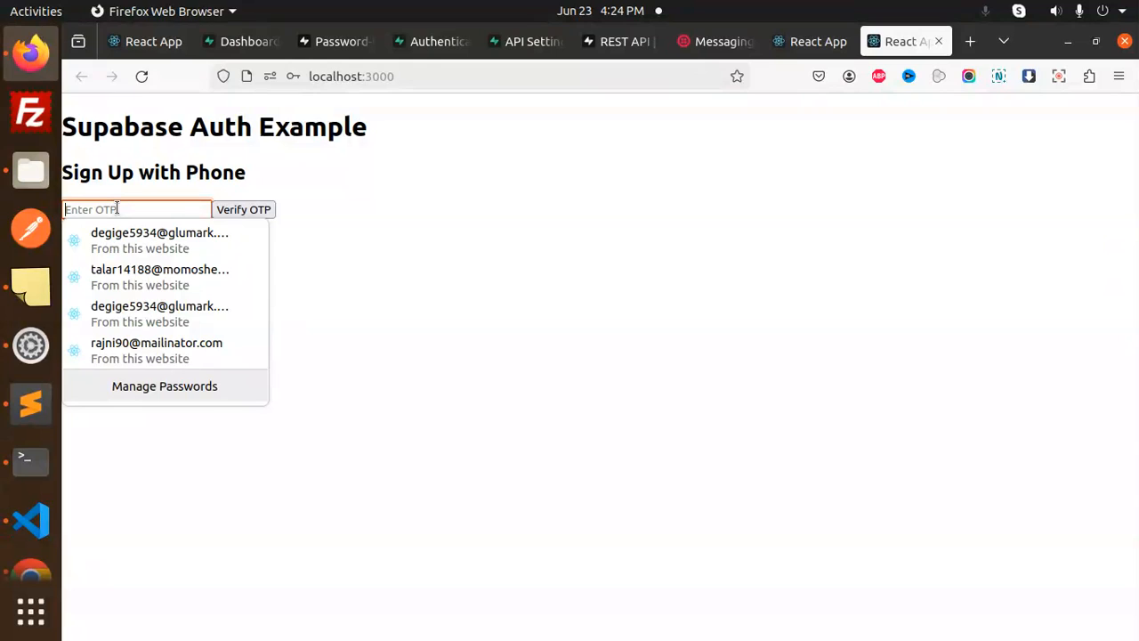
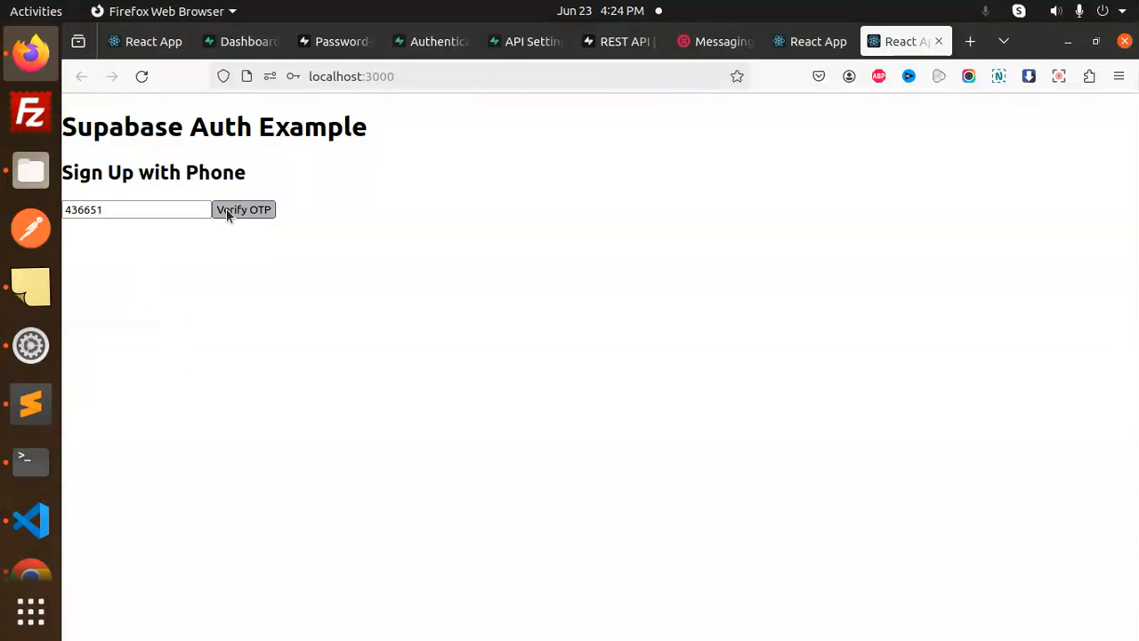
click(242, 209)
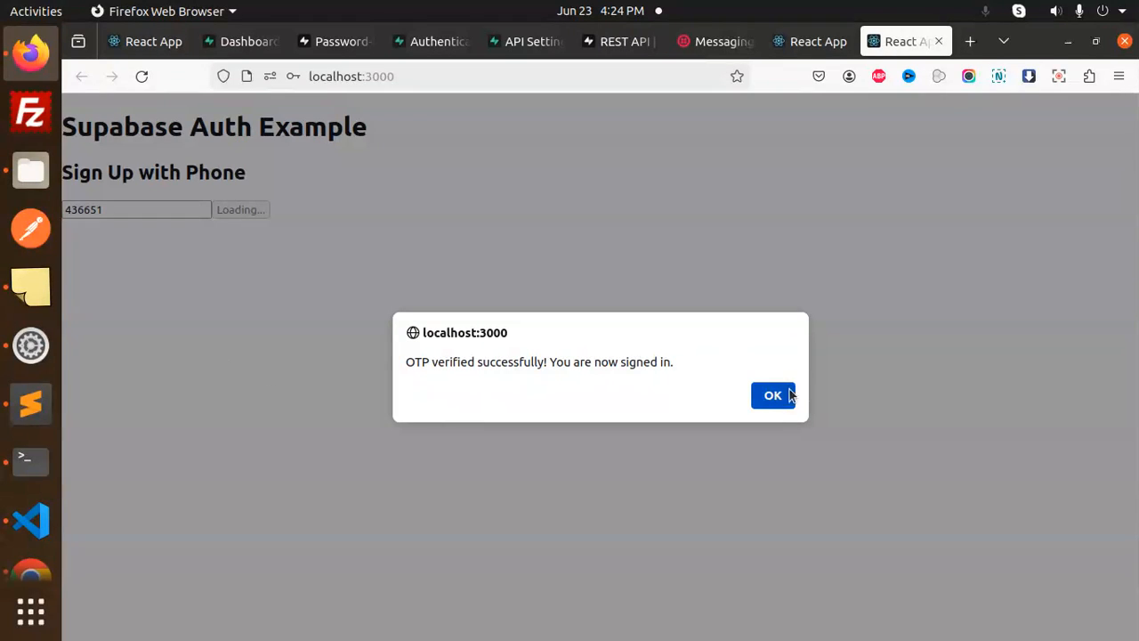
click(772, 395)
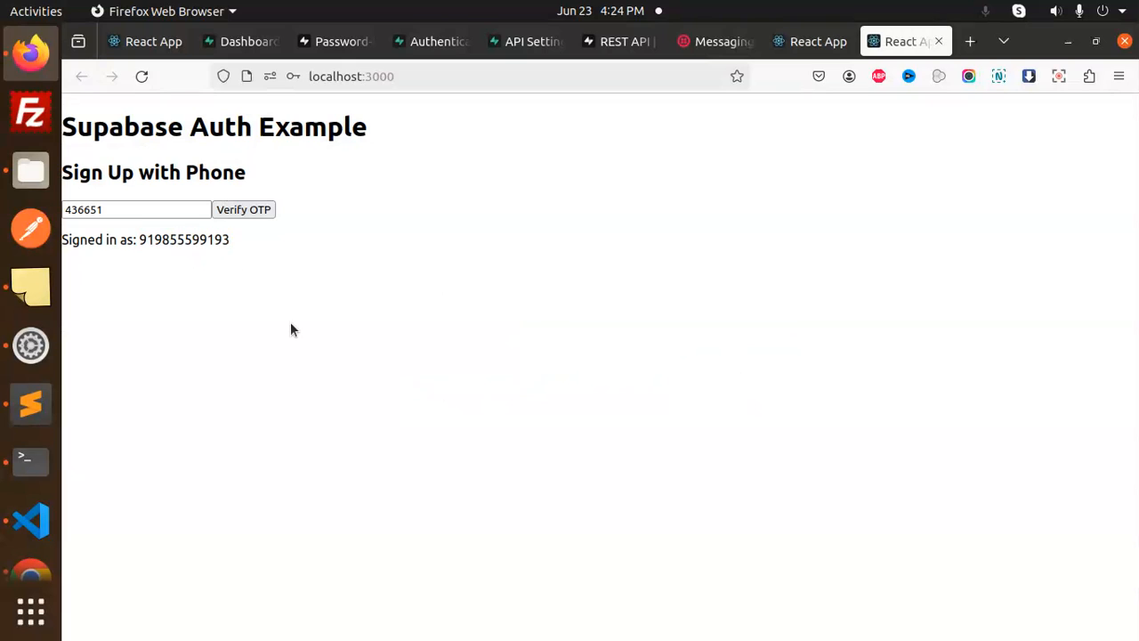
mouse_move(287, 298)
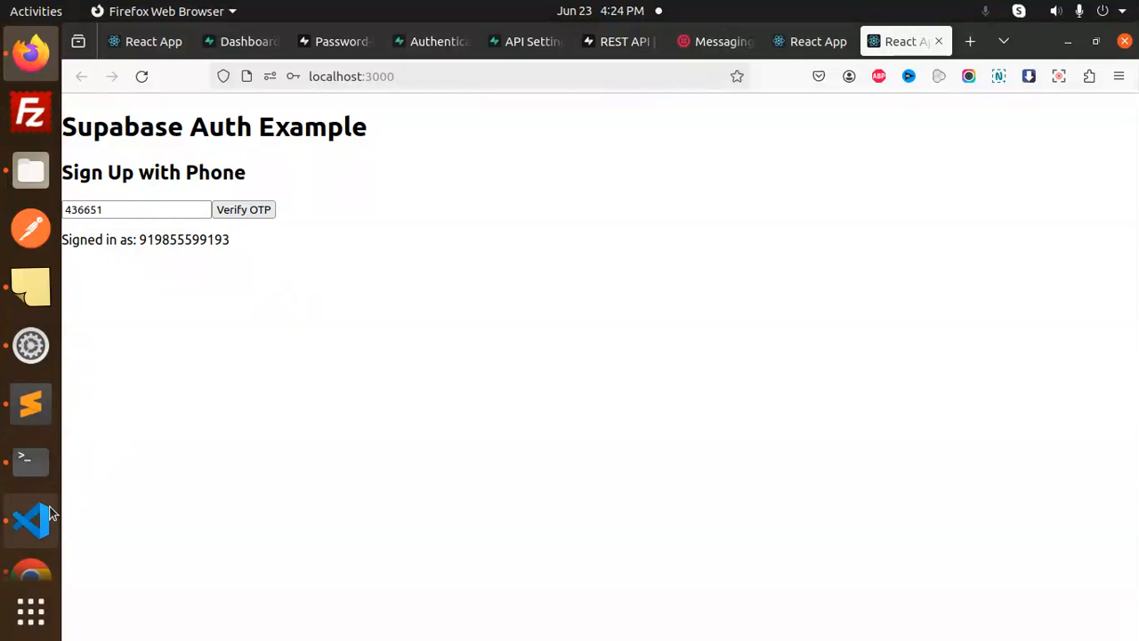
click(30, 520)
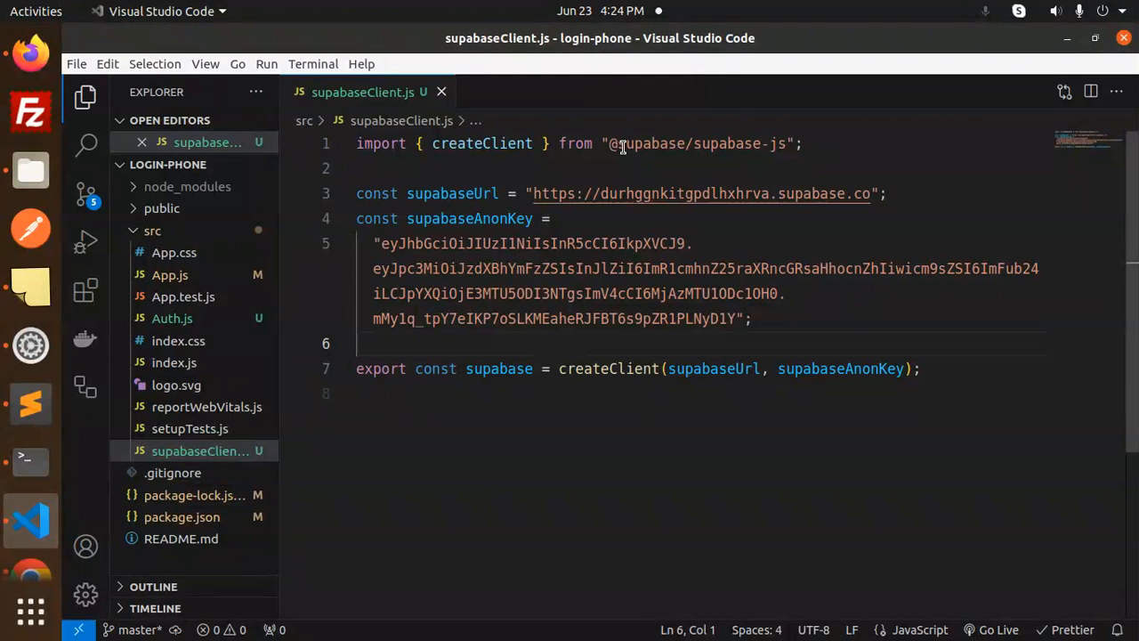
Review the supabaseClient.js import, open Auth.js, and point out its otp state declaration.
click(466, 218)
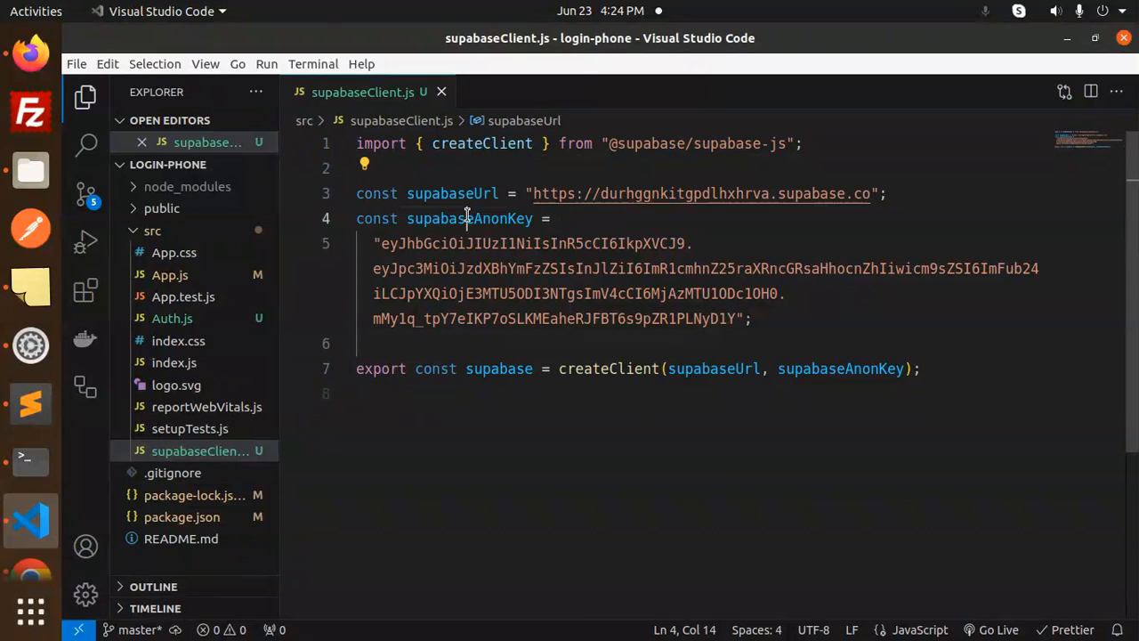
click(828, 344)
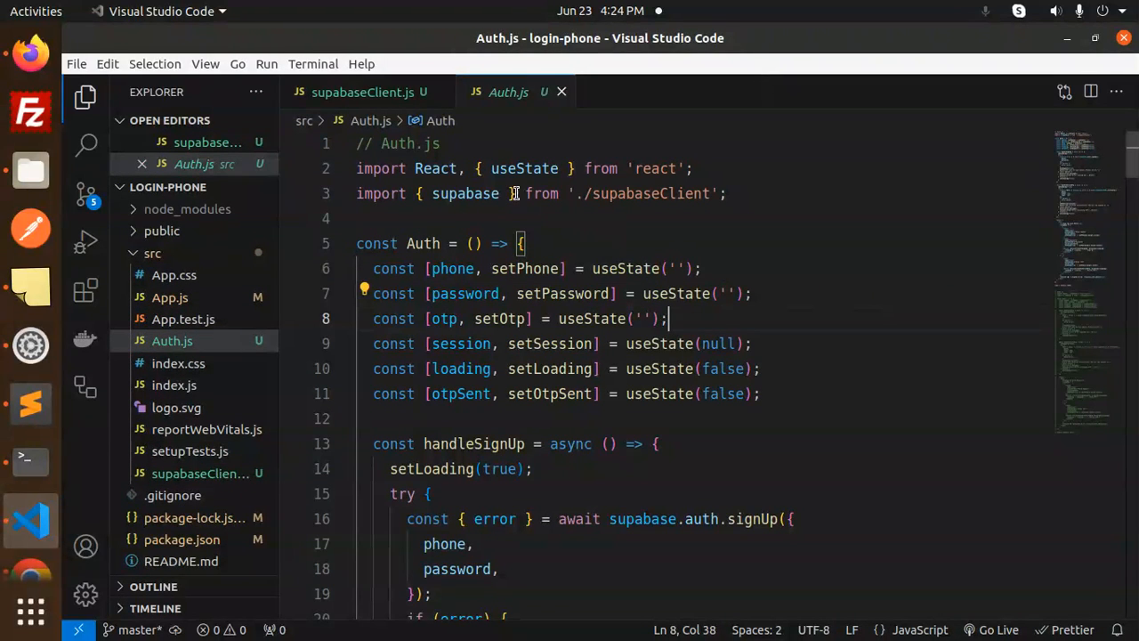
click(458, 193)
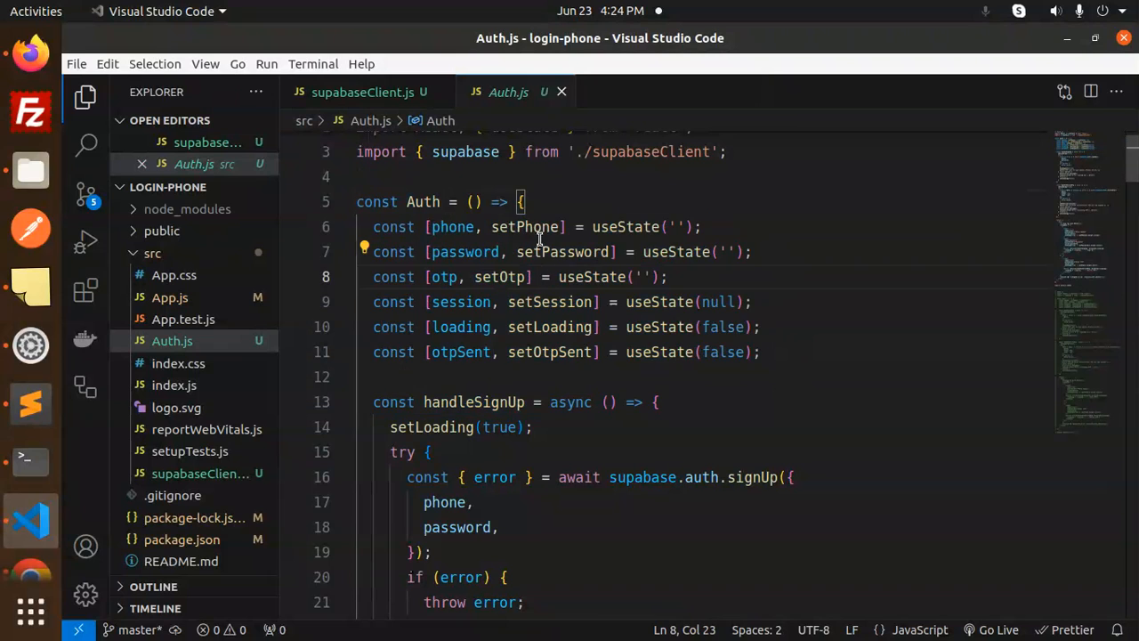
double_click(461, 327)
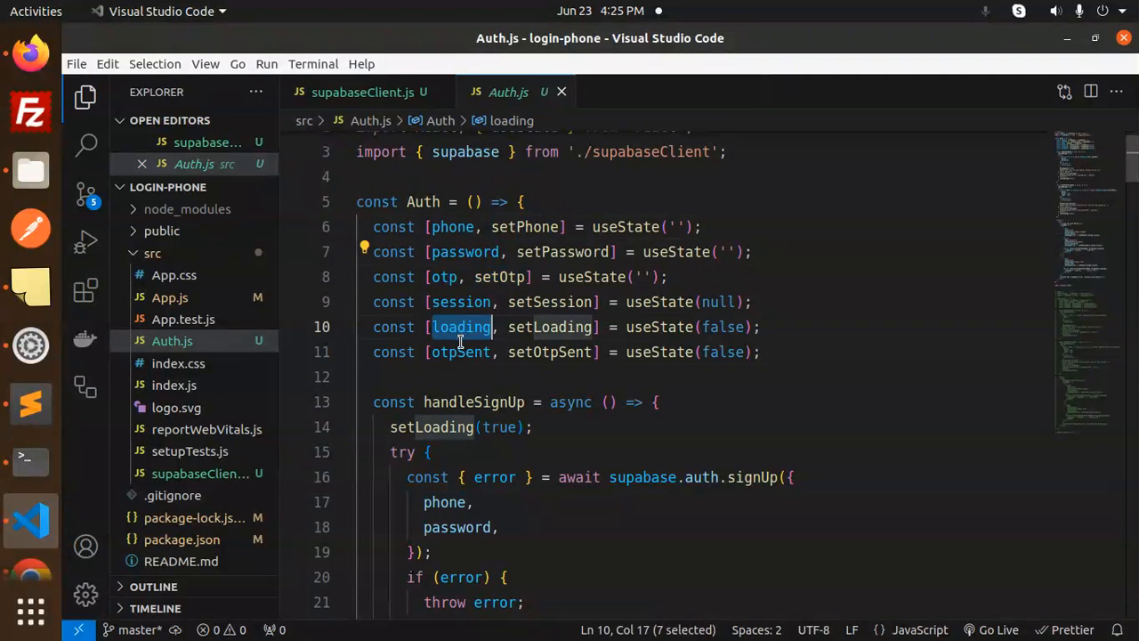
scroll(down, 3)
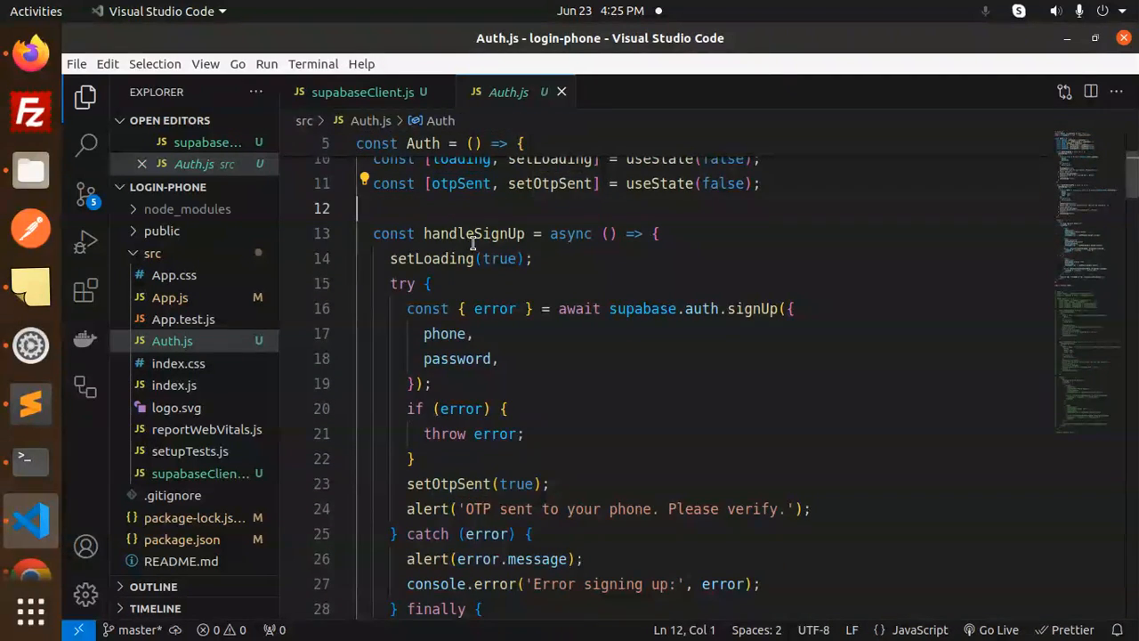
double_click(444, 332)
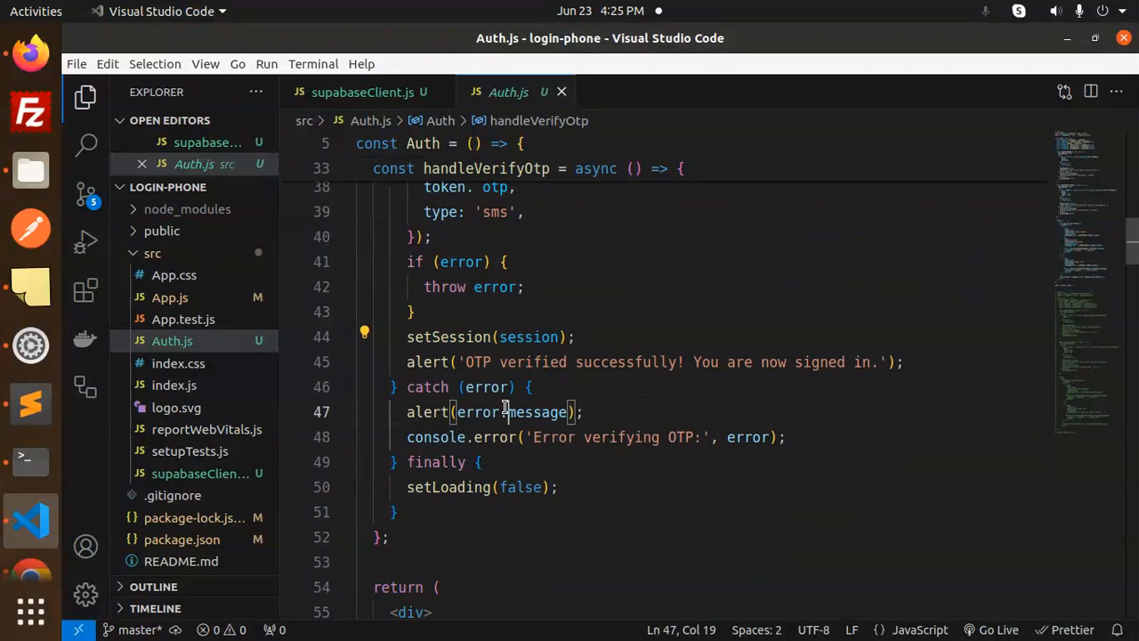
click(532, 386)
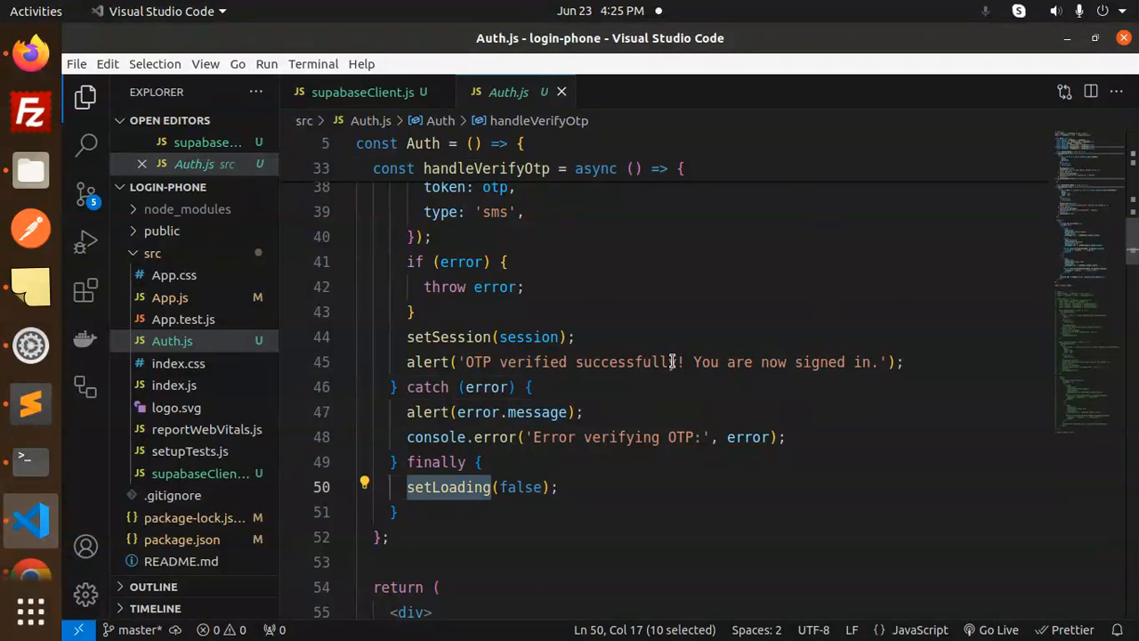
scroll(down, 3)
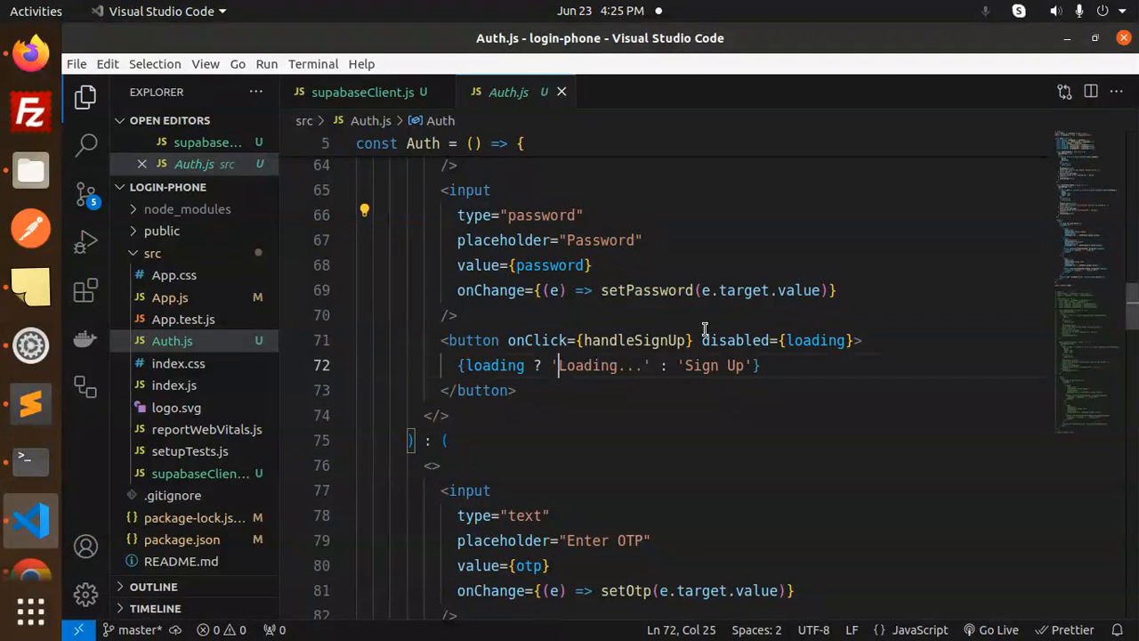
double_click(634, 340)
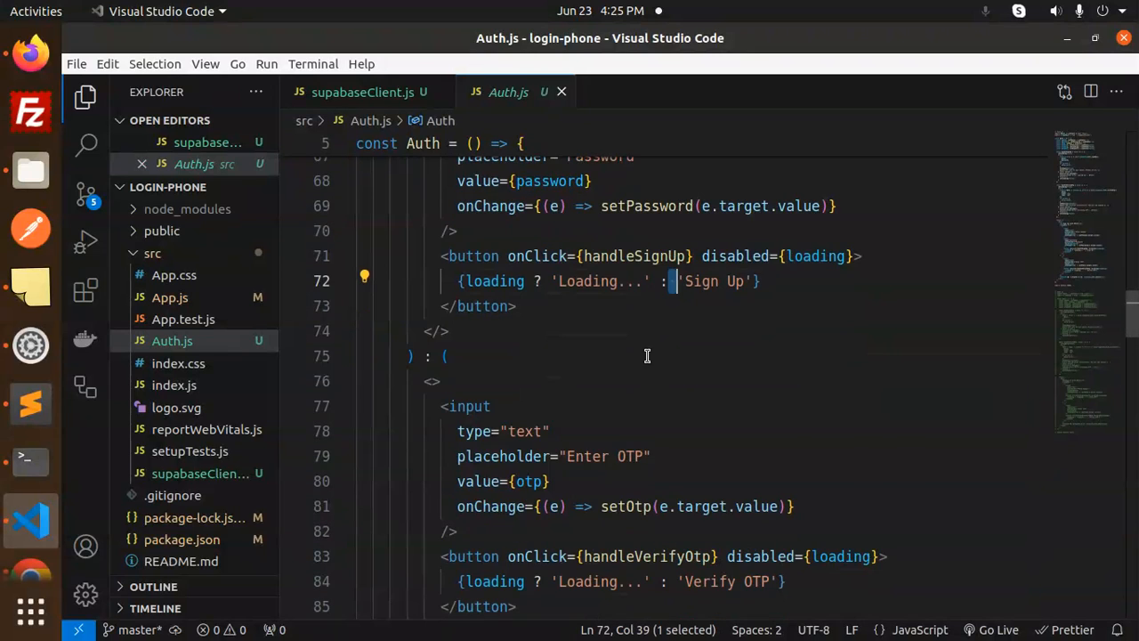
scroll(down, 3)
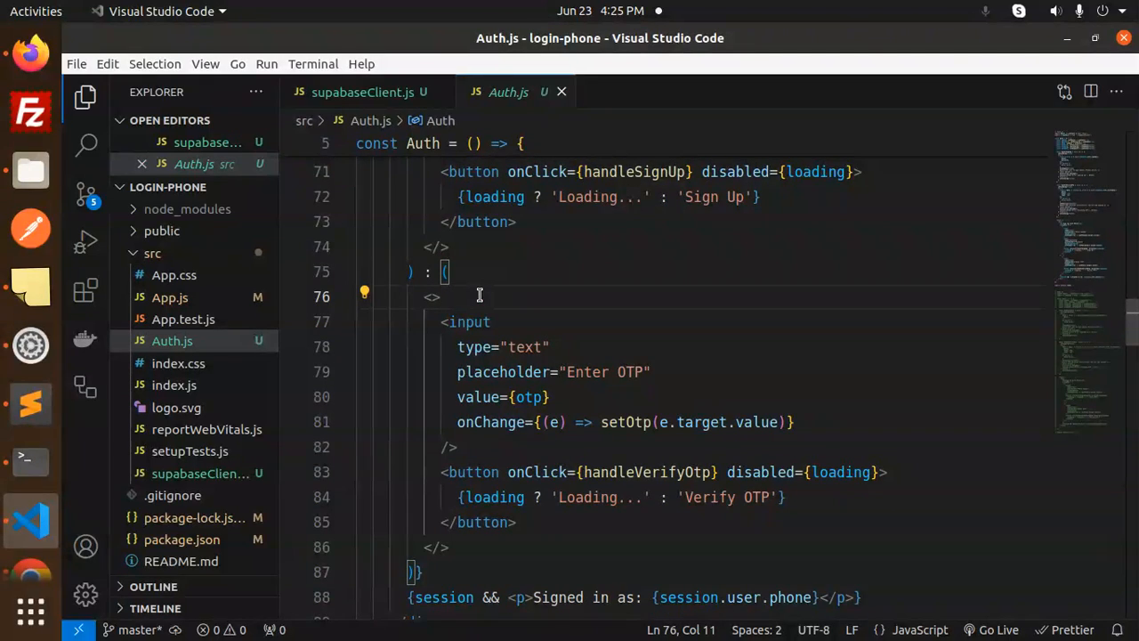
drag(441, 321, 531, 471)
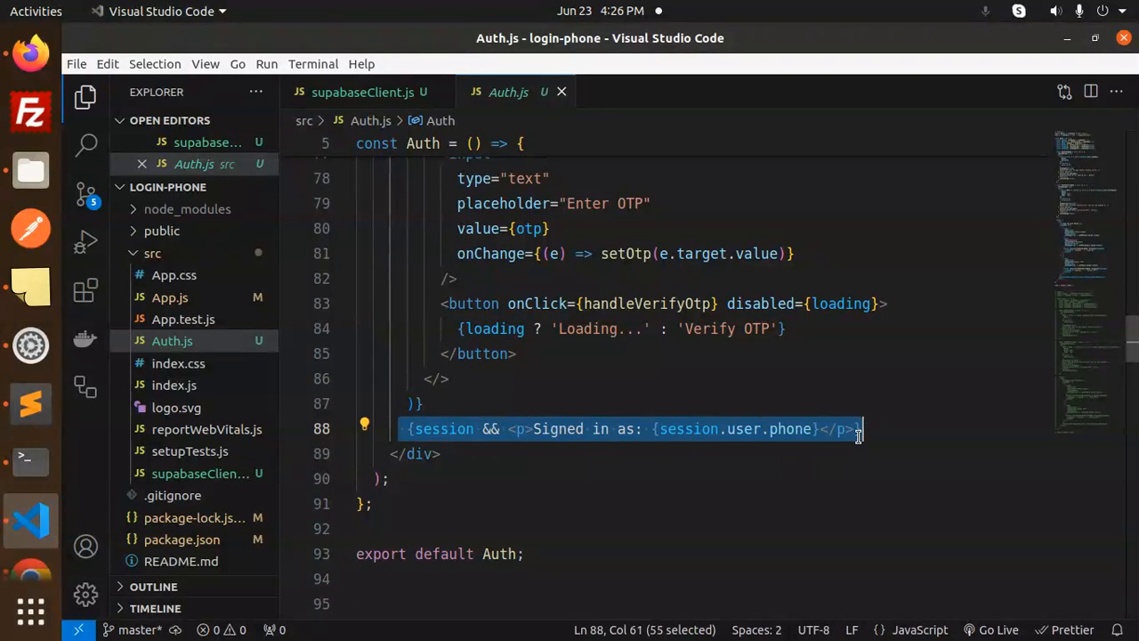
Highlight the 'Signed in' session message in Auth.js, then open App.js.
double_click(557, 428)
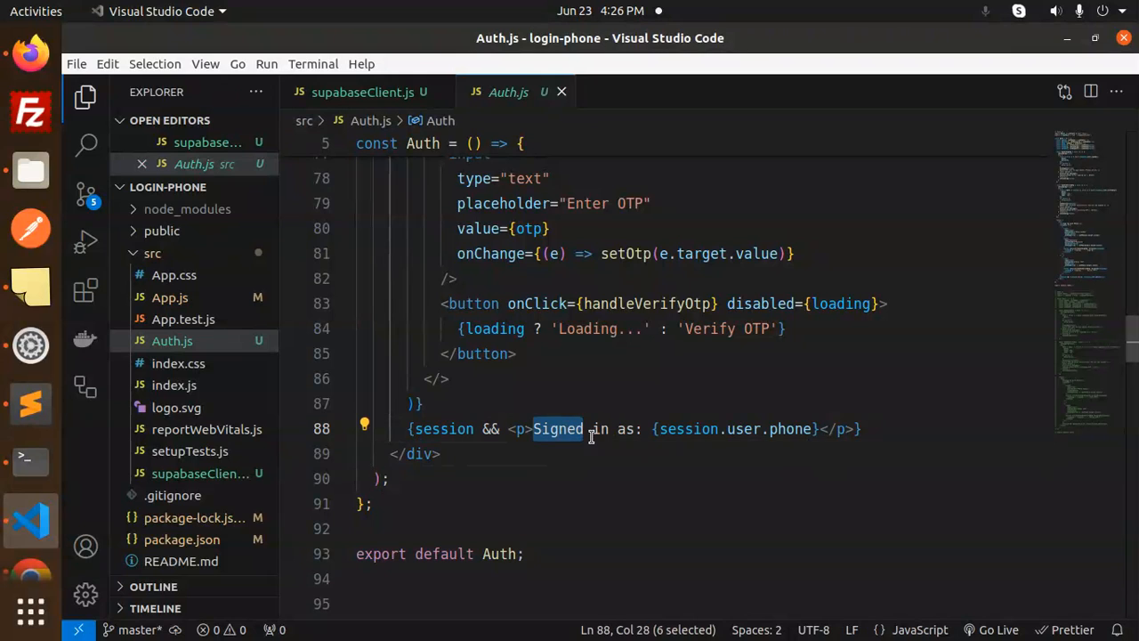
double_click(687, 429)
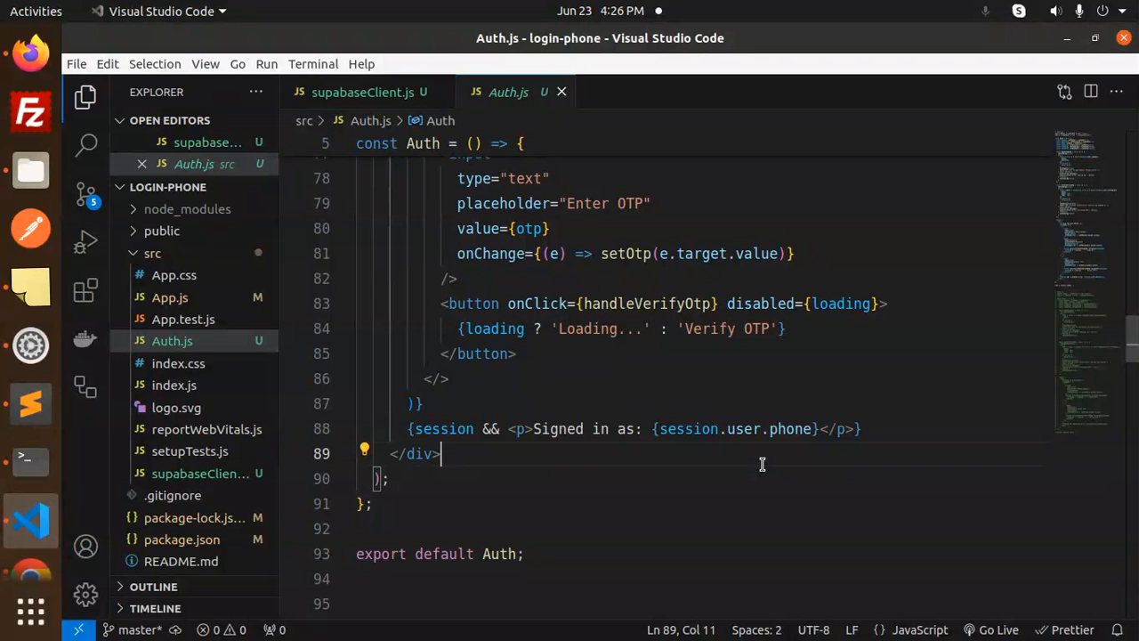
mouse_move(427, 313)
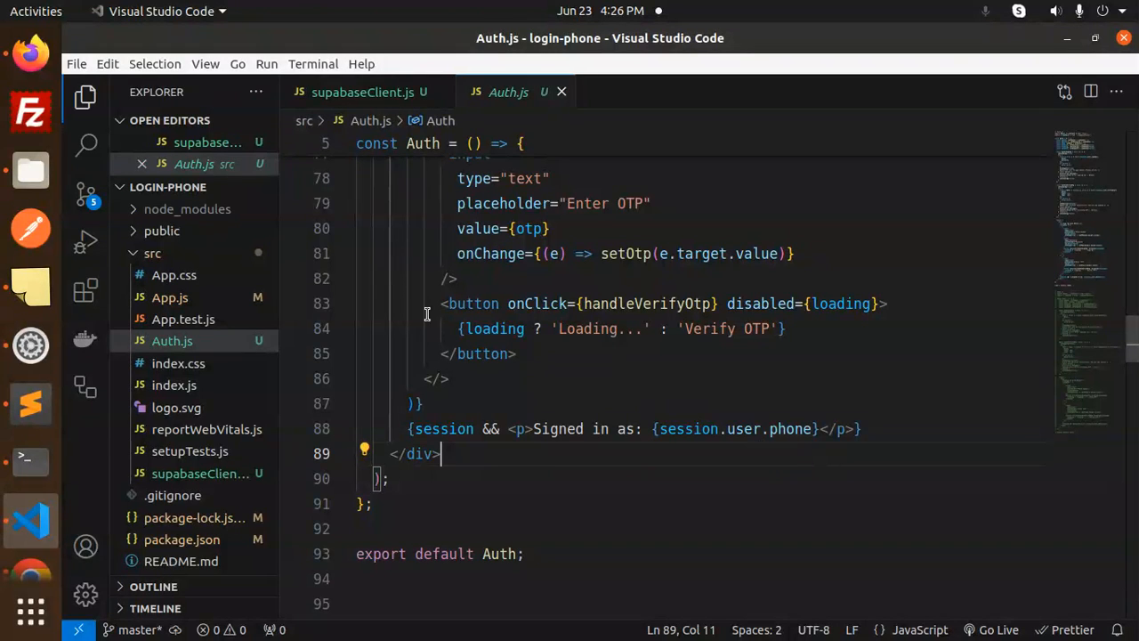
click(169, 296)
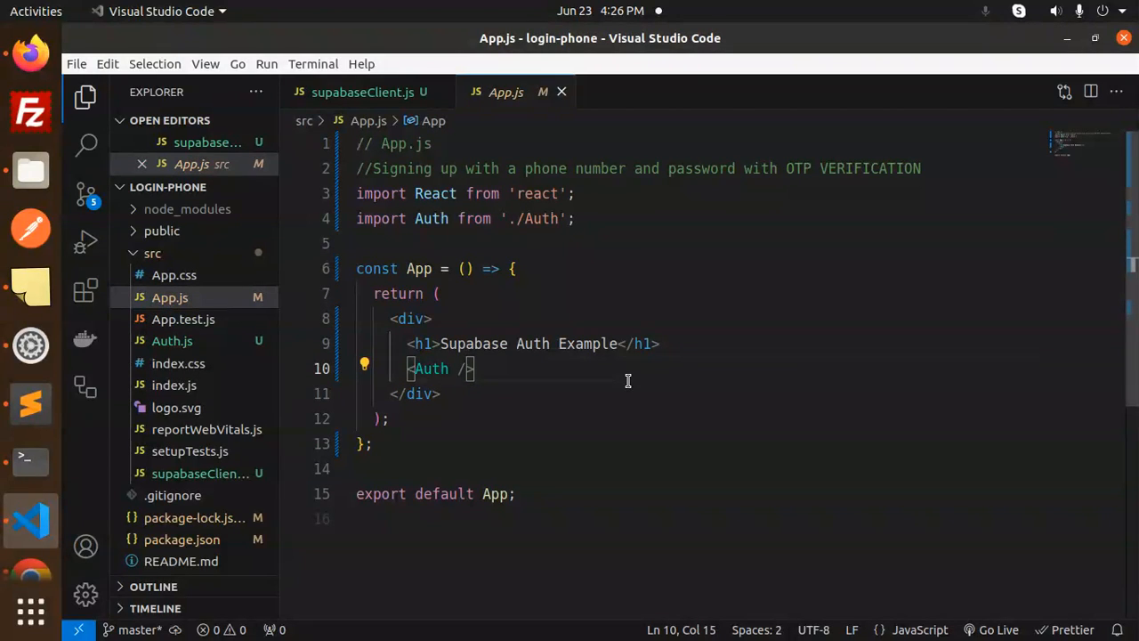
mouse_move(654, 344)
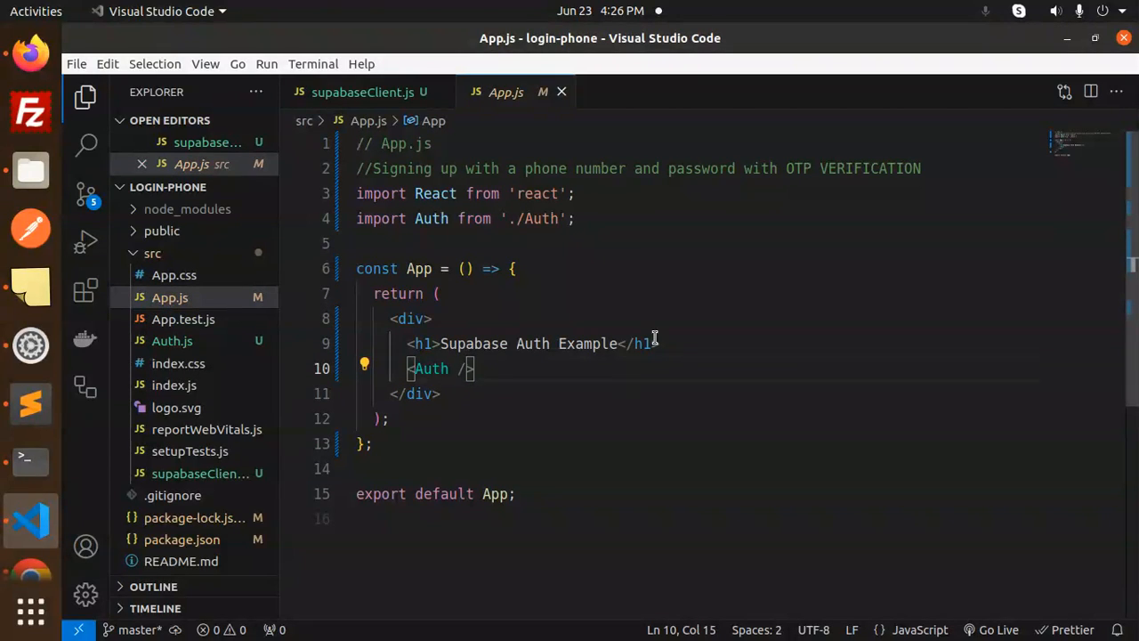